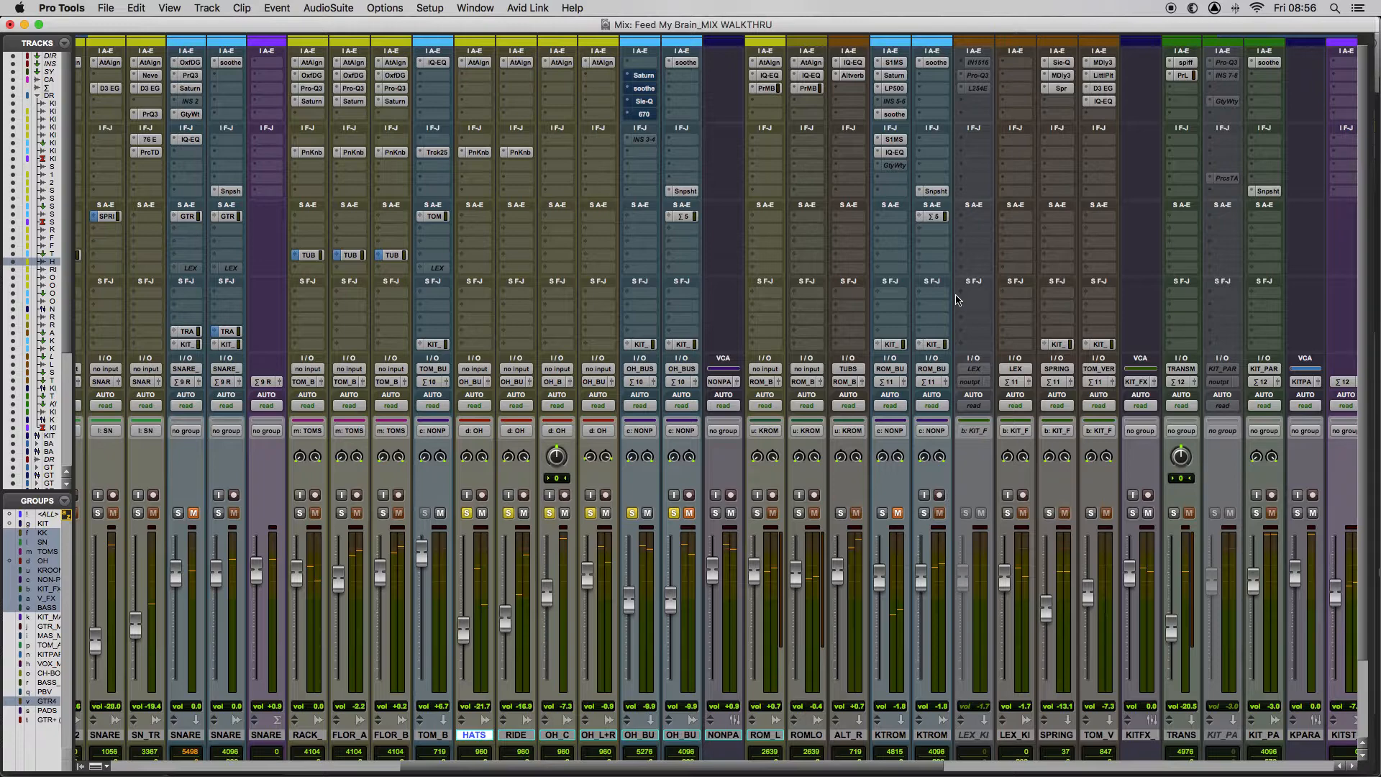
# Step: Bring up the macOS application switcher over the Pro Tools mixer
pyautogui.press('cmd+tab')
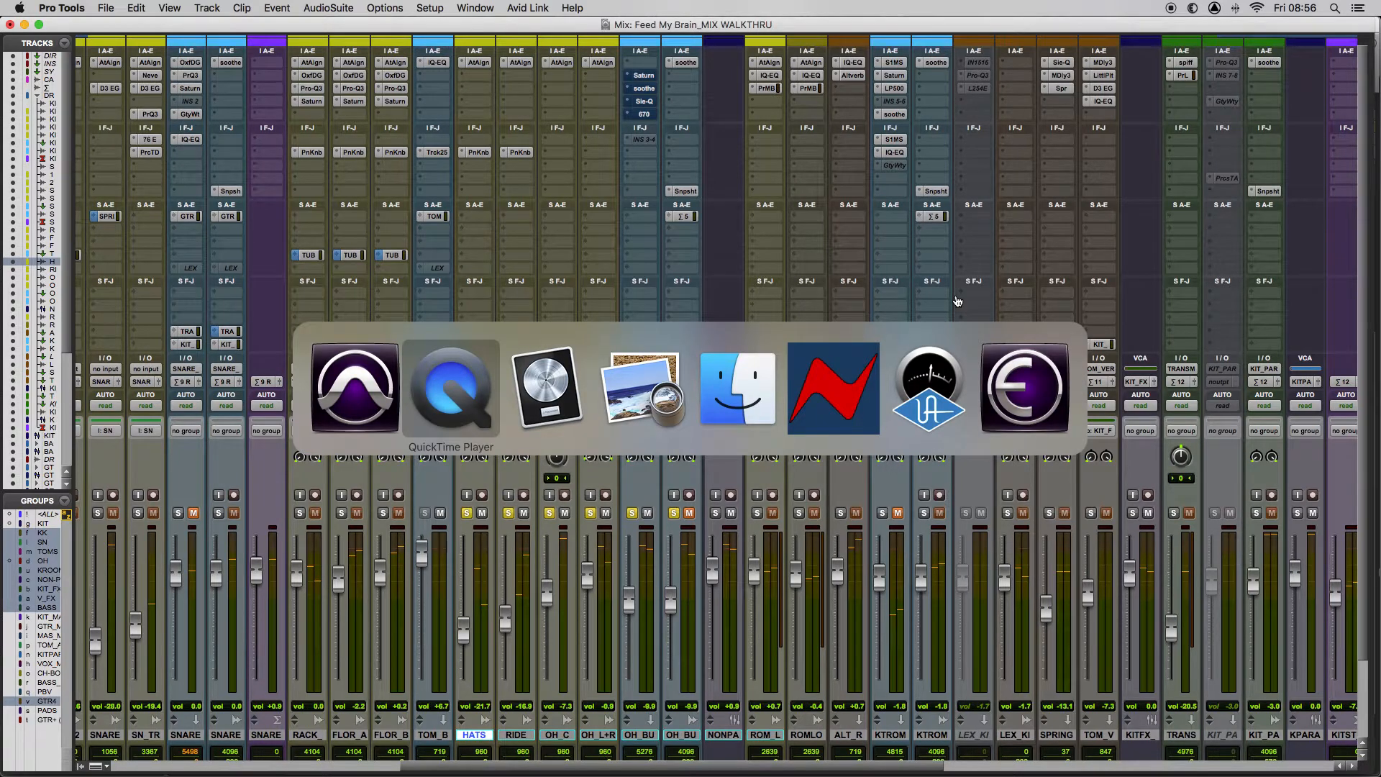
# Step: Switch to Preview showing the drum kit and microphone studio photo
pyautogui.click(641, 387)
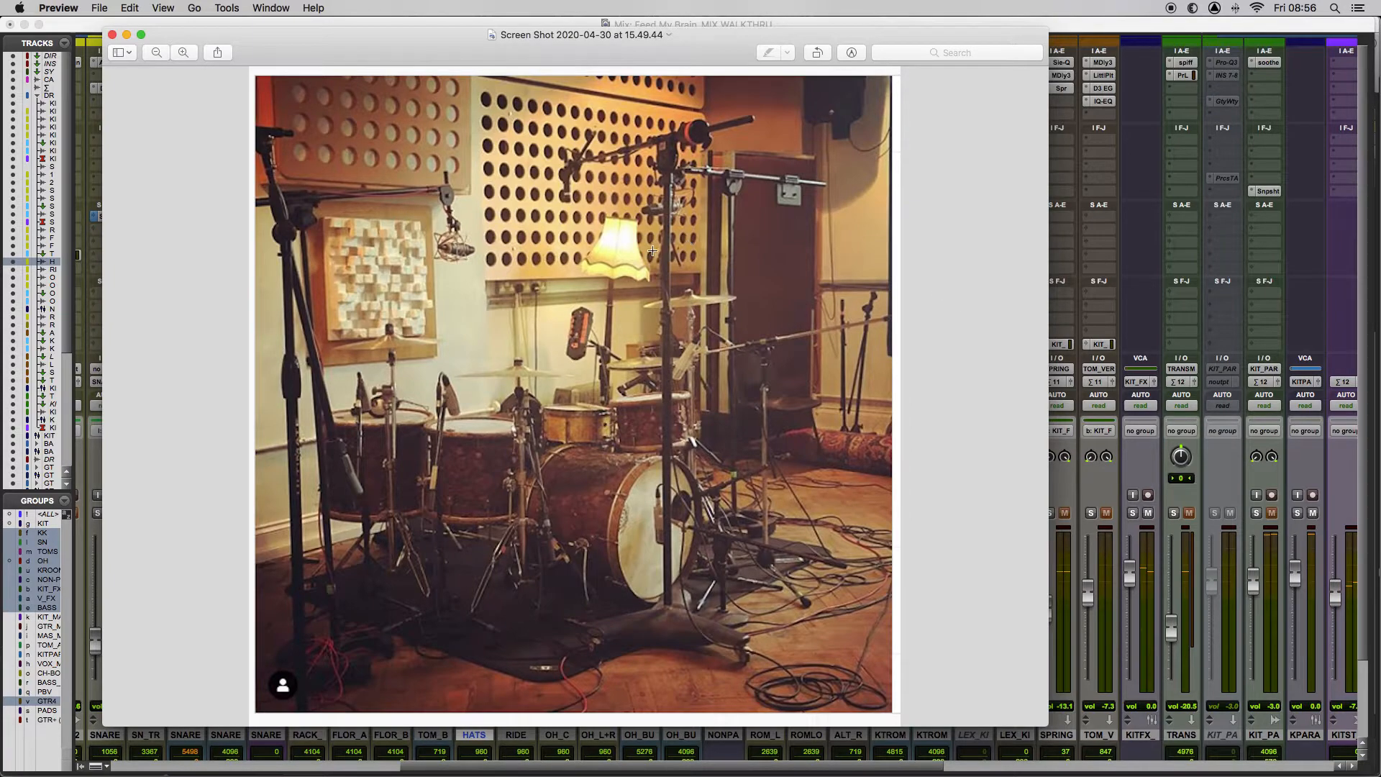
pyautogui.moveTo(485, 240)
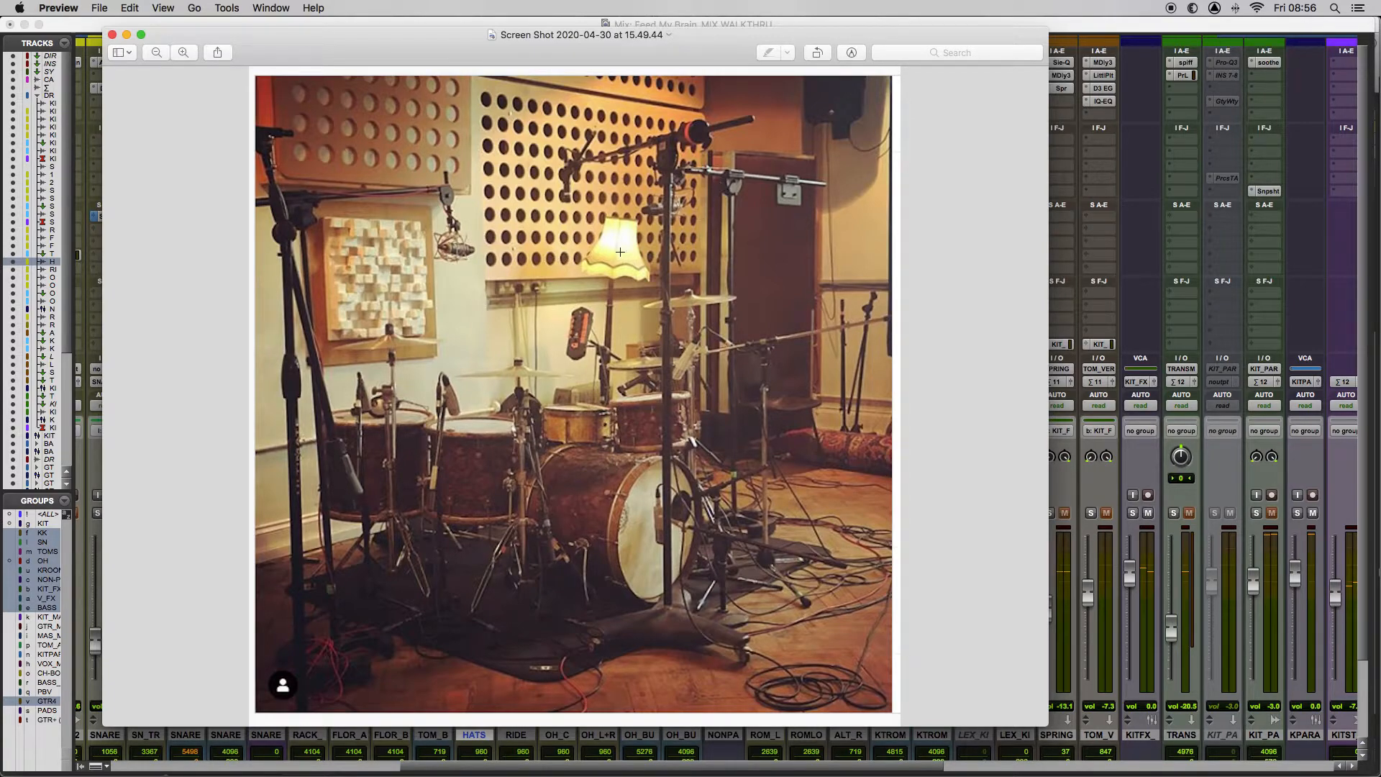
pyautogui.moveTo(695, 279)
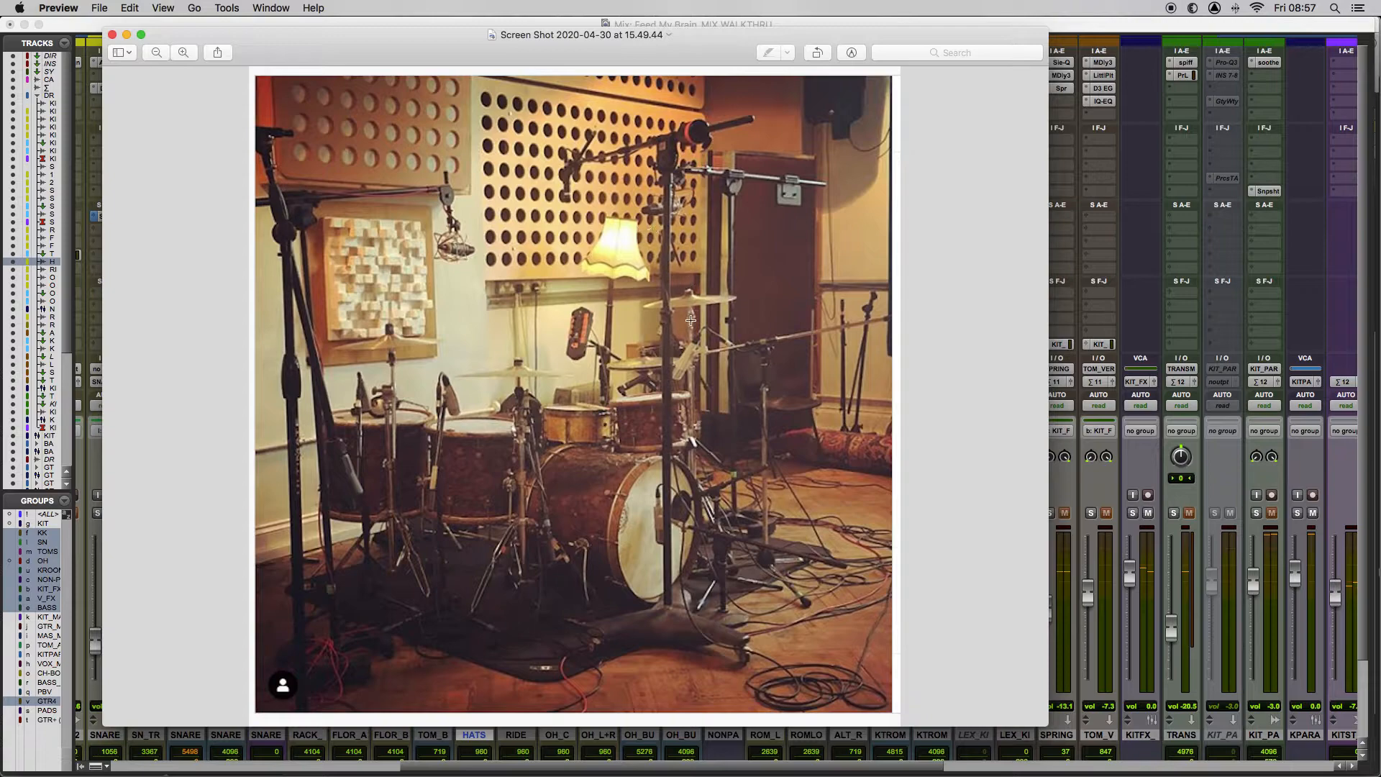
pyautogui.moveTo(643, 344)
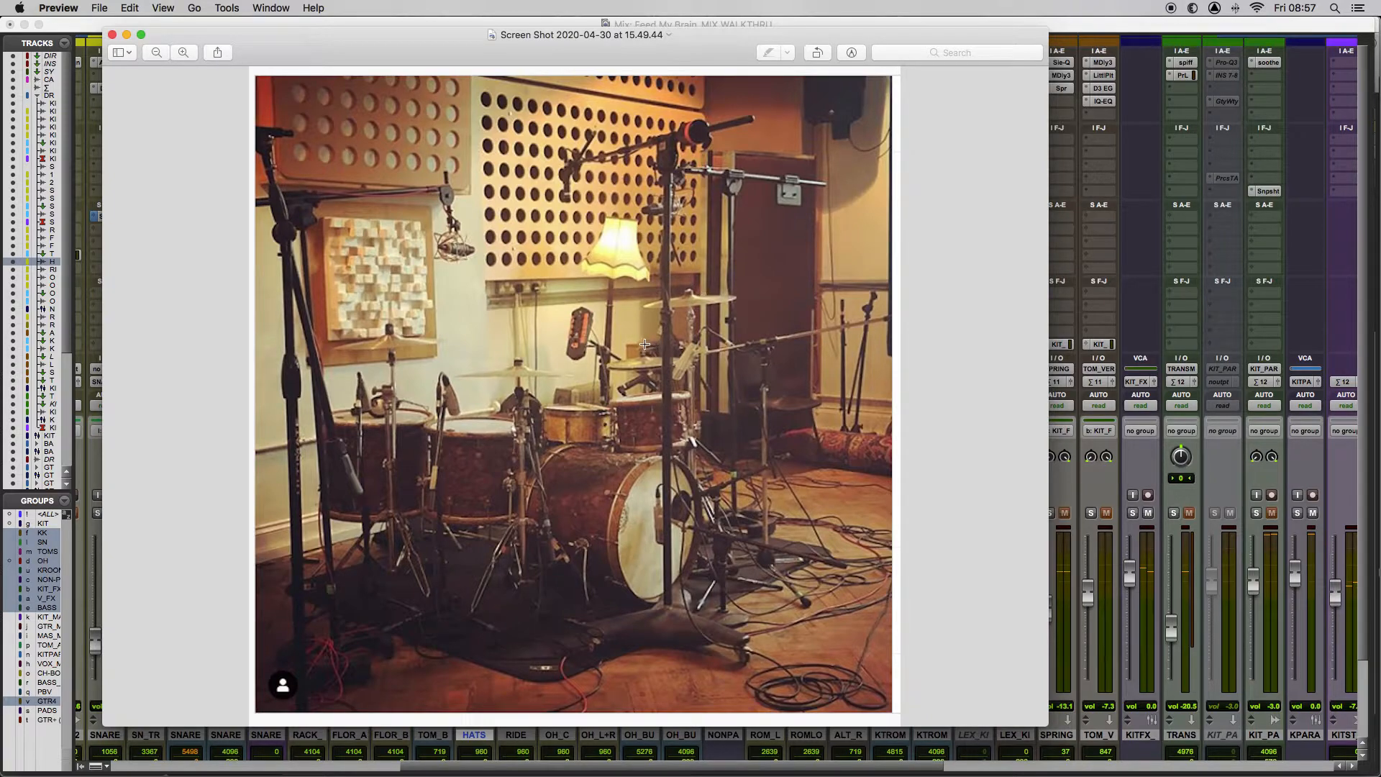
pyautogui.moveTo(445, 241)
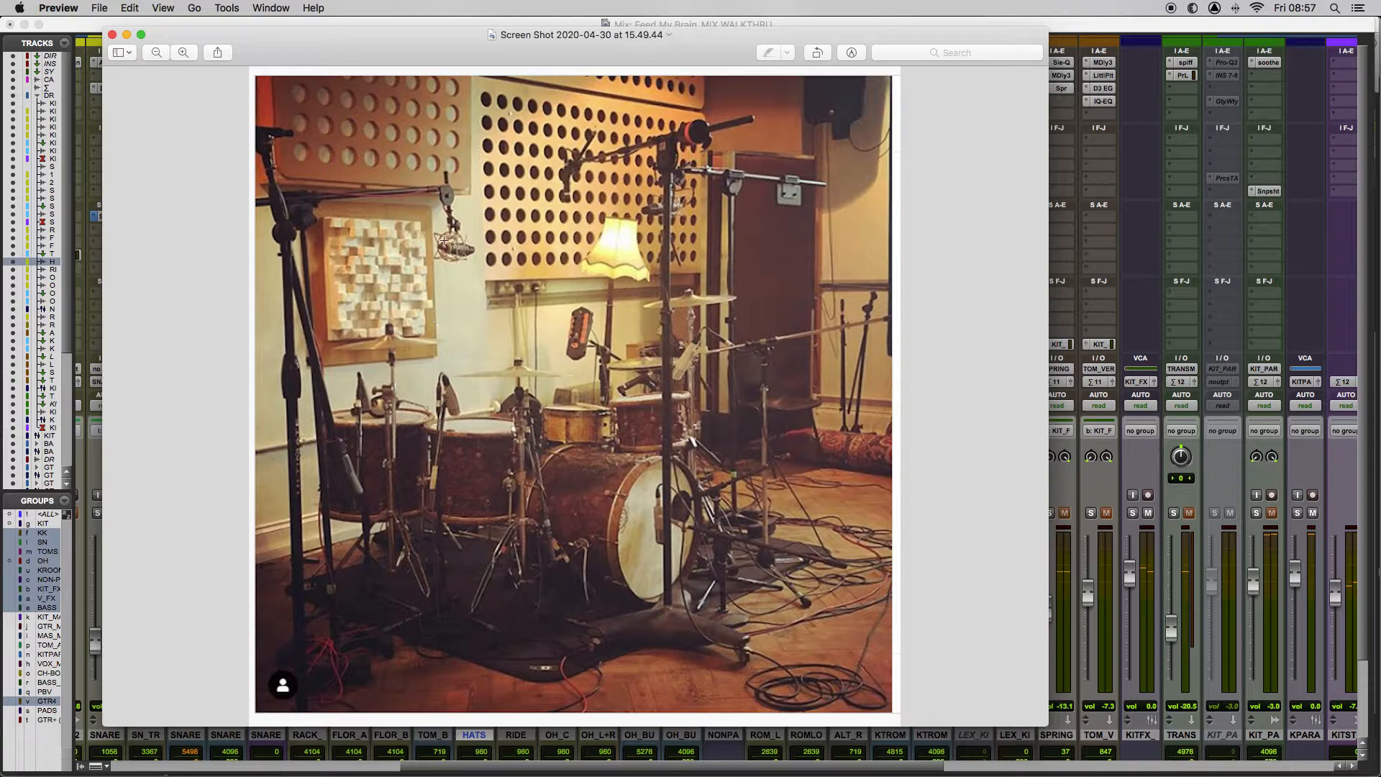
pyautogui.moveTo(546, 397)
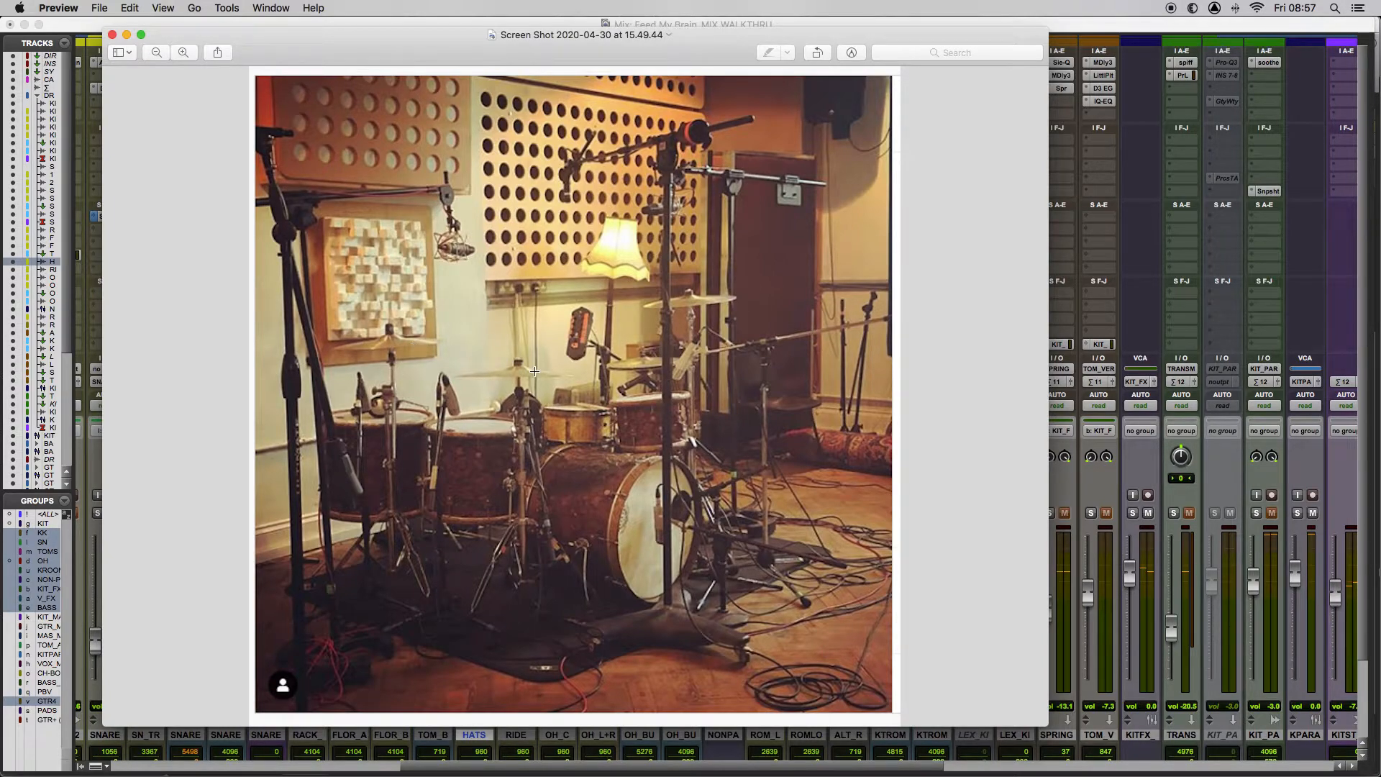
pyautogui.moveTo(539, 441)
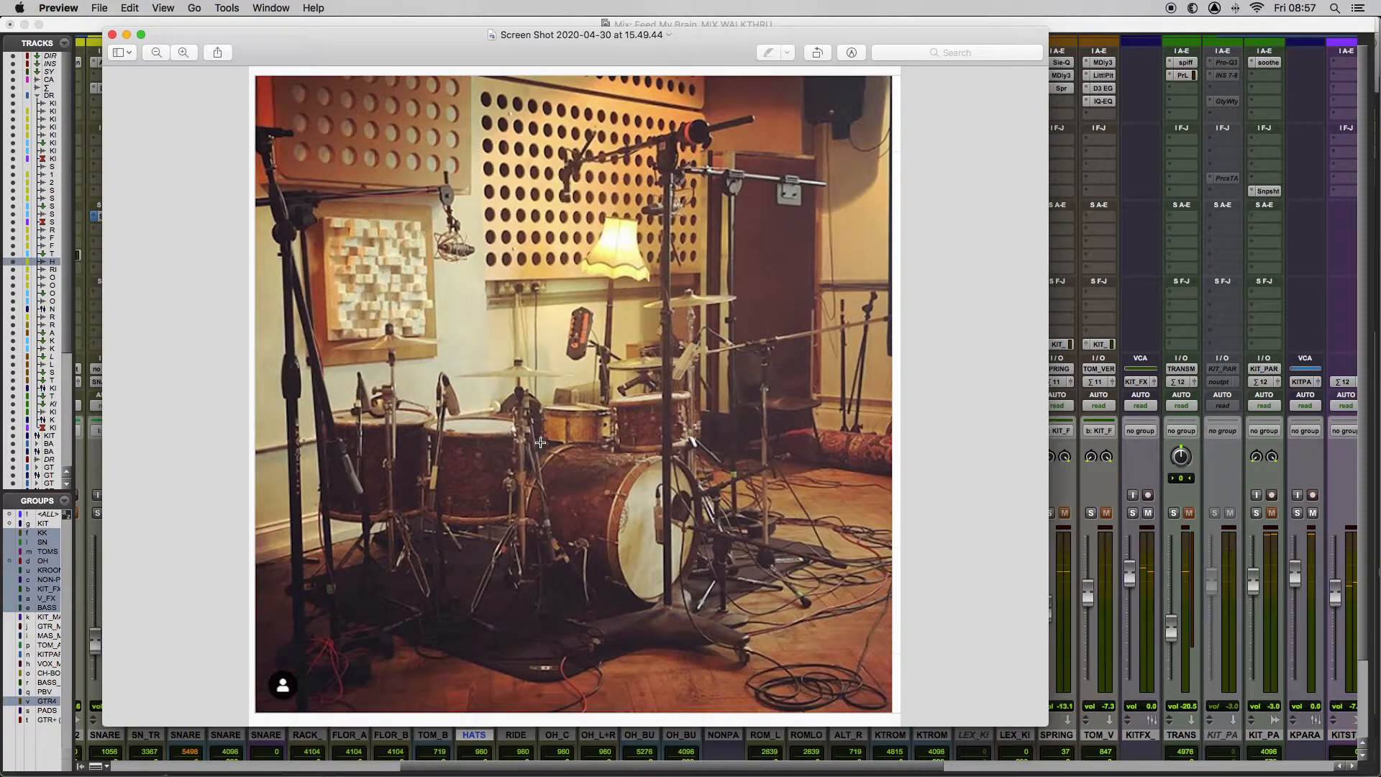
pyautogui.moveTo(537, 445)
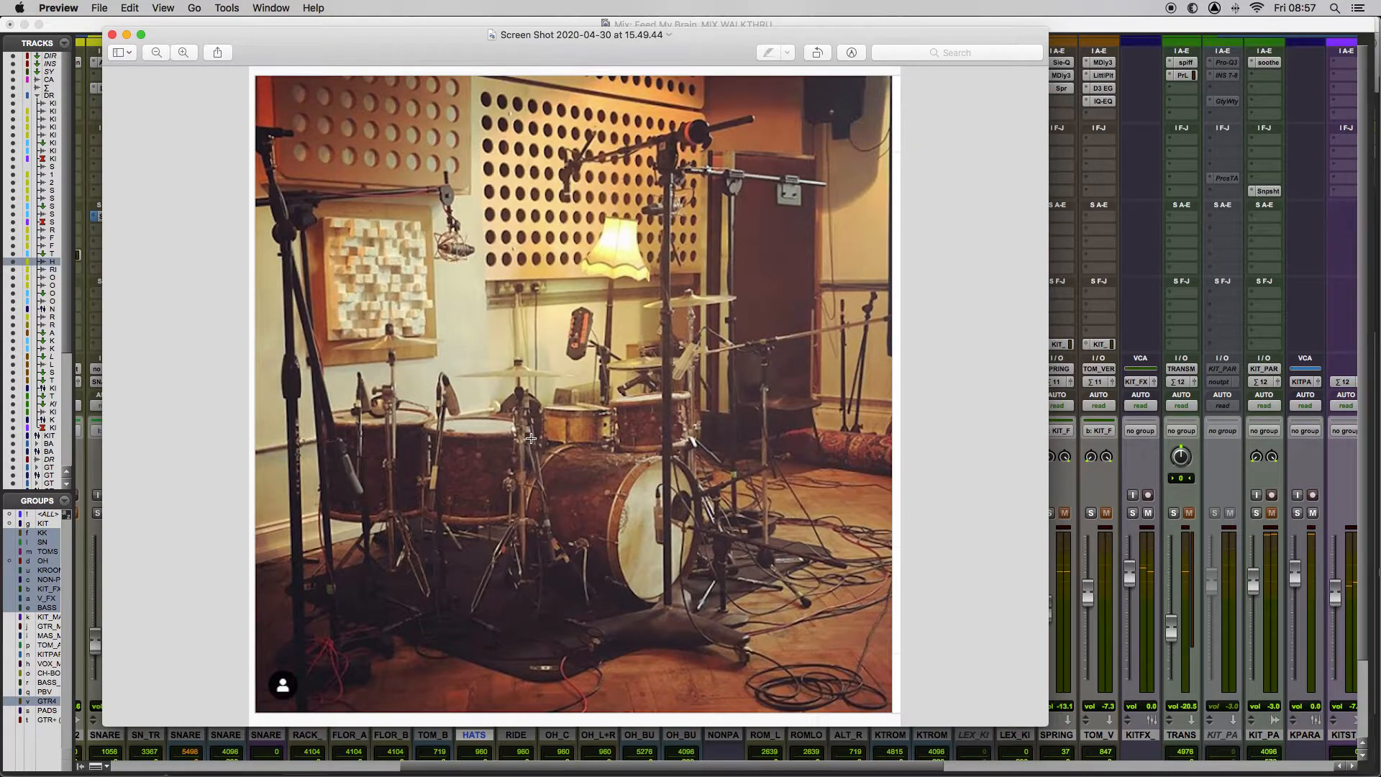
pyautogui.moveTo(540, 465)
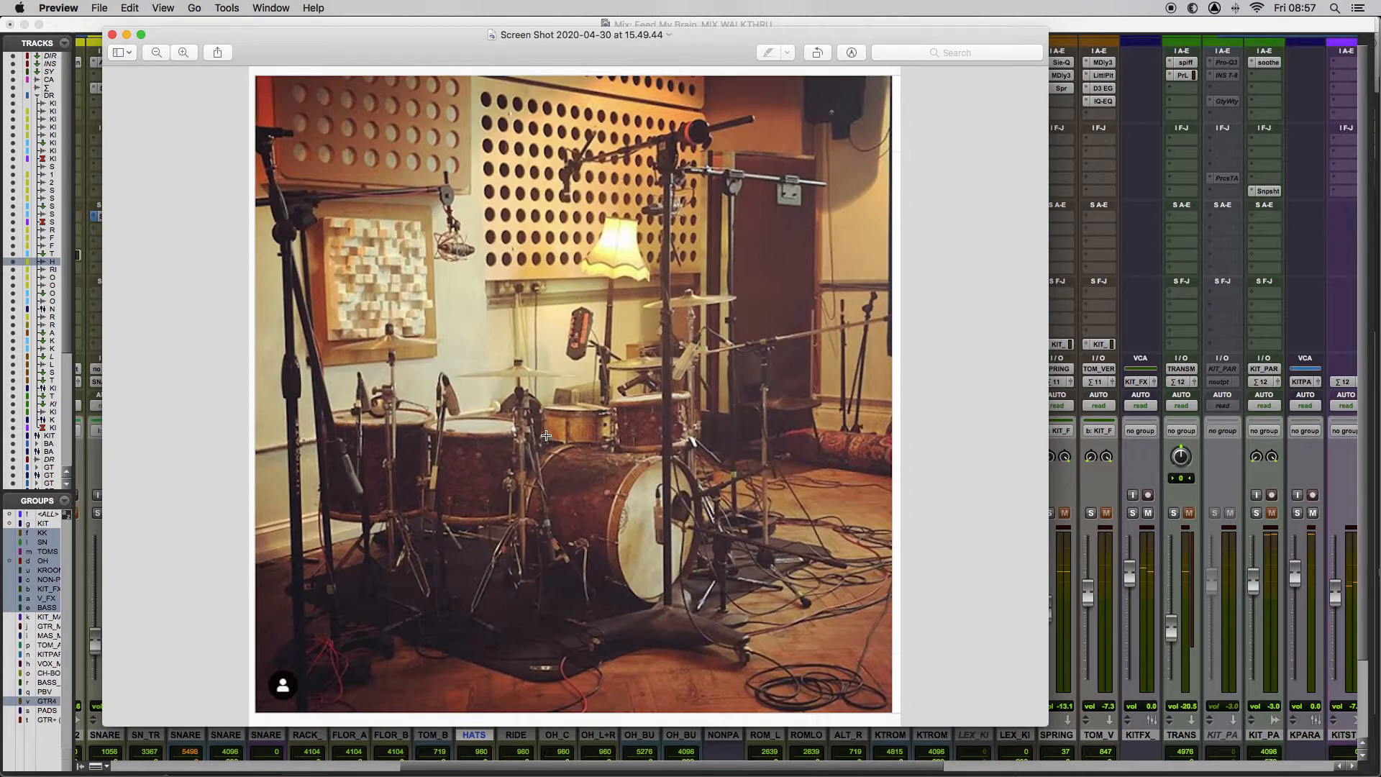
pyautogui.moveTo(525, 411)
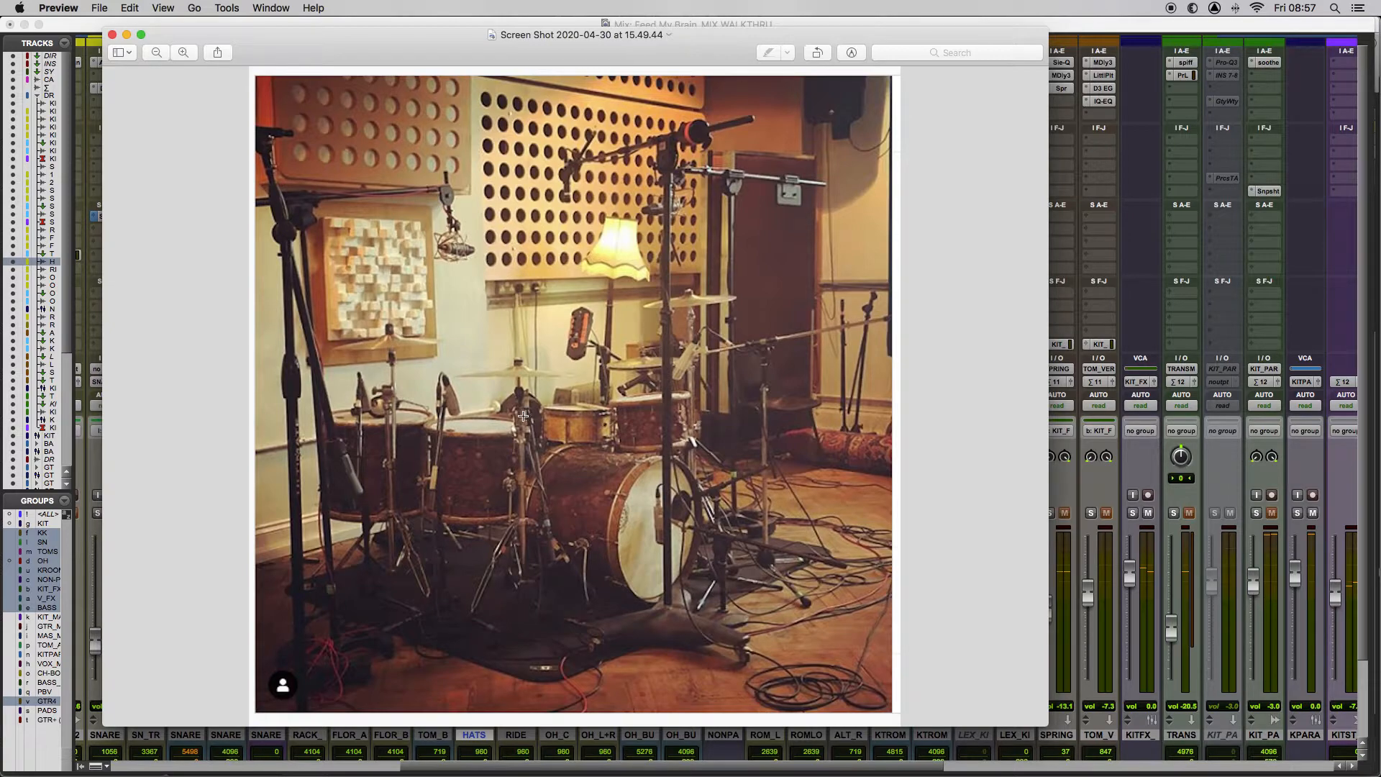
pyautogui.moveTo(456, 379)
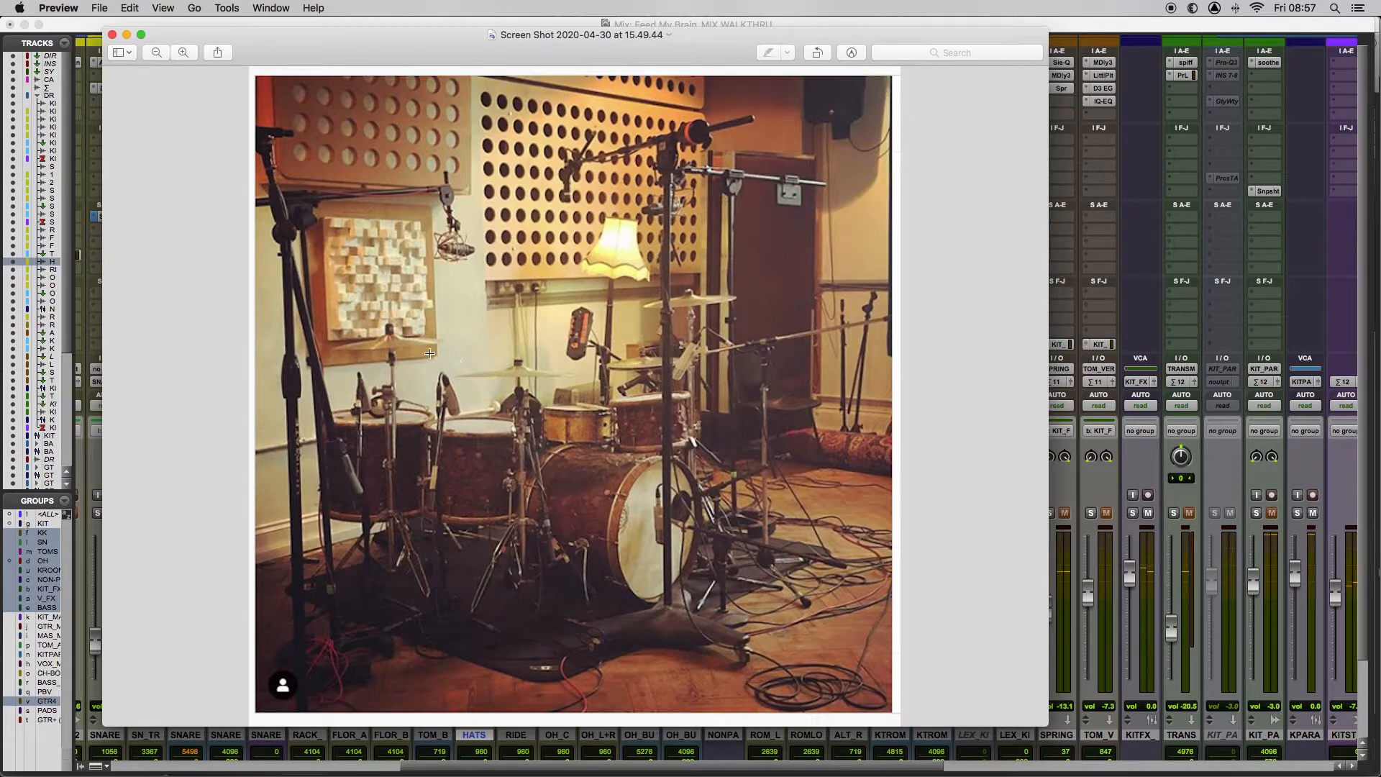
pyautogui.moveTo(553, 397)
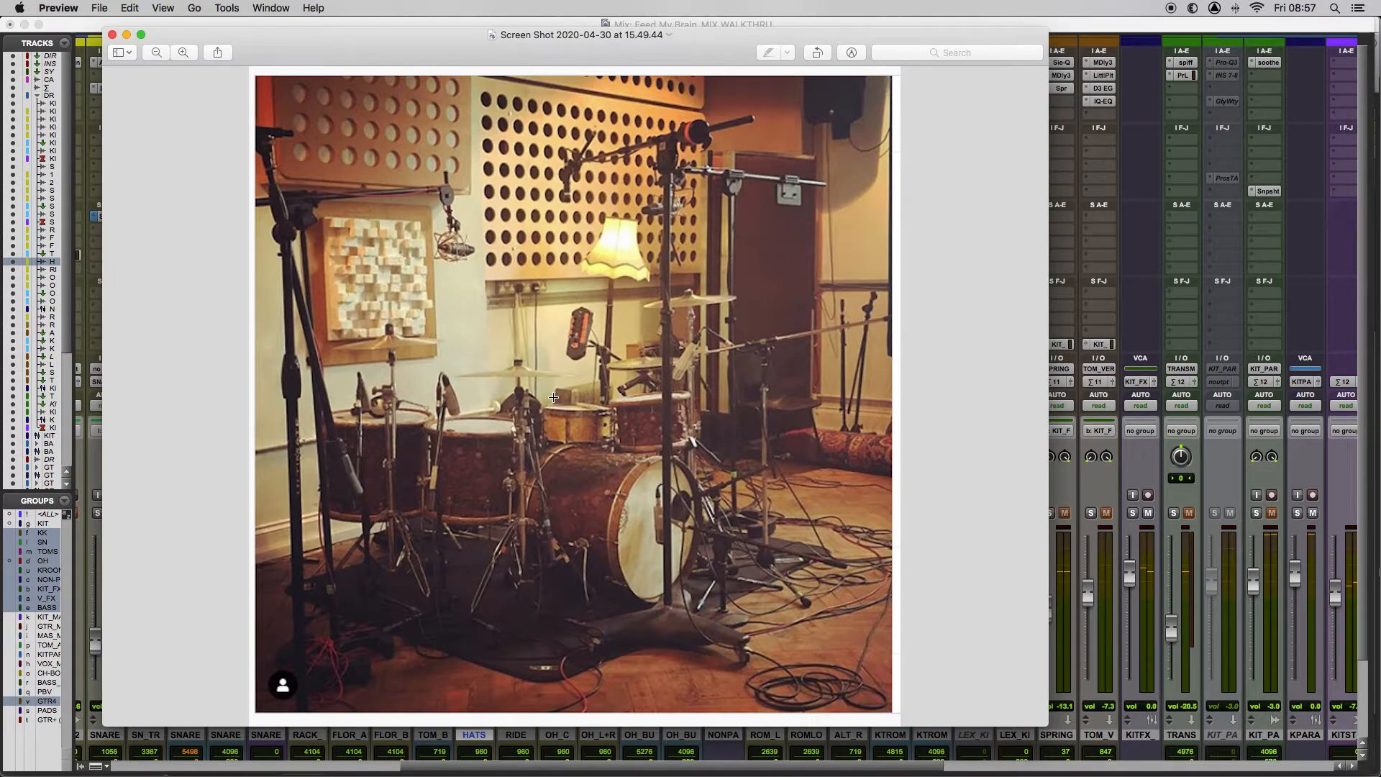
pyautogui.moveTo(484, 380)
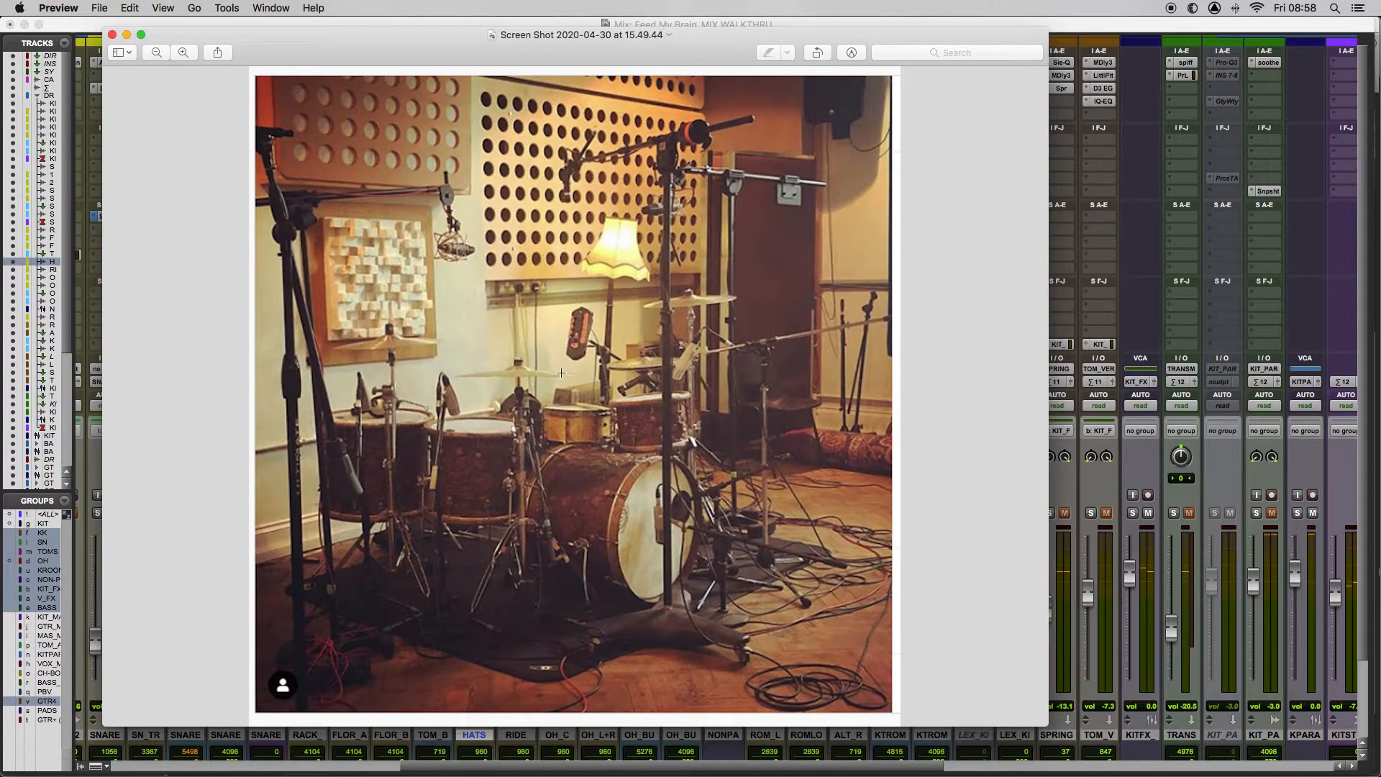
pyautogui.moveTo(623, 339)
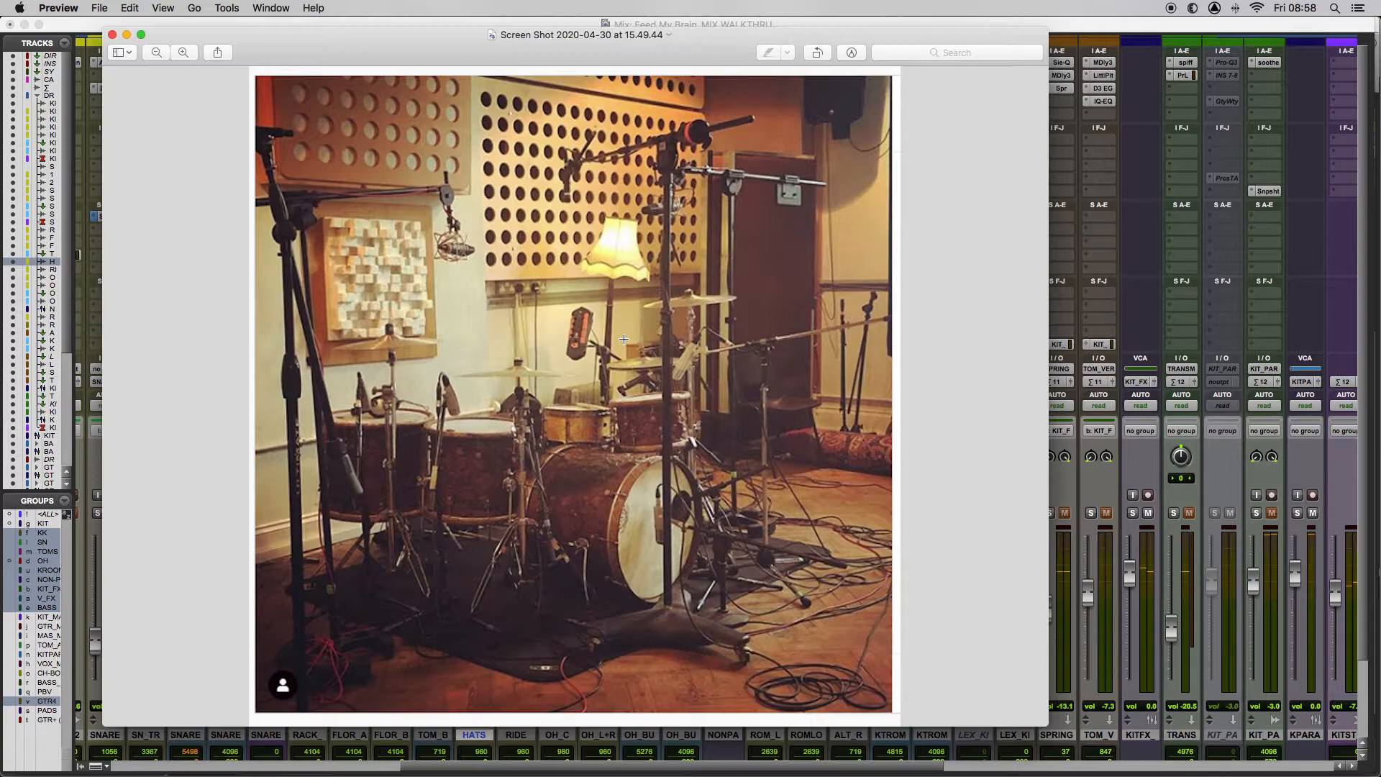
pyautogui.moveTo(652, 282)
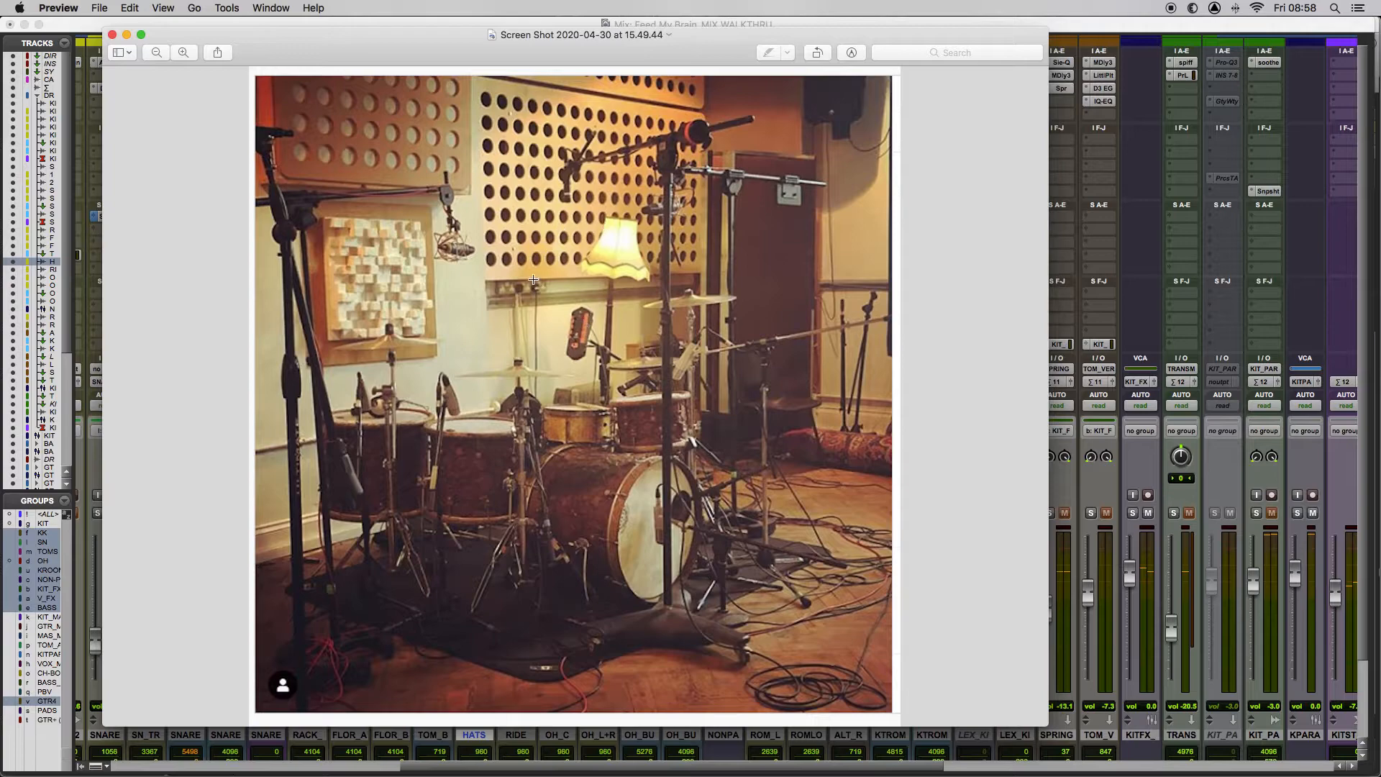
pyautogui.moveTo(576, 156)
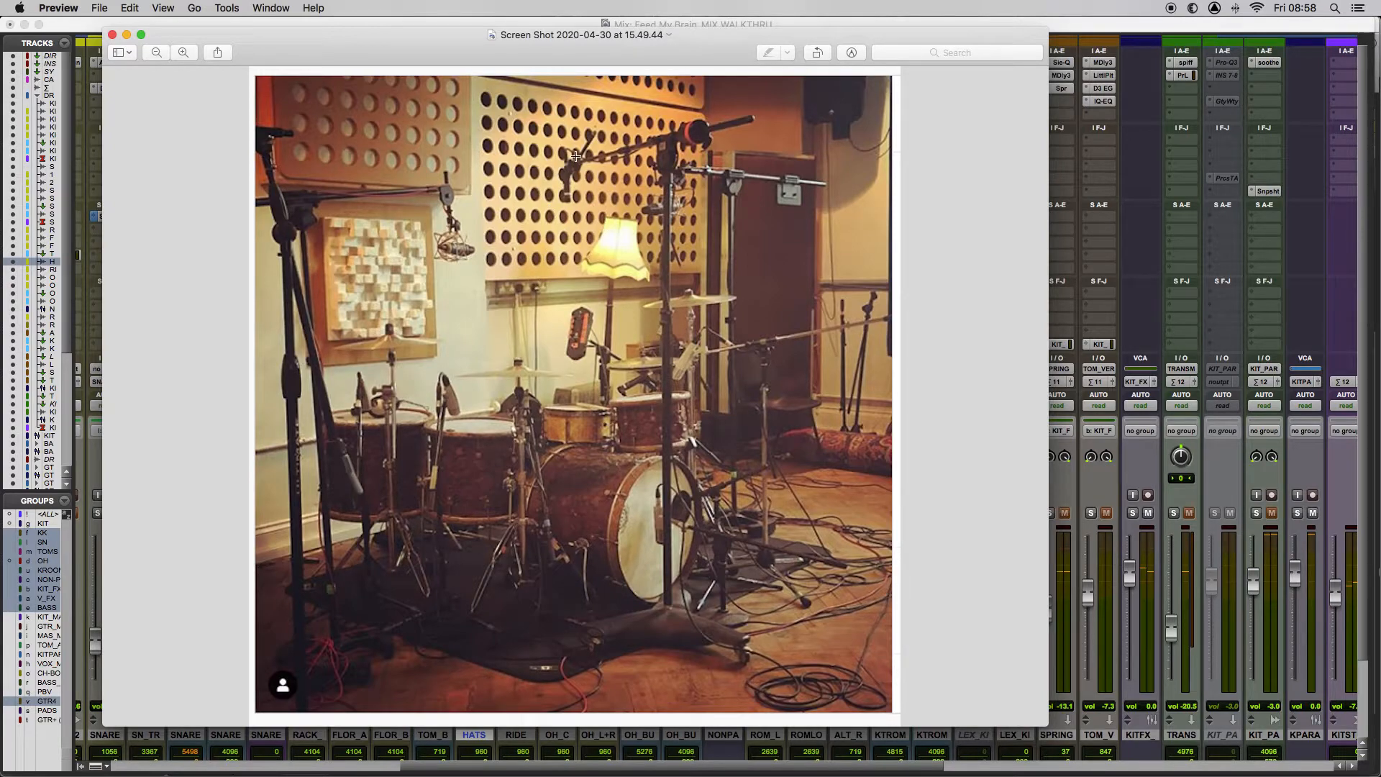
pyautogui.moveTo(597, 151)
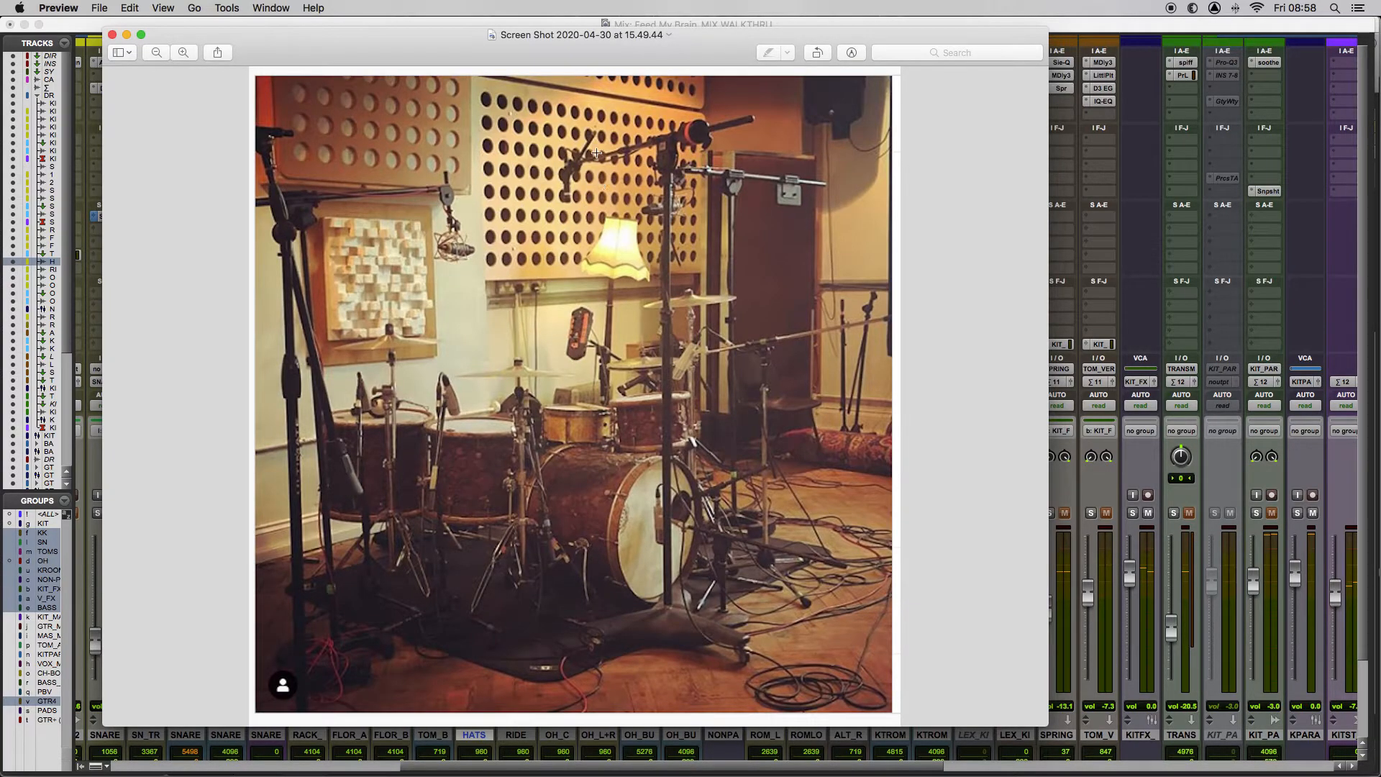
pyautogui.moveTo(583, 195)
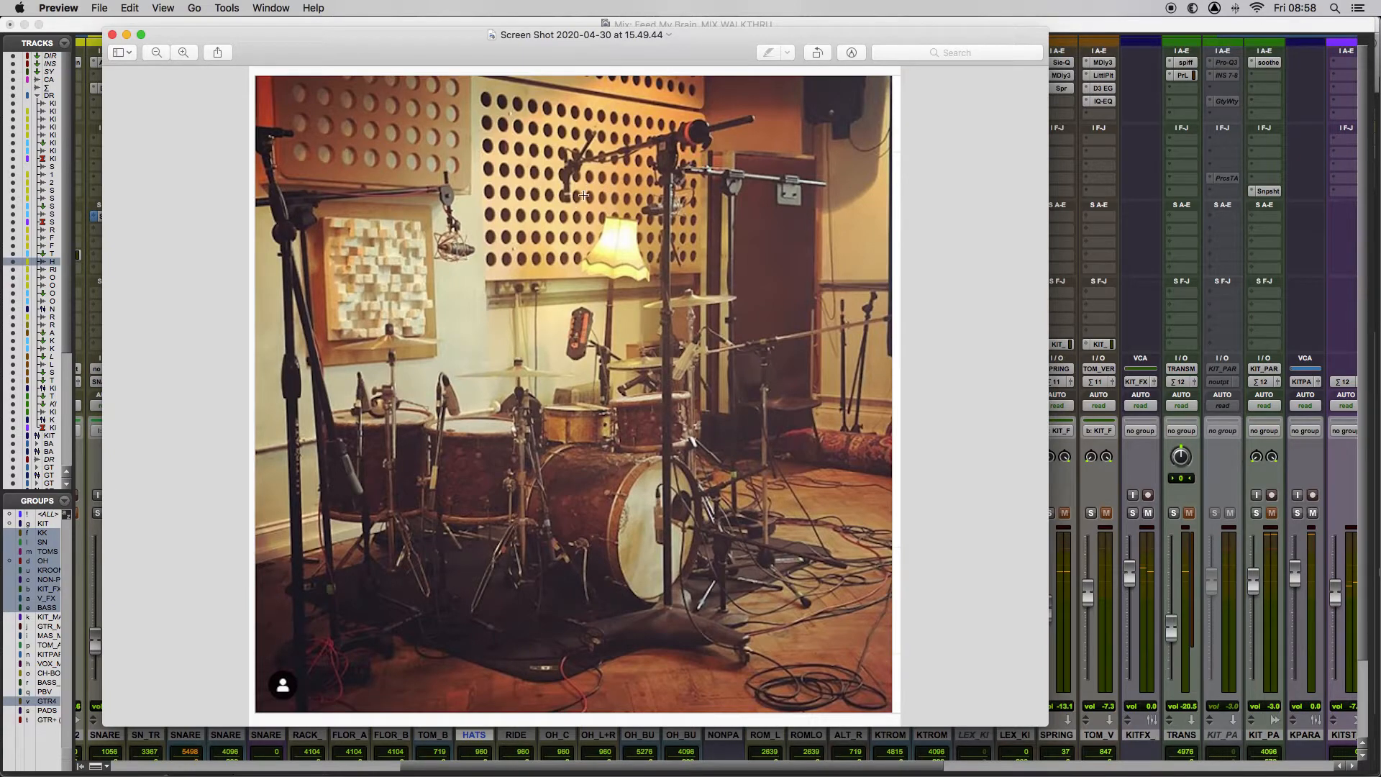
pyautogui.moveTo(577, 197)
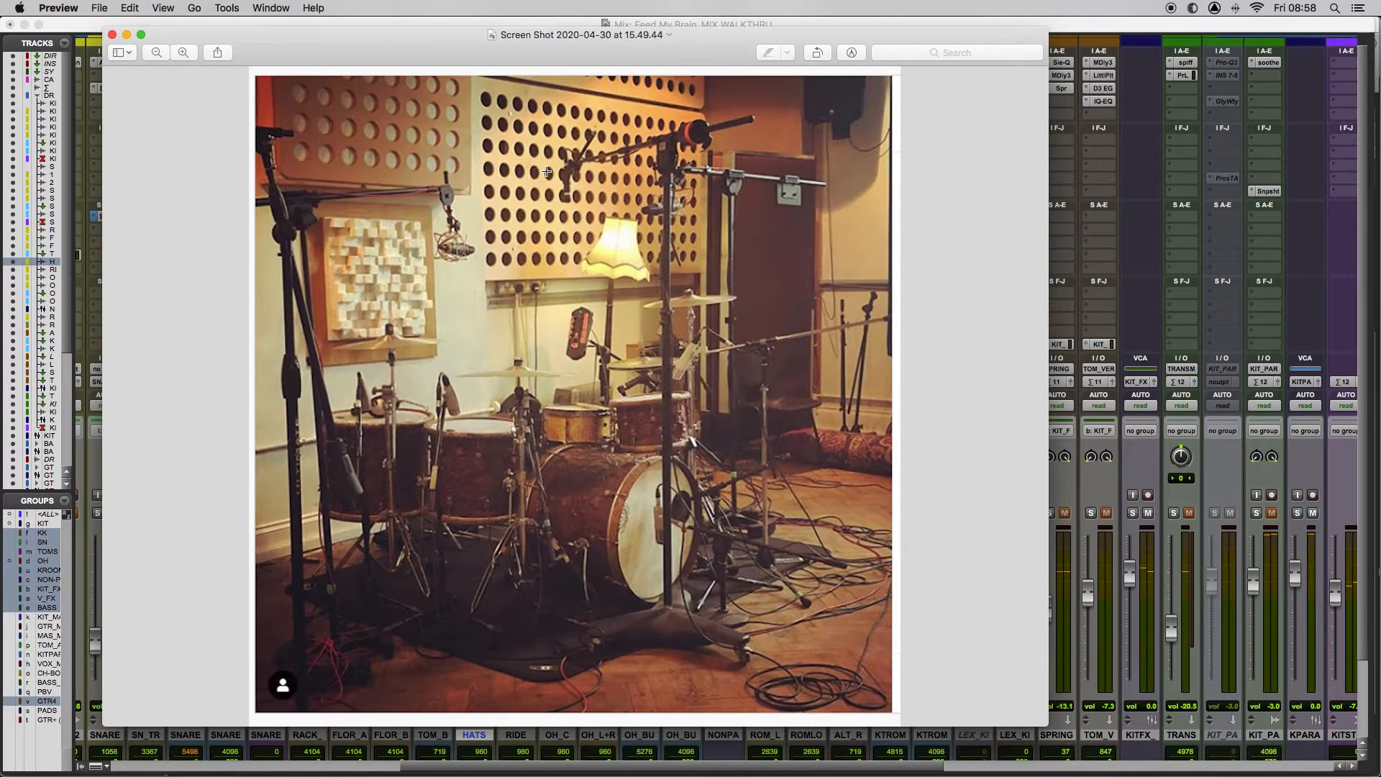
pyautogui.moveTo(560, 357)
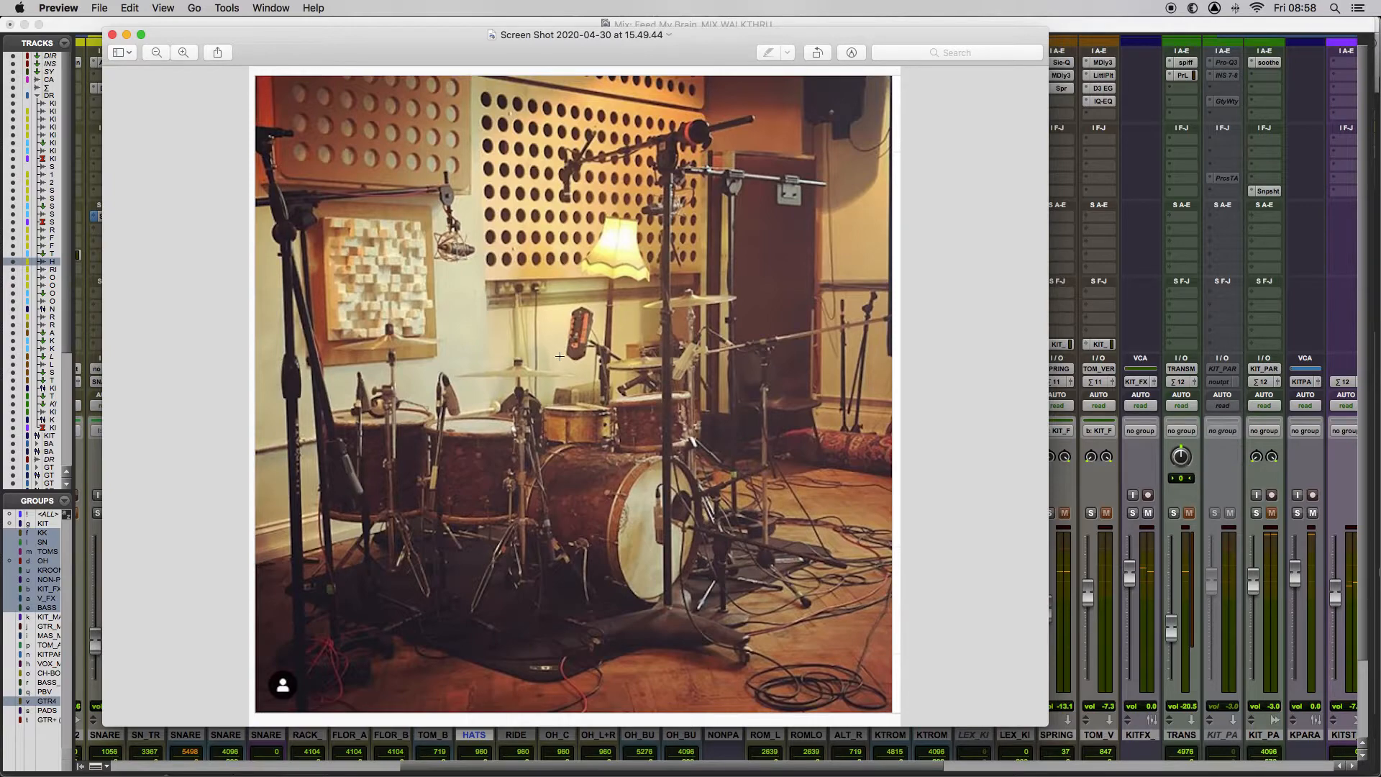
pyautogui.moveTo(559, 171)
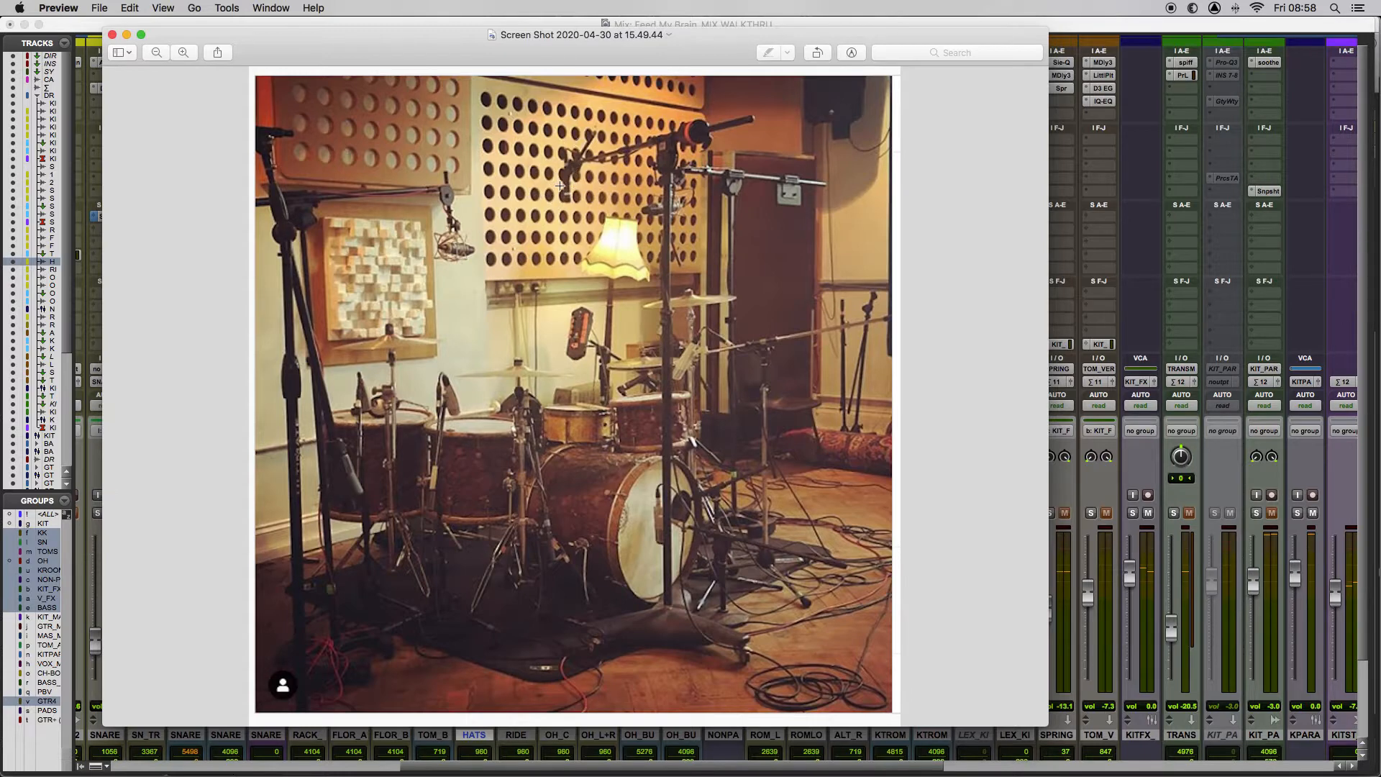
pyautogui.moveTo(552, 359)
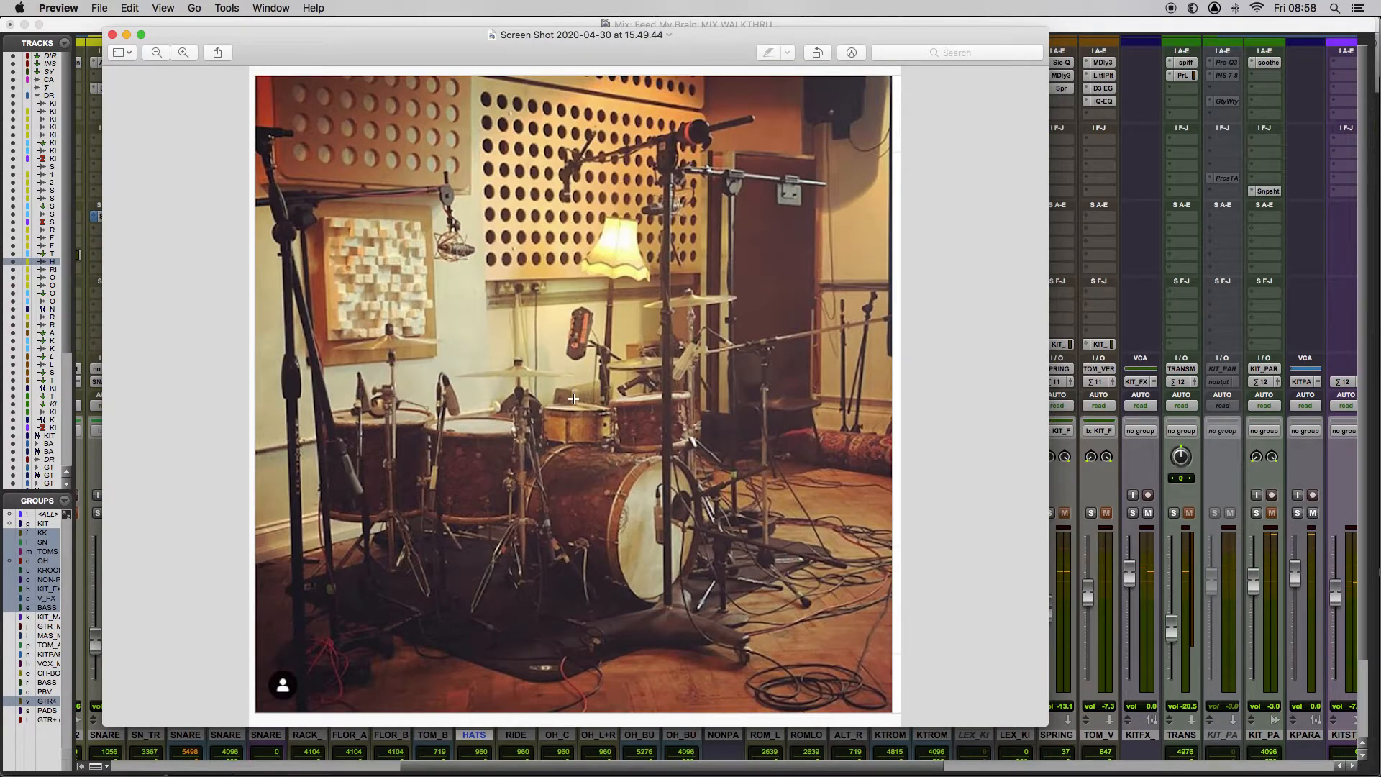
pyautogui.moveTo(615, 350)
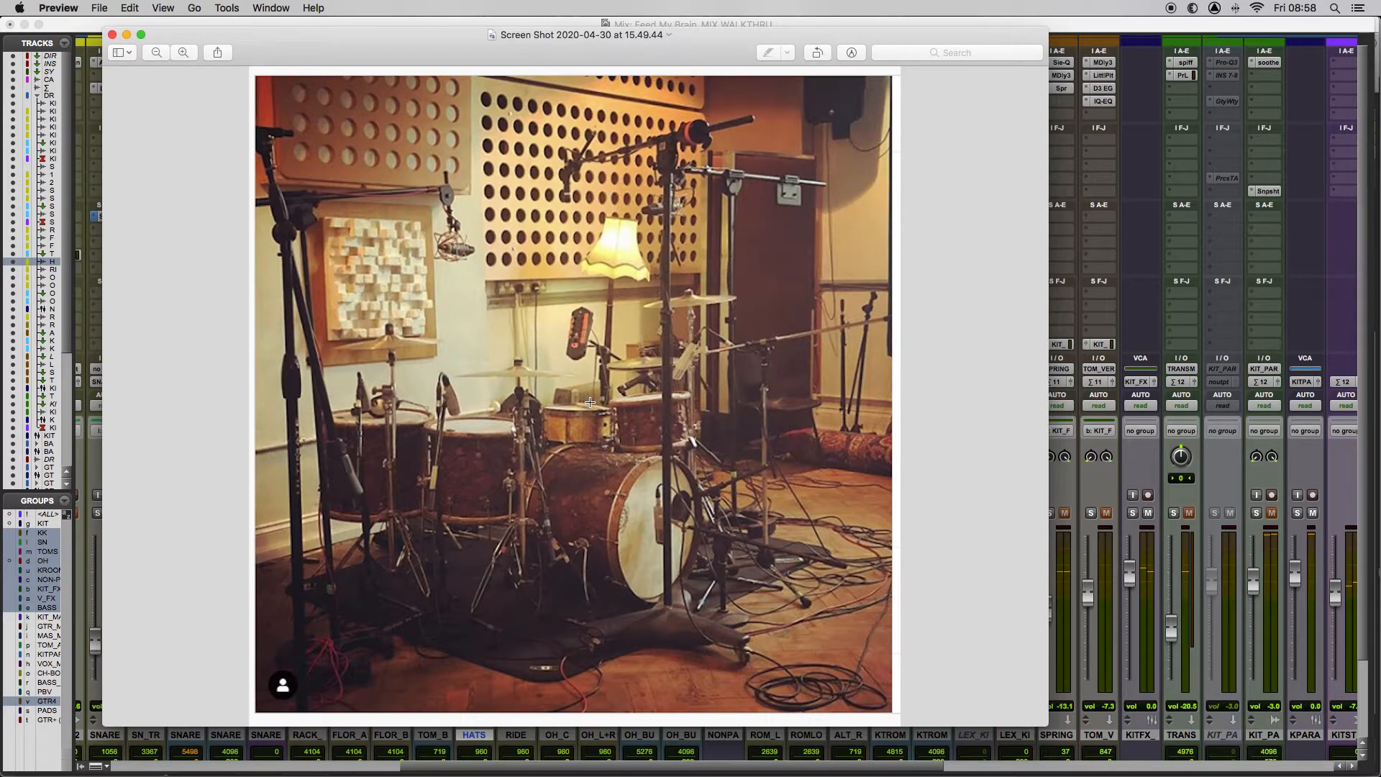
pyautogui.moveTo(614, 466)
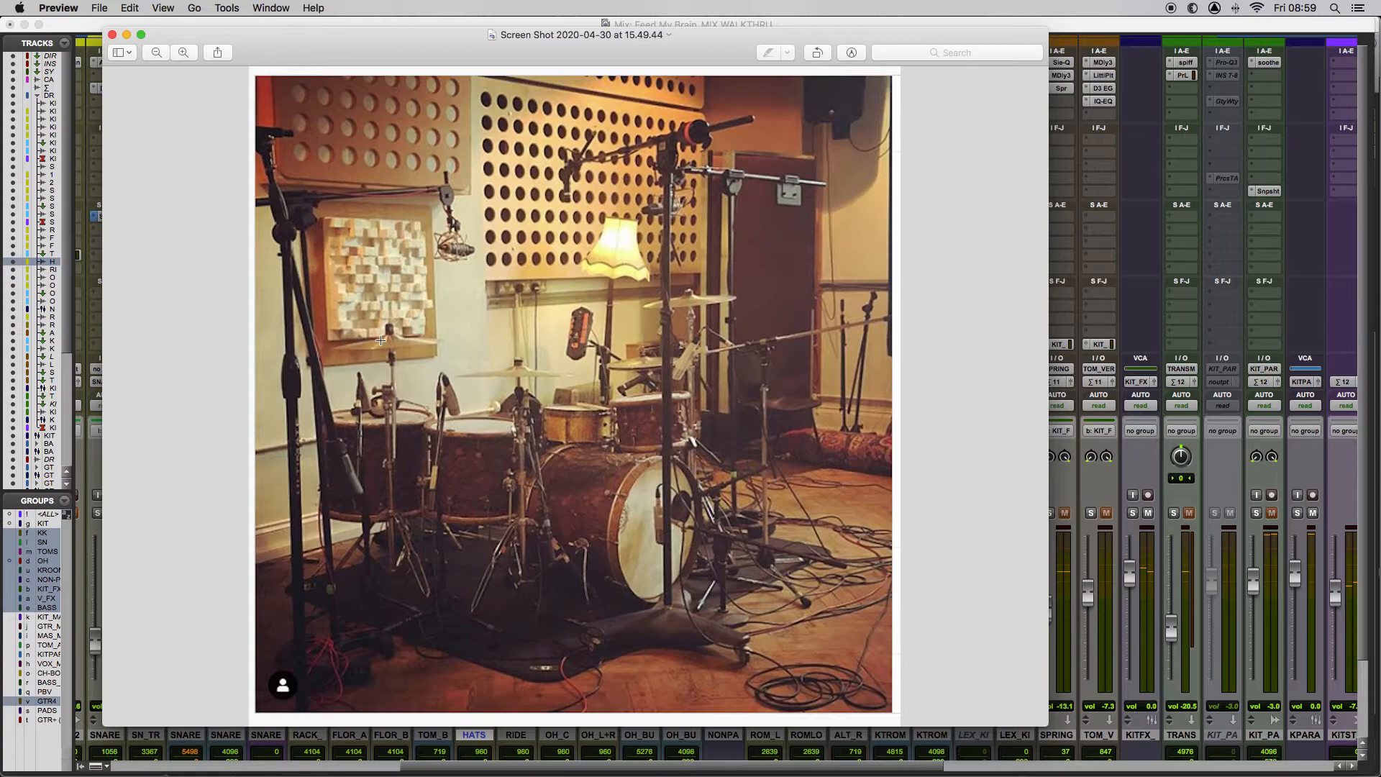
pyautogui.moveTo(658, 316)
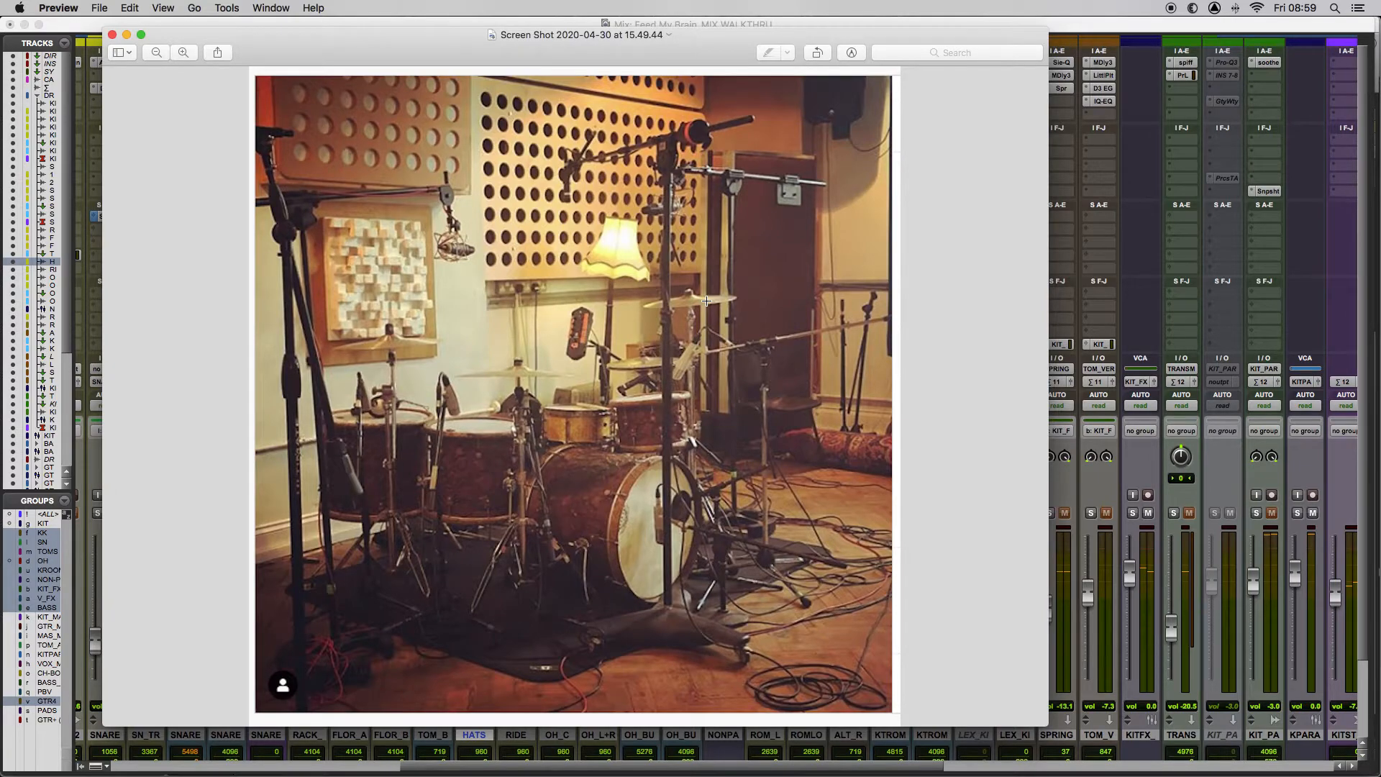
pyautogui.moveTo(898, 266)
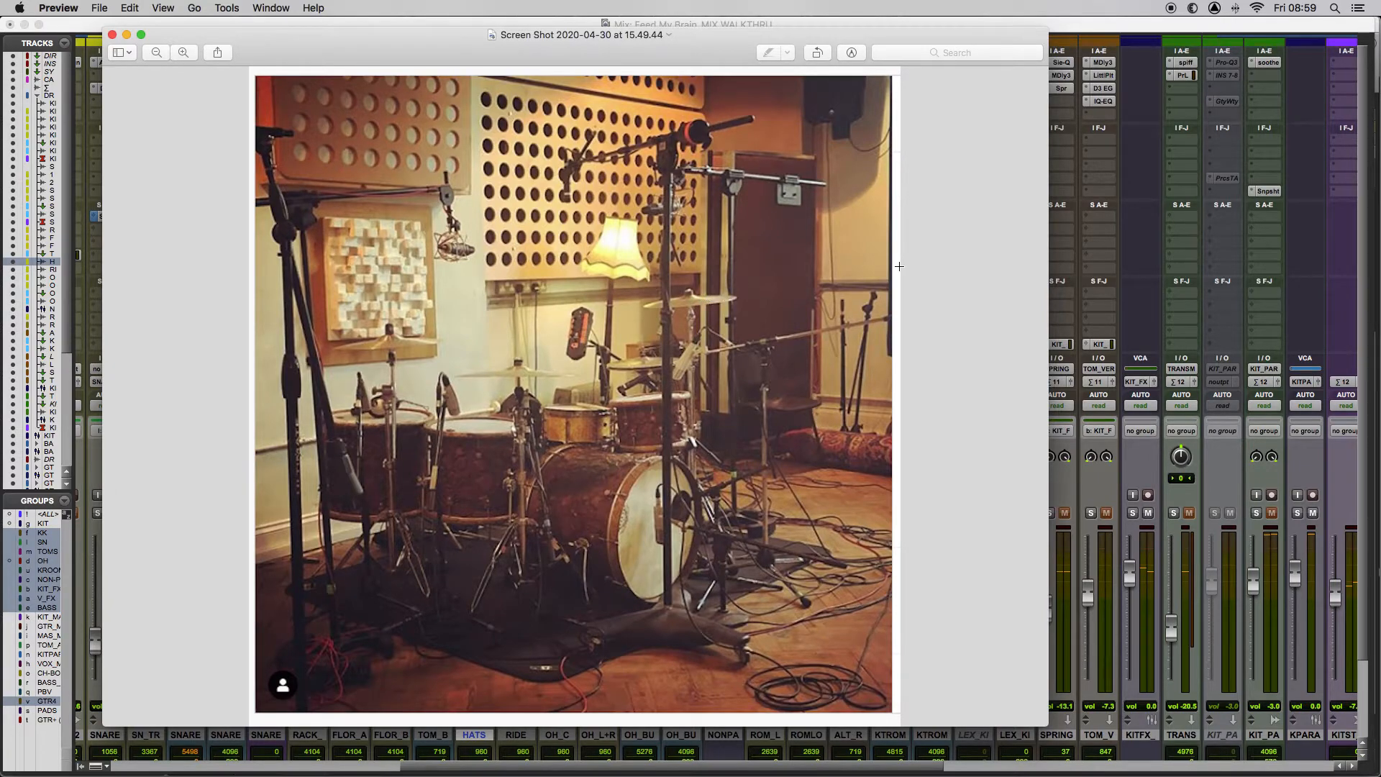
pyautogui.moveTo(694, 374)
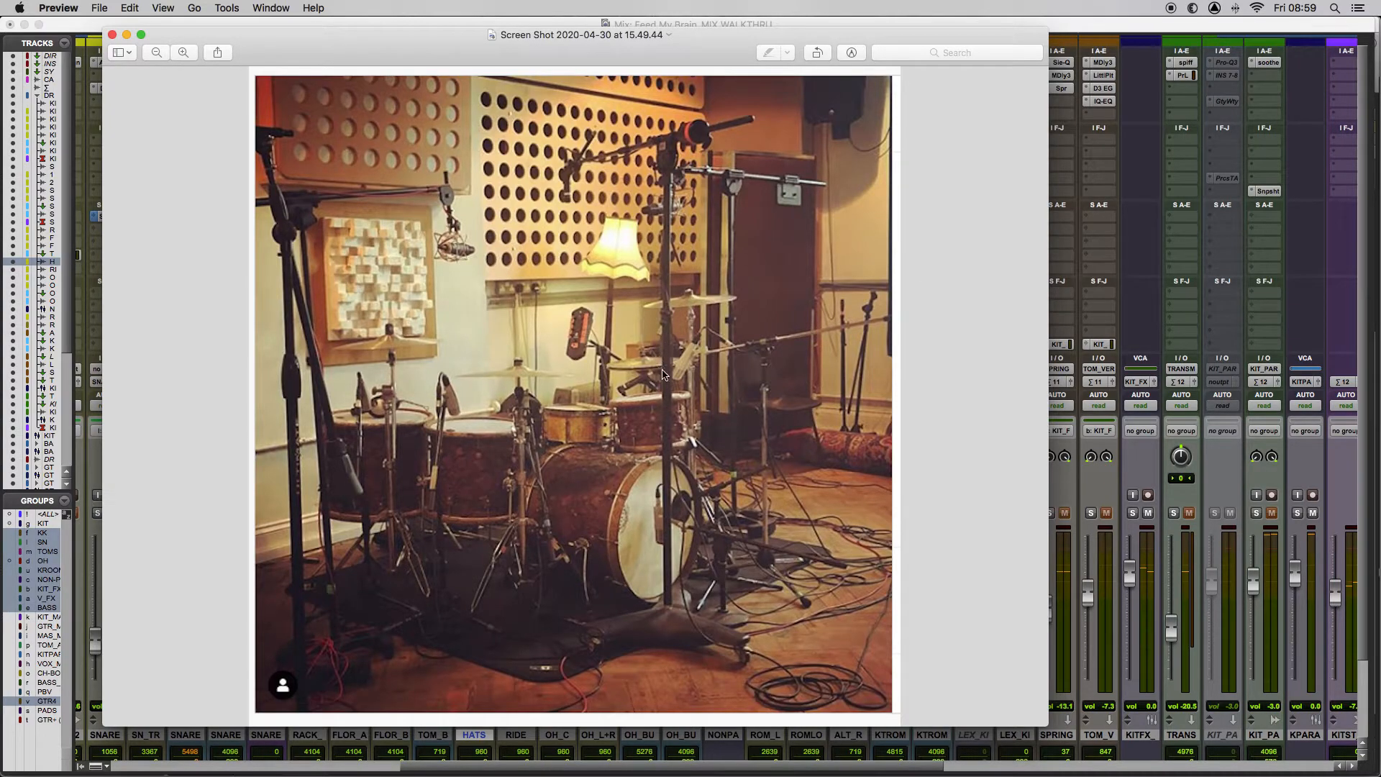
pyautogui.moveTo(689, 343)
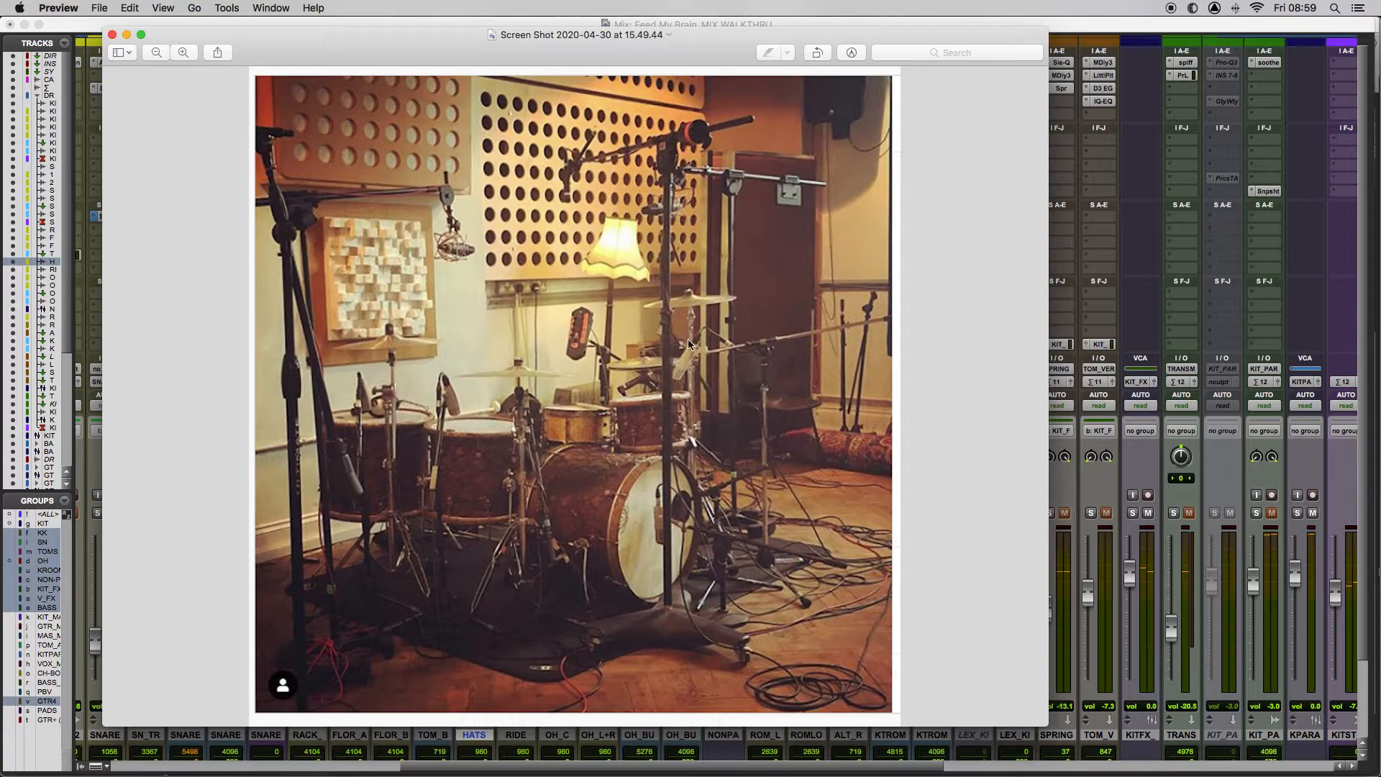
pyautogui.moveTo(668, 354)
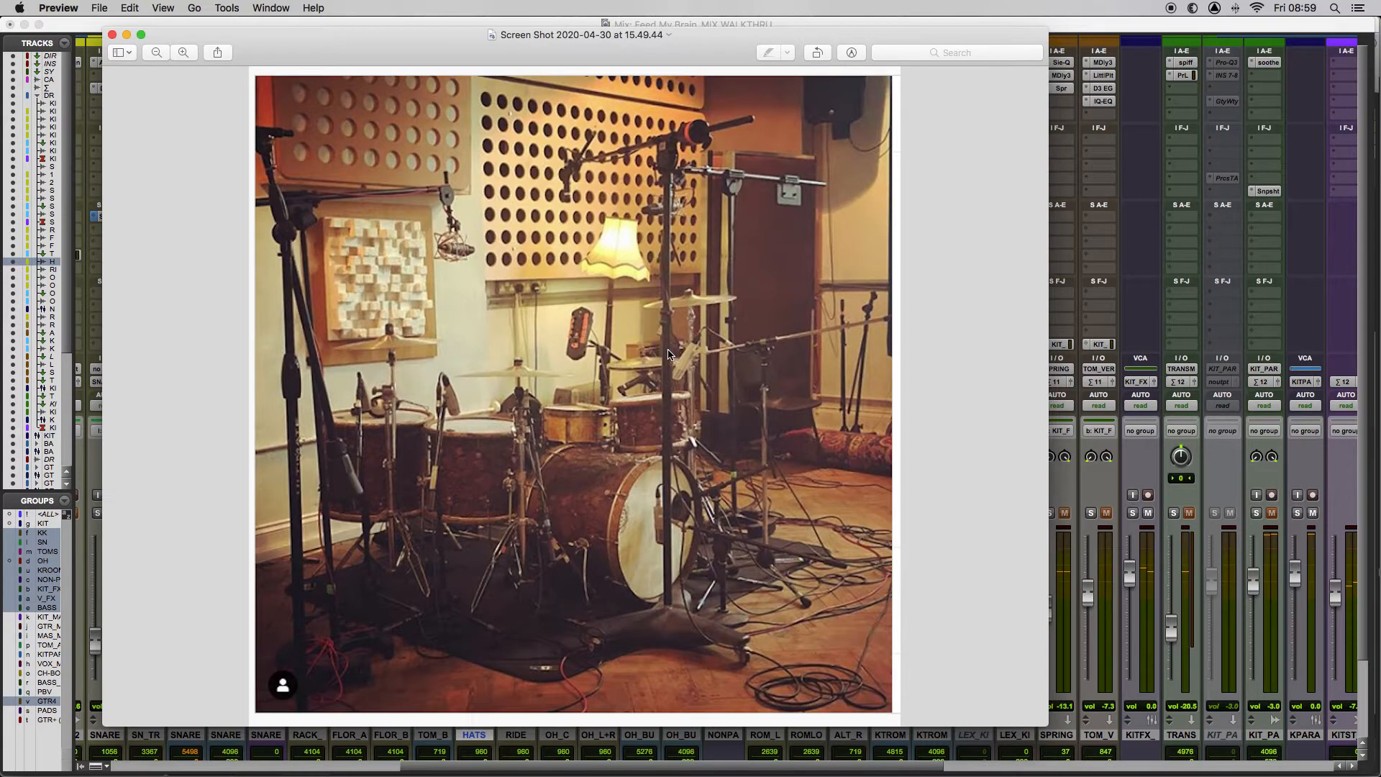
pyautogui.moveTo(673, 342)
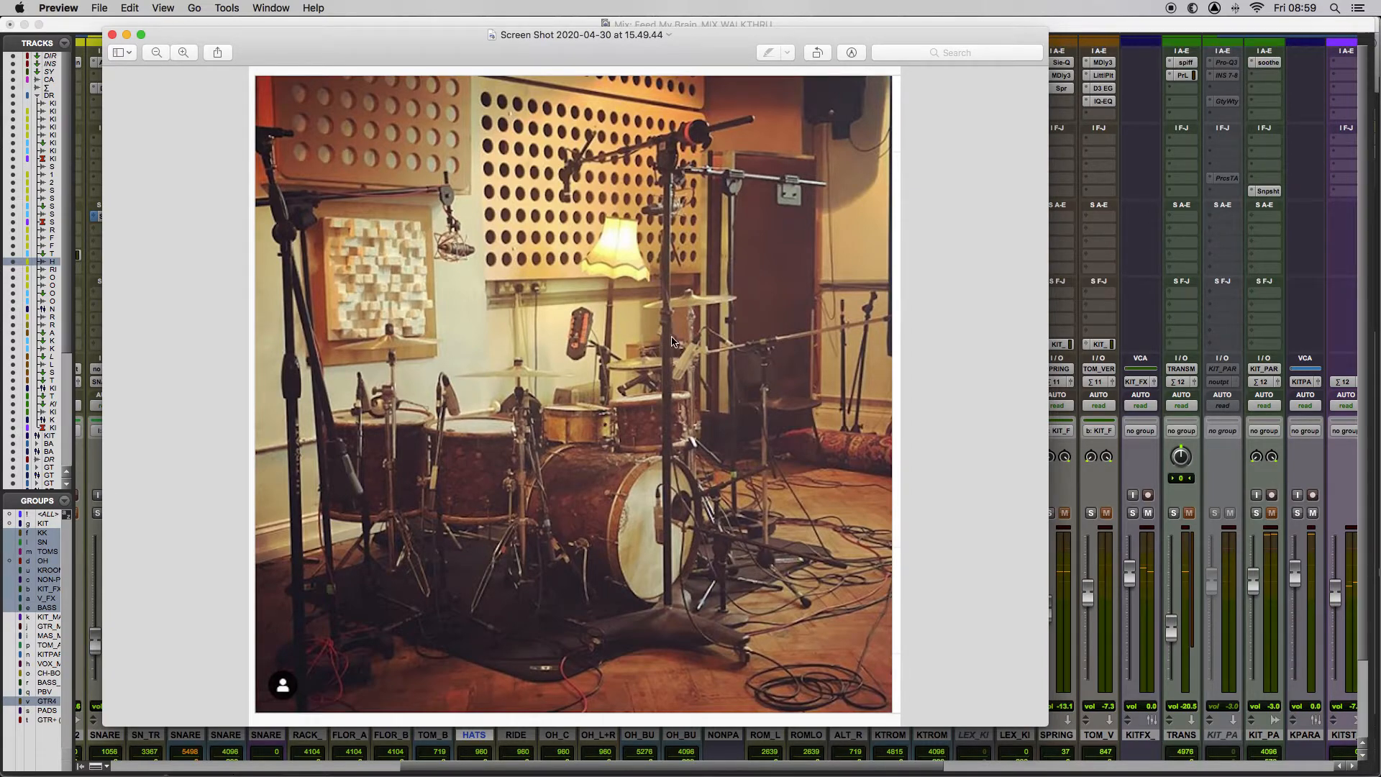
pyautogui.moveTo(649, 330)
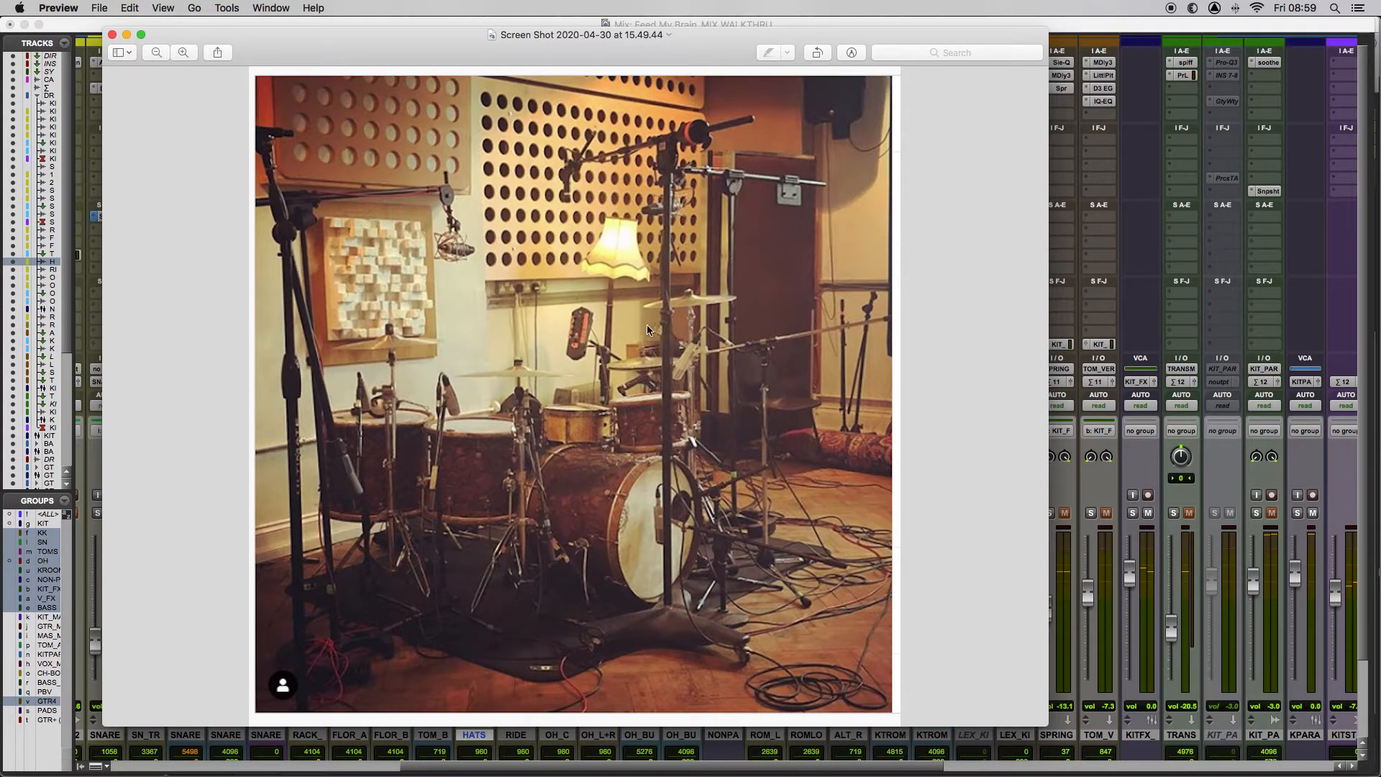
pyautogui.moveTo(705, 348)
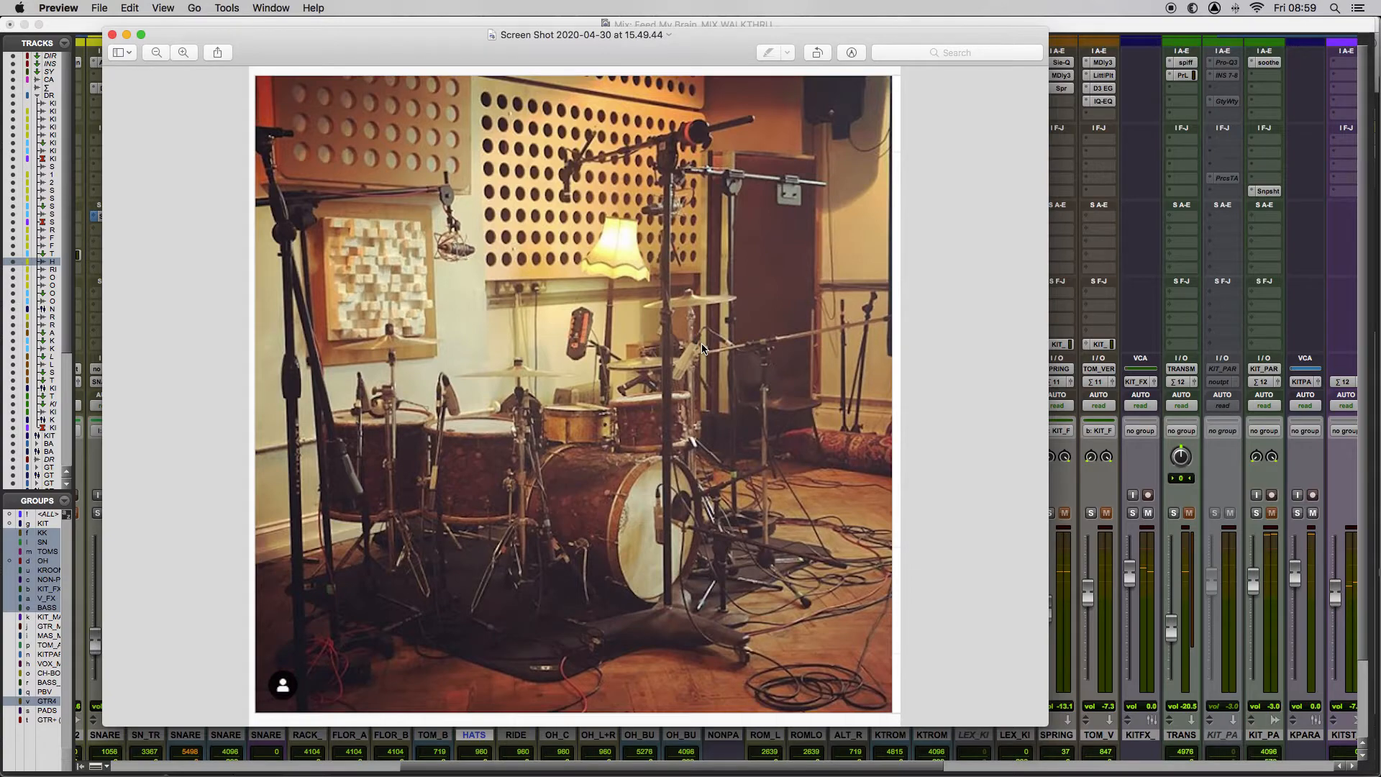
pyautogui.moveTo(739, 385)
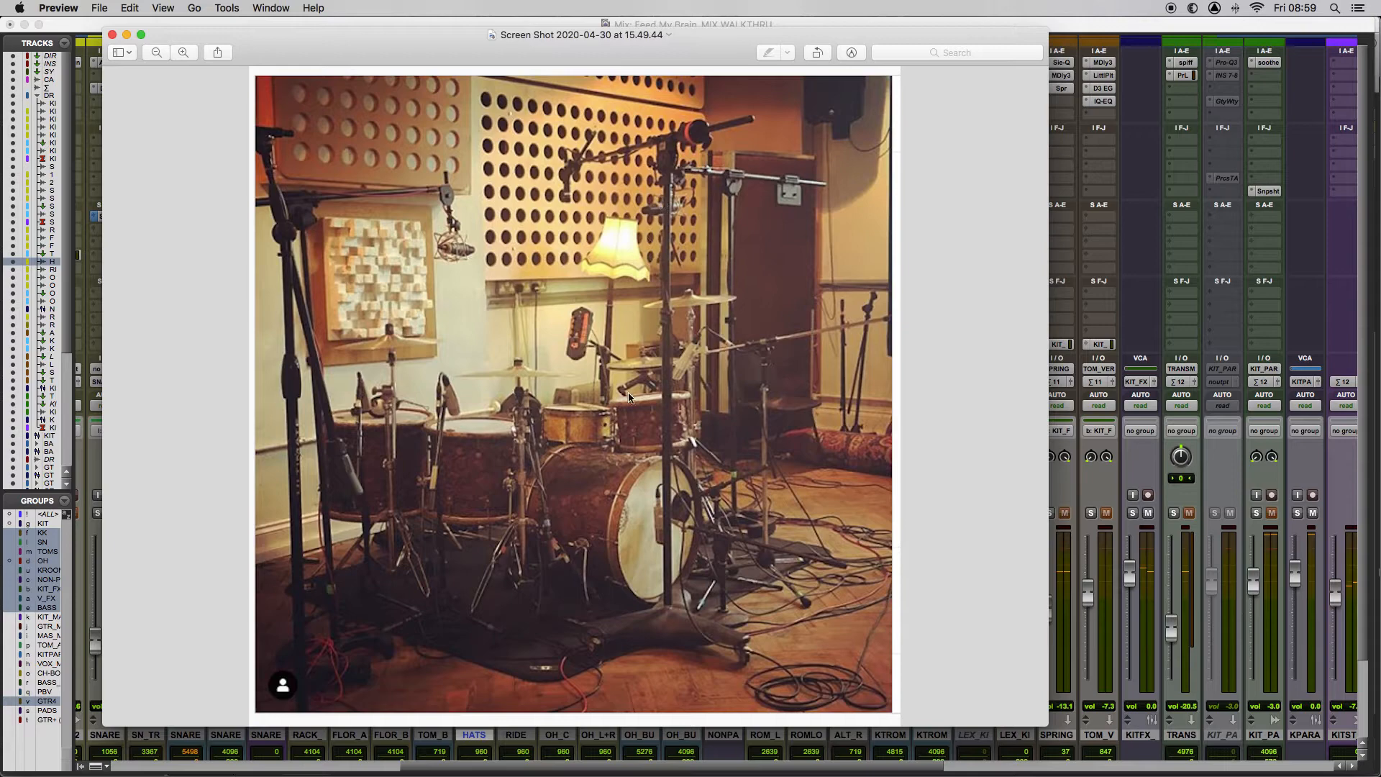
pyautogui.moveTo(660, 352)
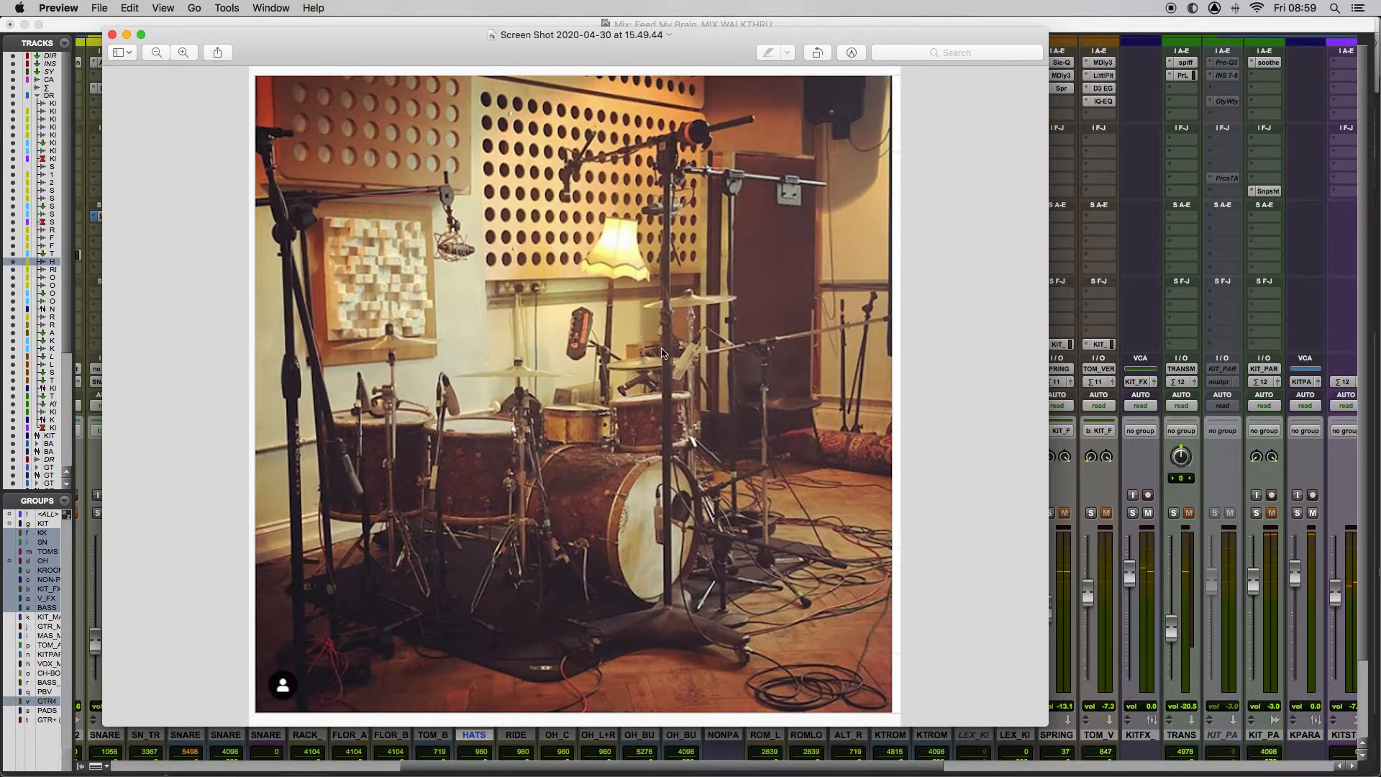
pyautogui.moveTo(672, 245)
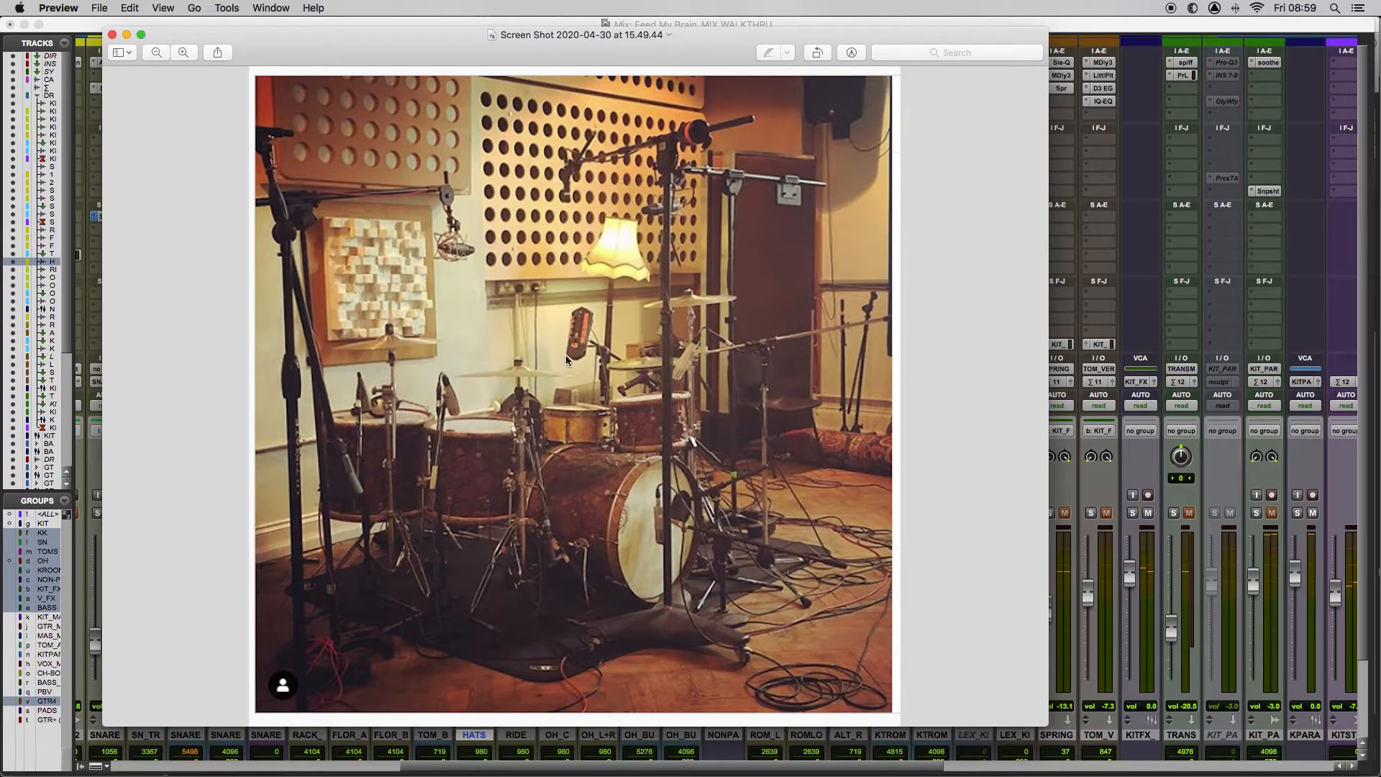
pyautogui.moveTo(699, 378)
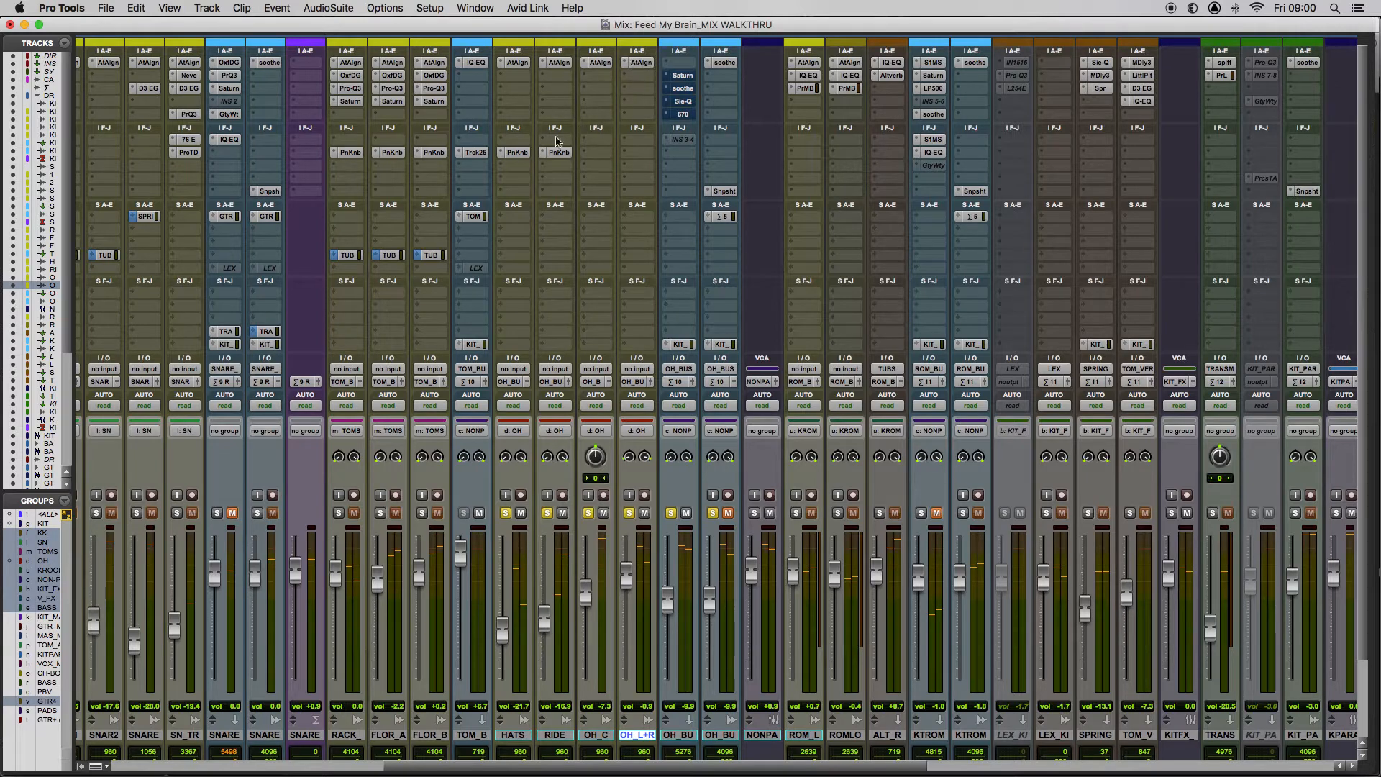
pyautogui.click(515, 151)
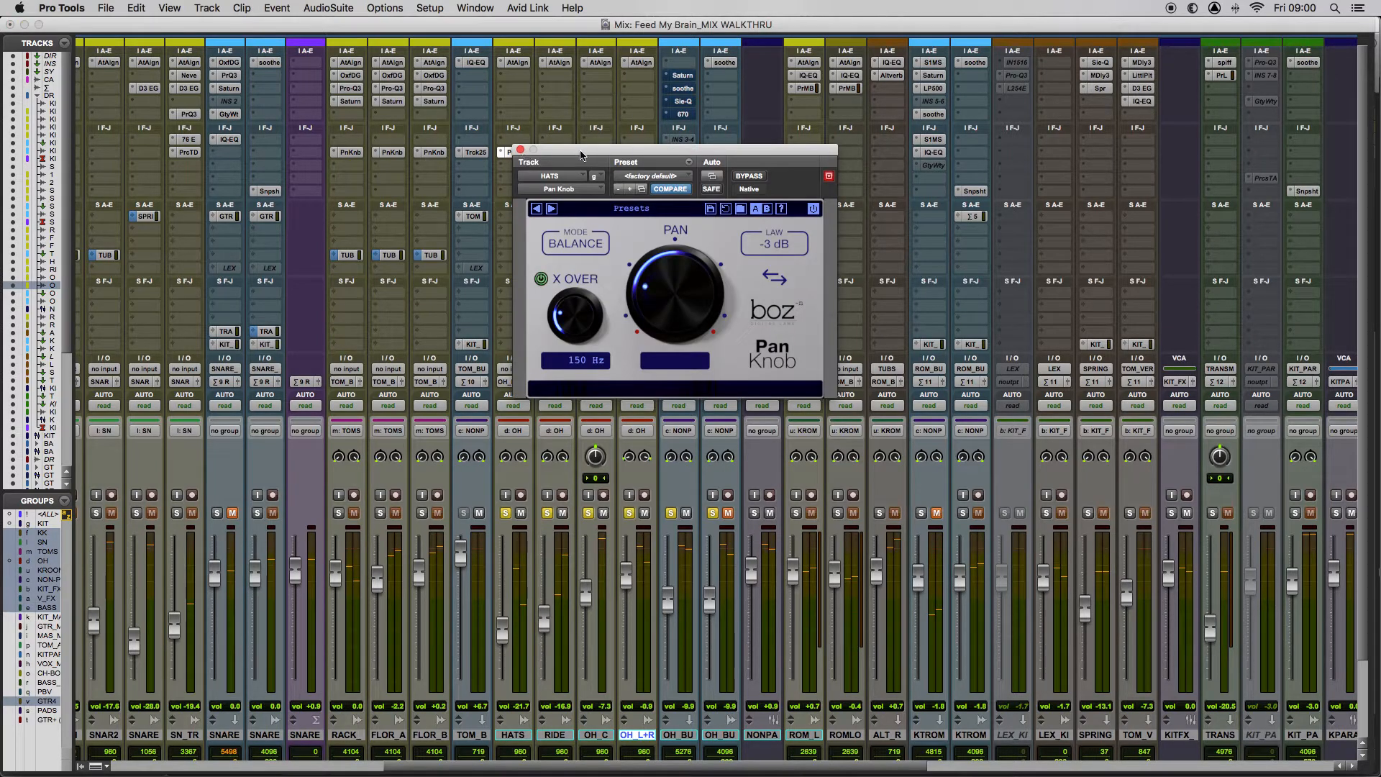
pyautogui.moveTo(677, 148); pyautogui.dragTo(299, 155)
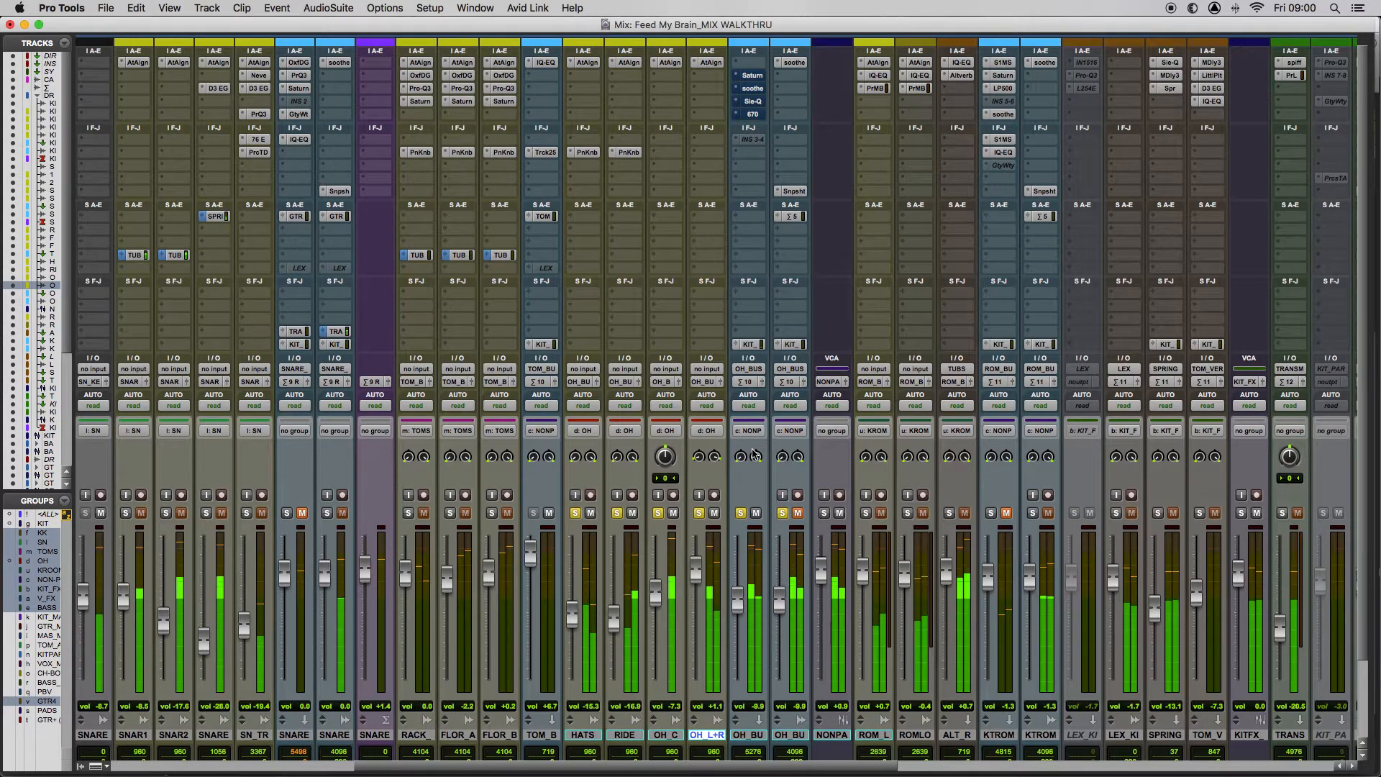
pyautogui.moveTo(843, 253)
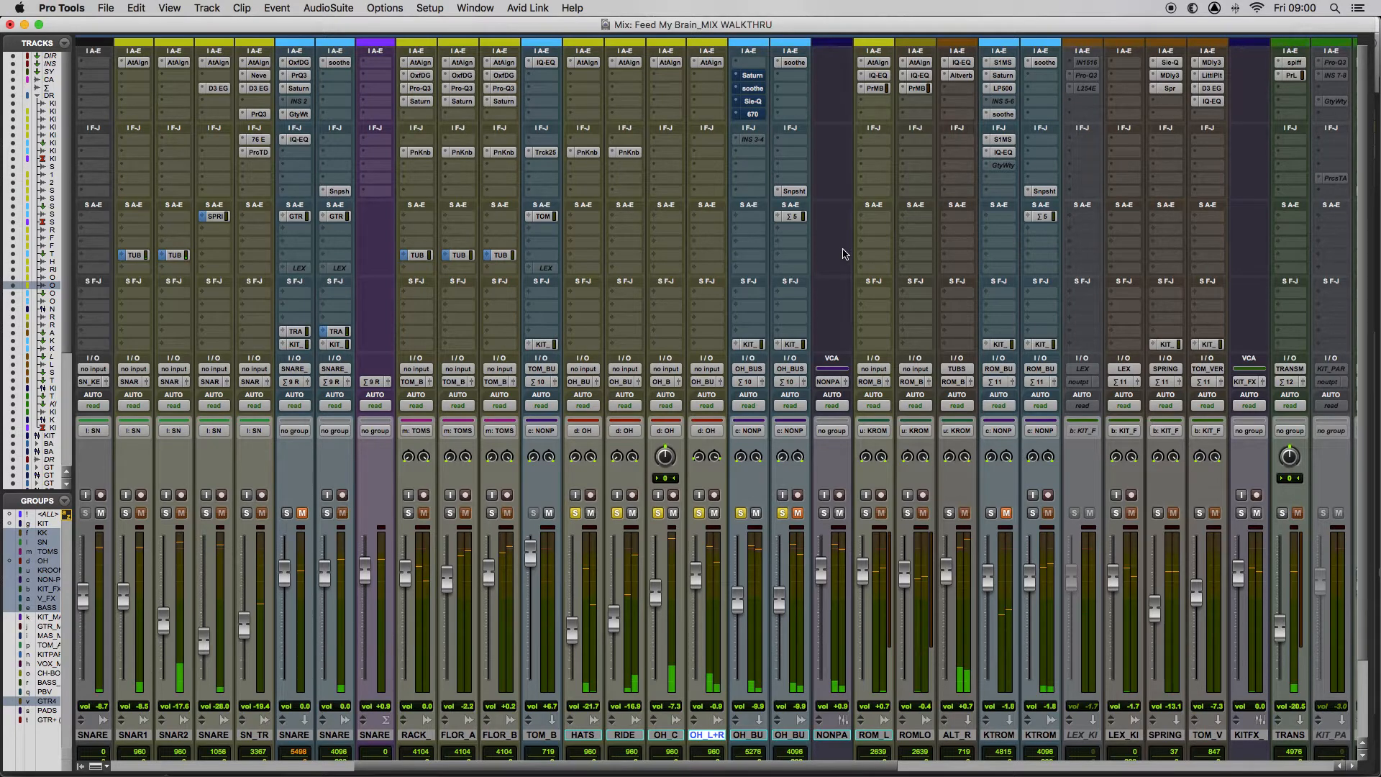
pyautogui.moveTo(829, 93)
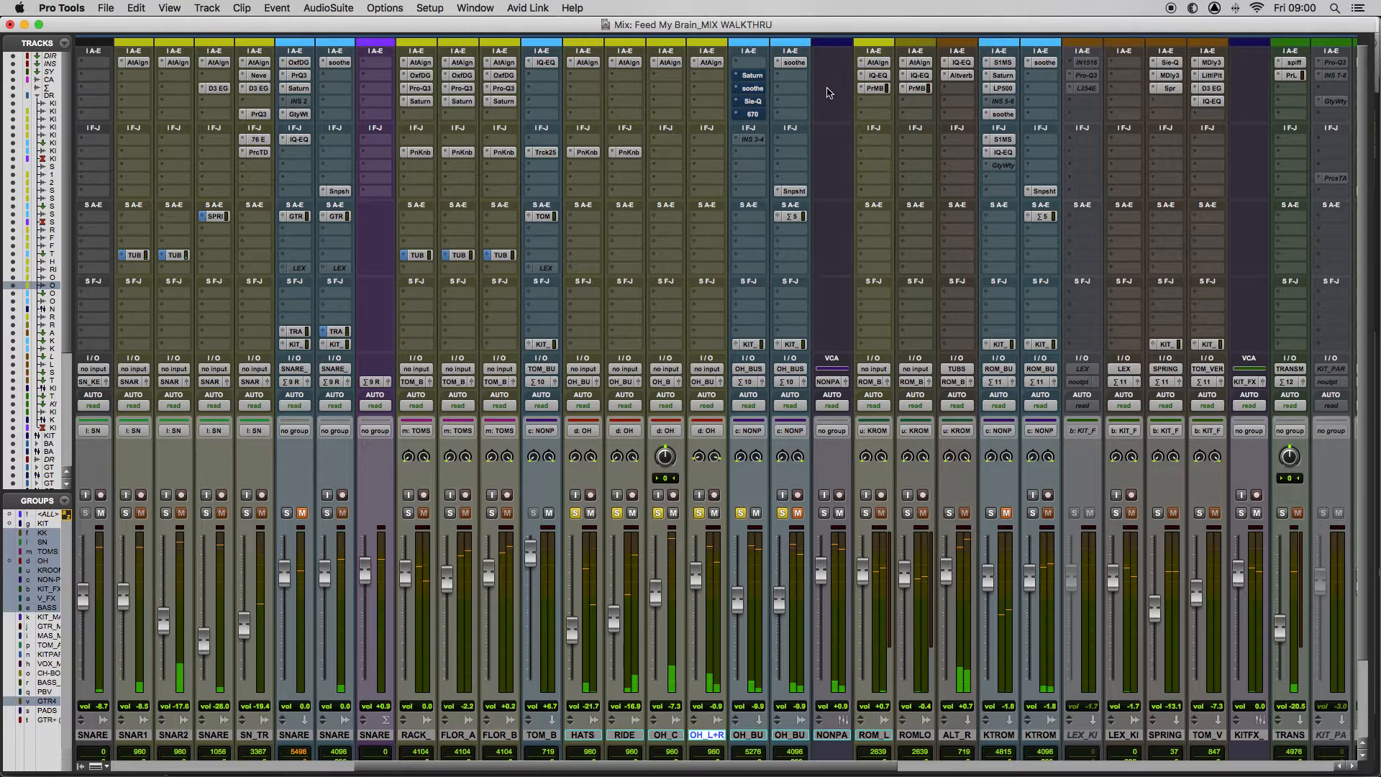
pyautogui.moveTo(797, 150)
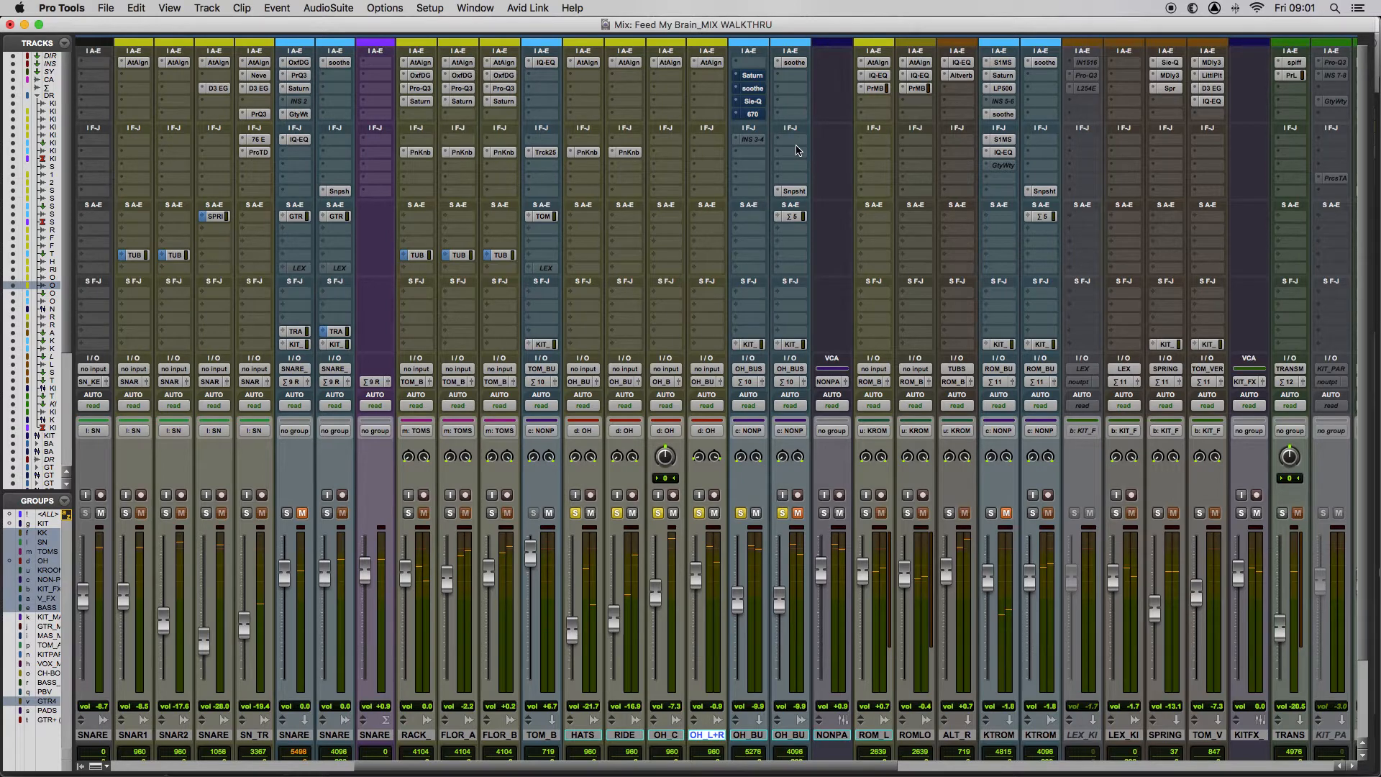
pyautogui.moveTo(718, 213)
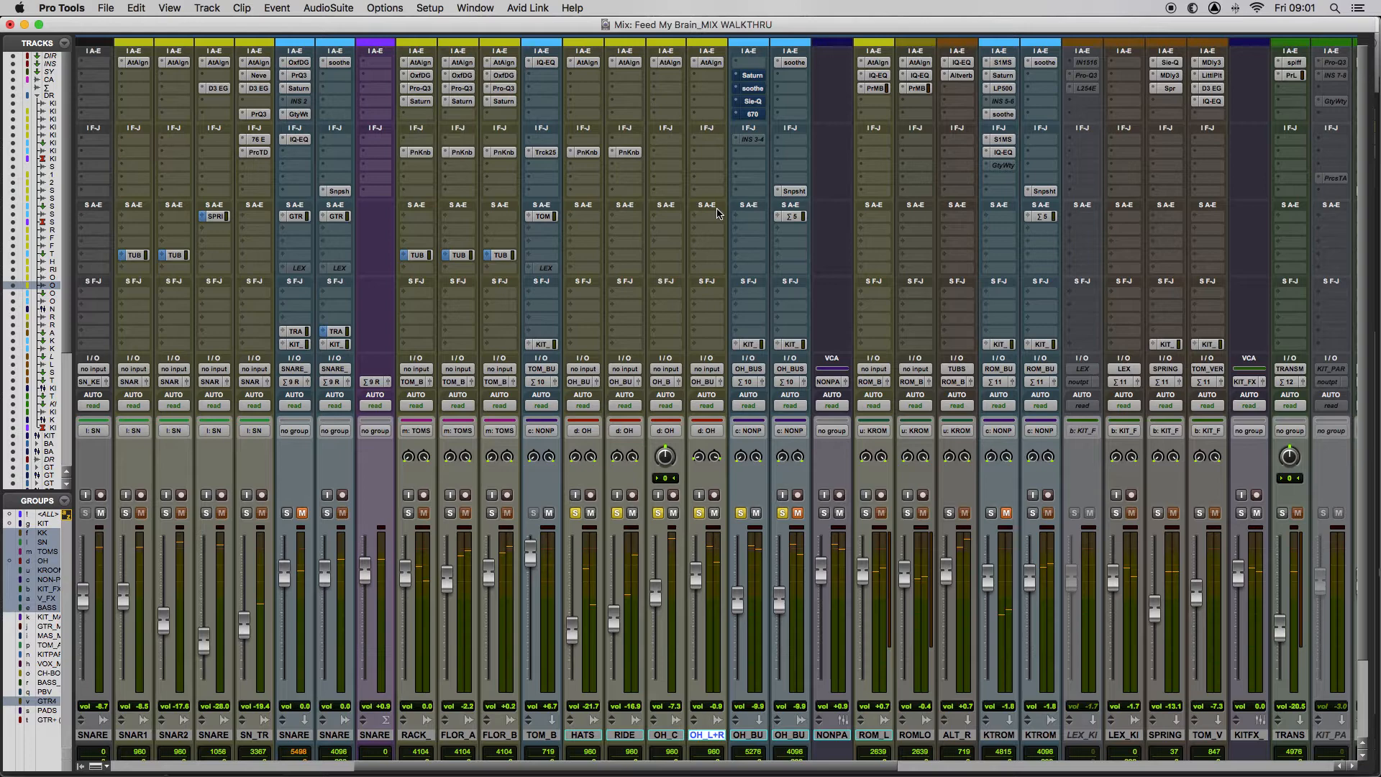
pyautogui.moveTo(725, 209)
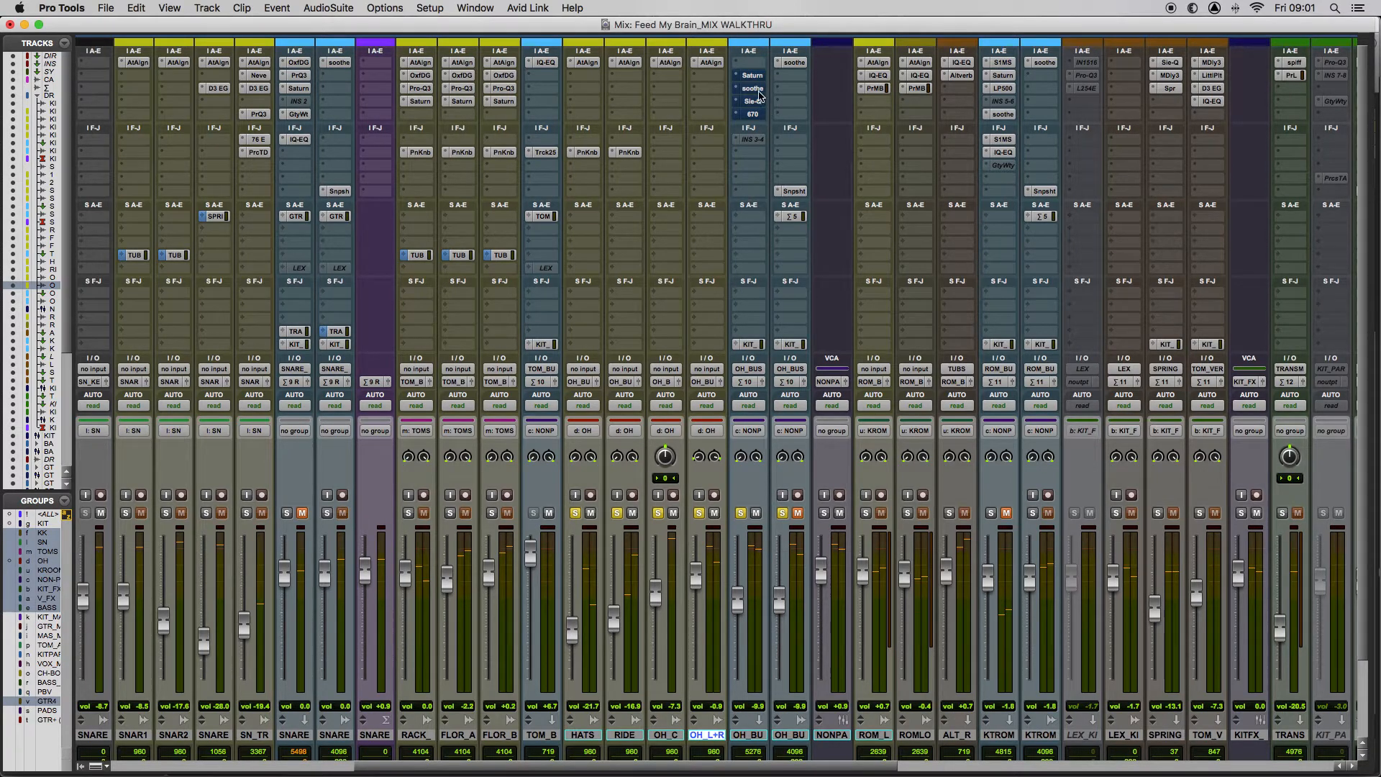
# Step: Show FabFilter Saturn's Clean Tape Base preset on the OH_BUS insert chain
pyautogui.click(751, 75)
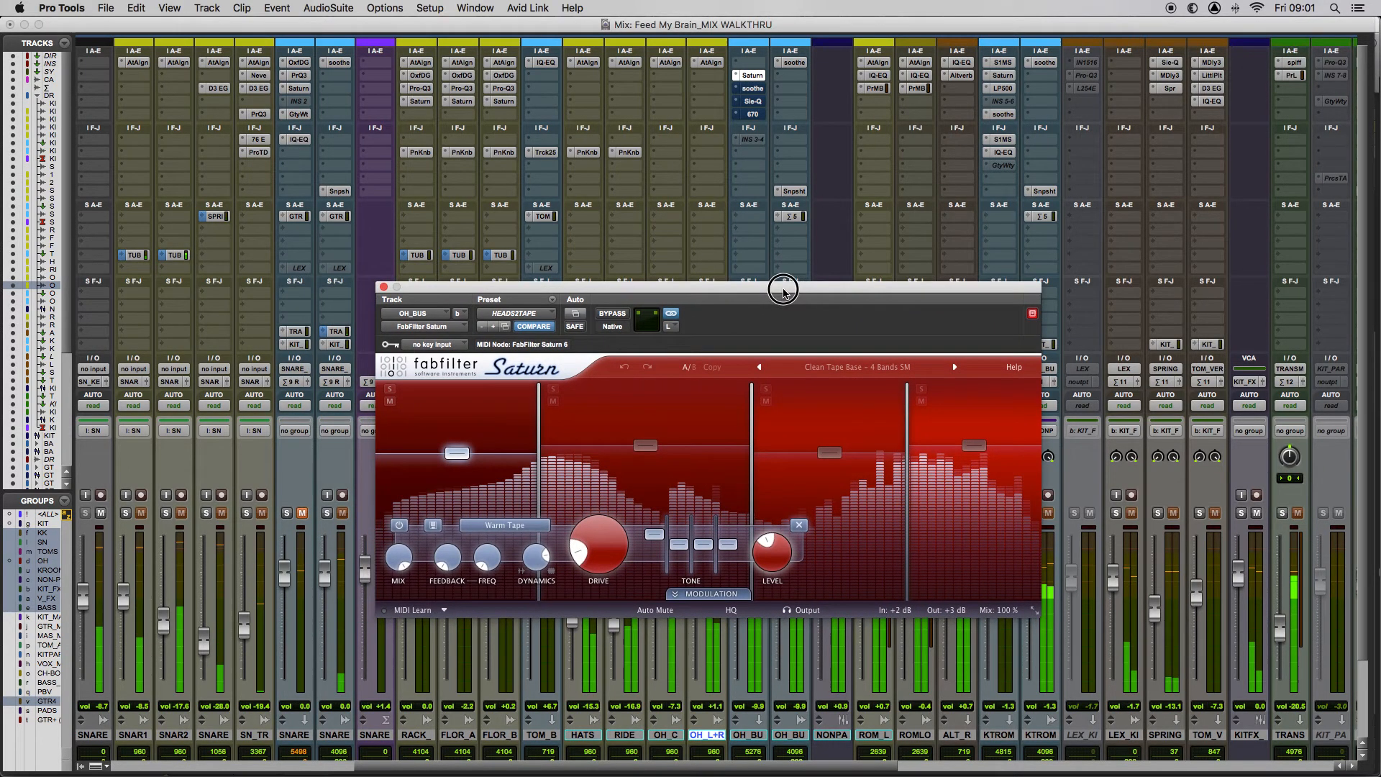
pyautogui.moveTo(783, 289); pyautogui.dragTo(812, 298)
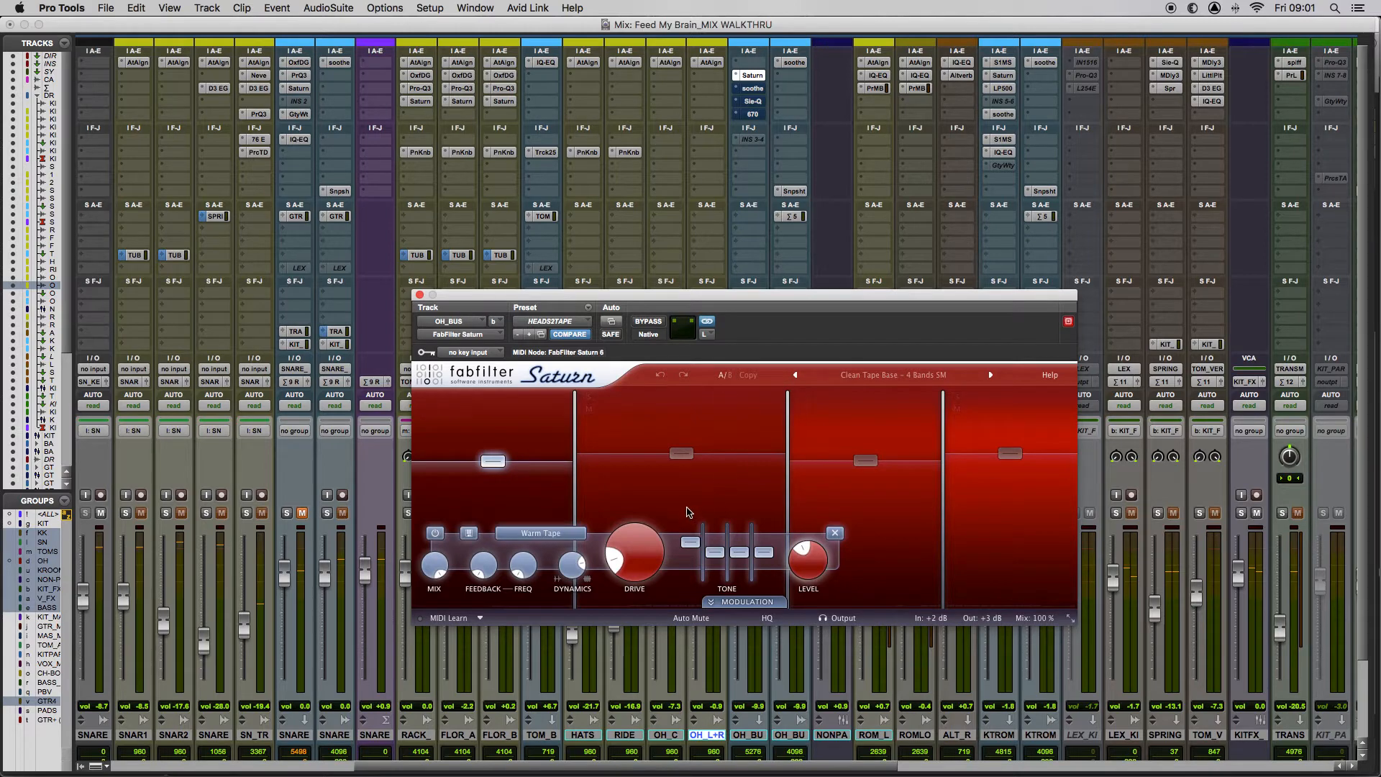
pyautogui.moveTo(669, 482)
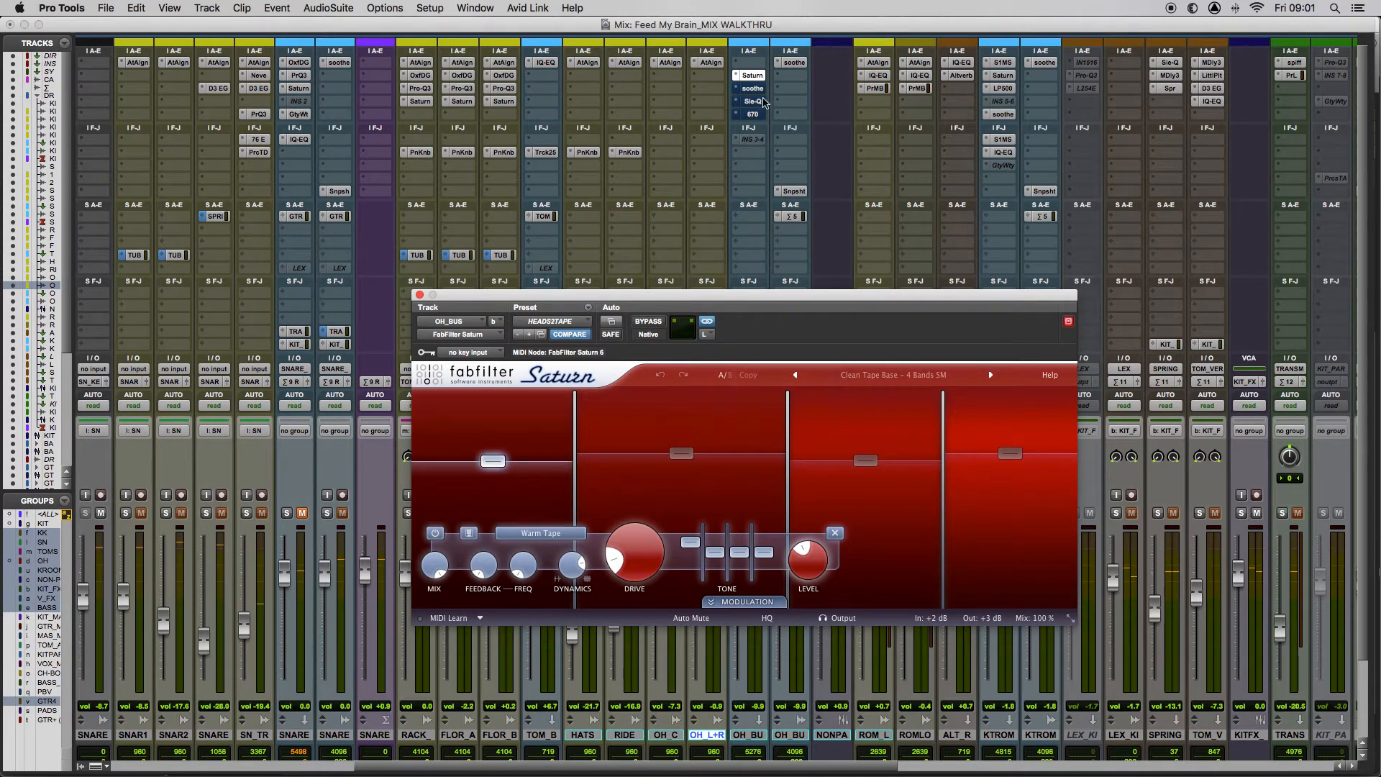
pyautogui.moveTo(751, 101)
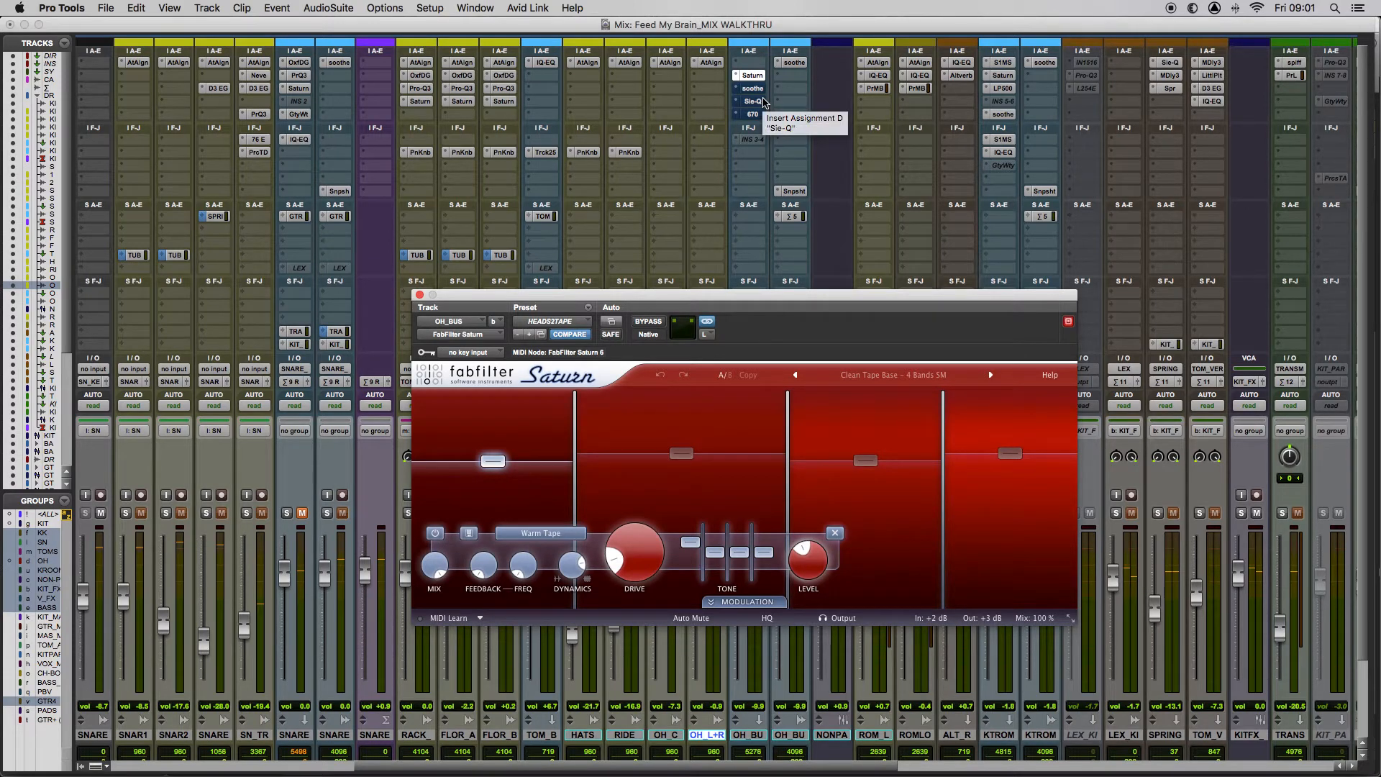
pyautogui.moveTo(751, 319)
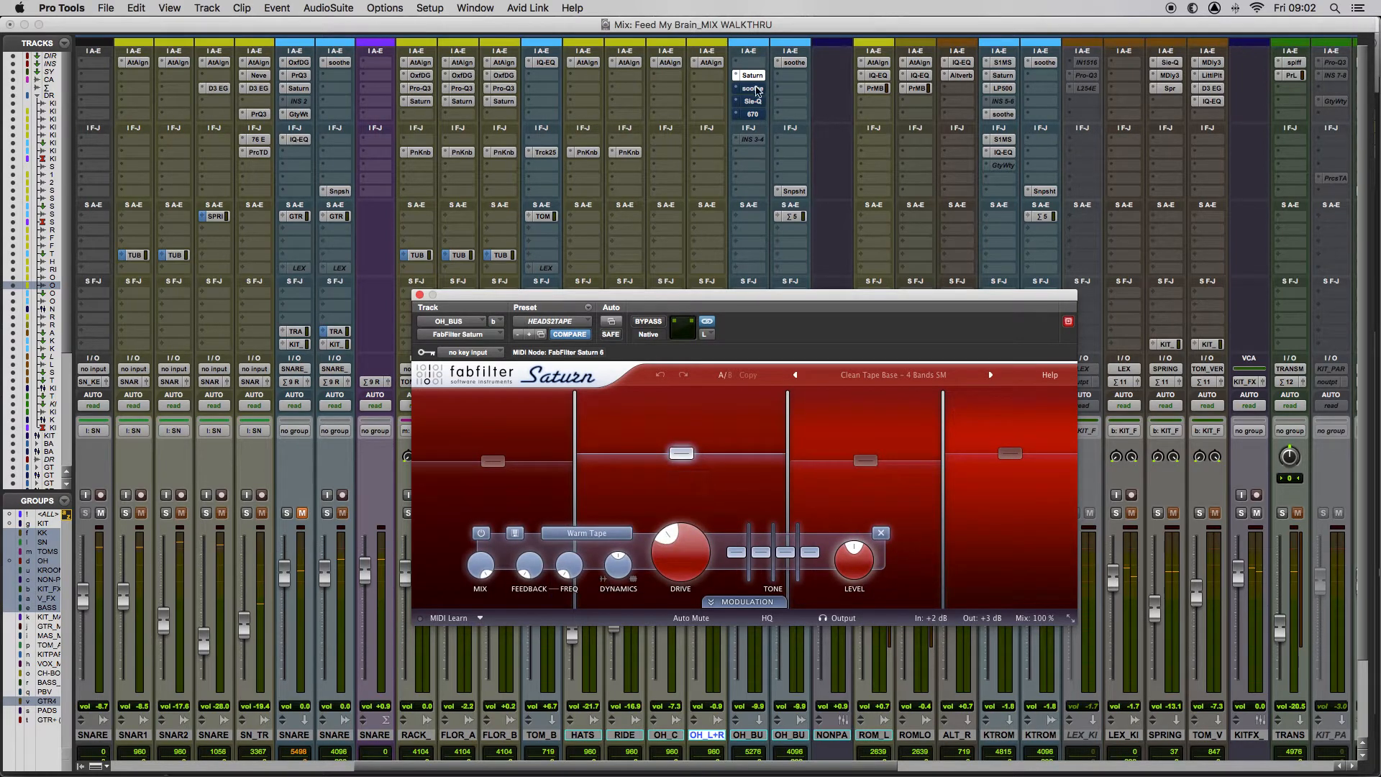
# Step: Audition soothe's 'cymbals soothed' processing on OH_BUS by toggling its bypass in and out
pyautogui.click(751, 88)
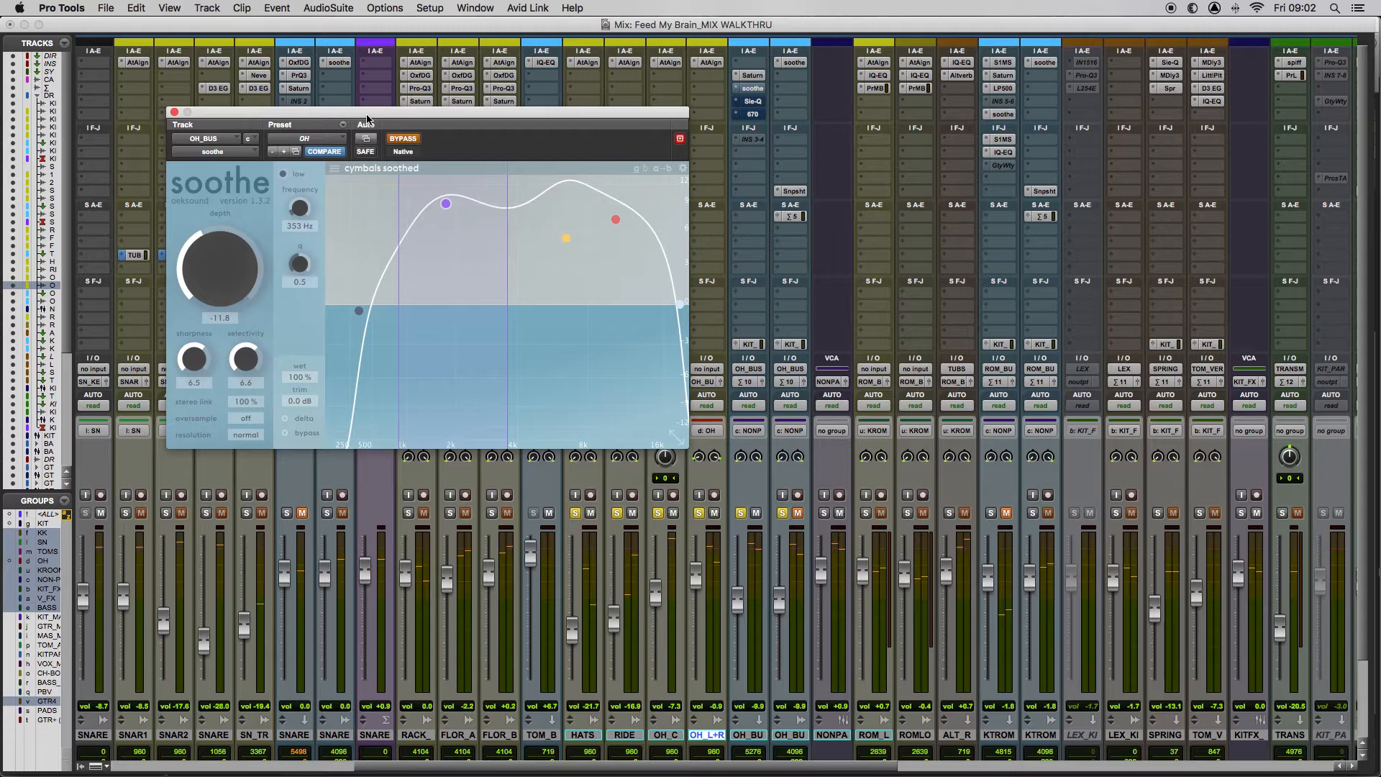
pyautogui.moveTo(436, 138)
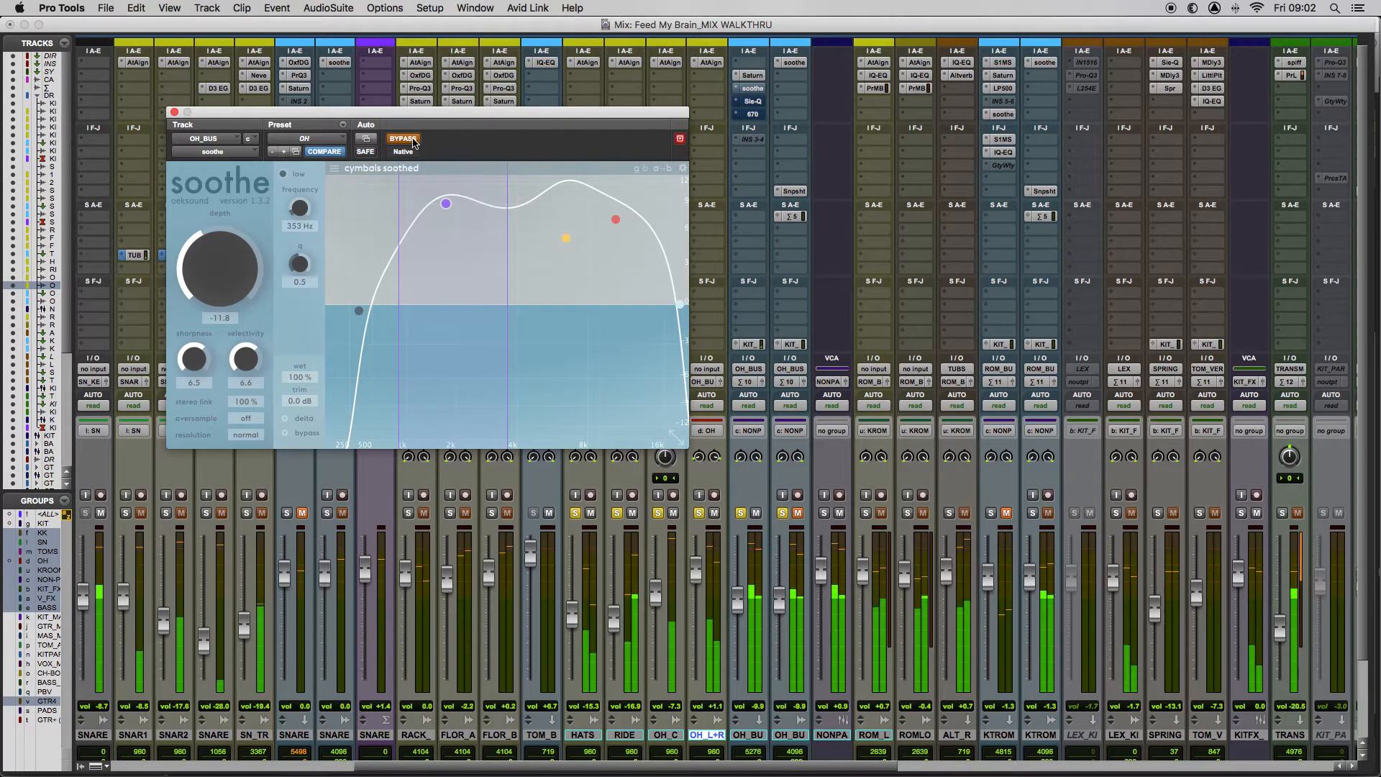
pyautogui.click(403, 140)
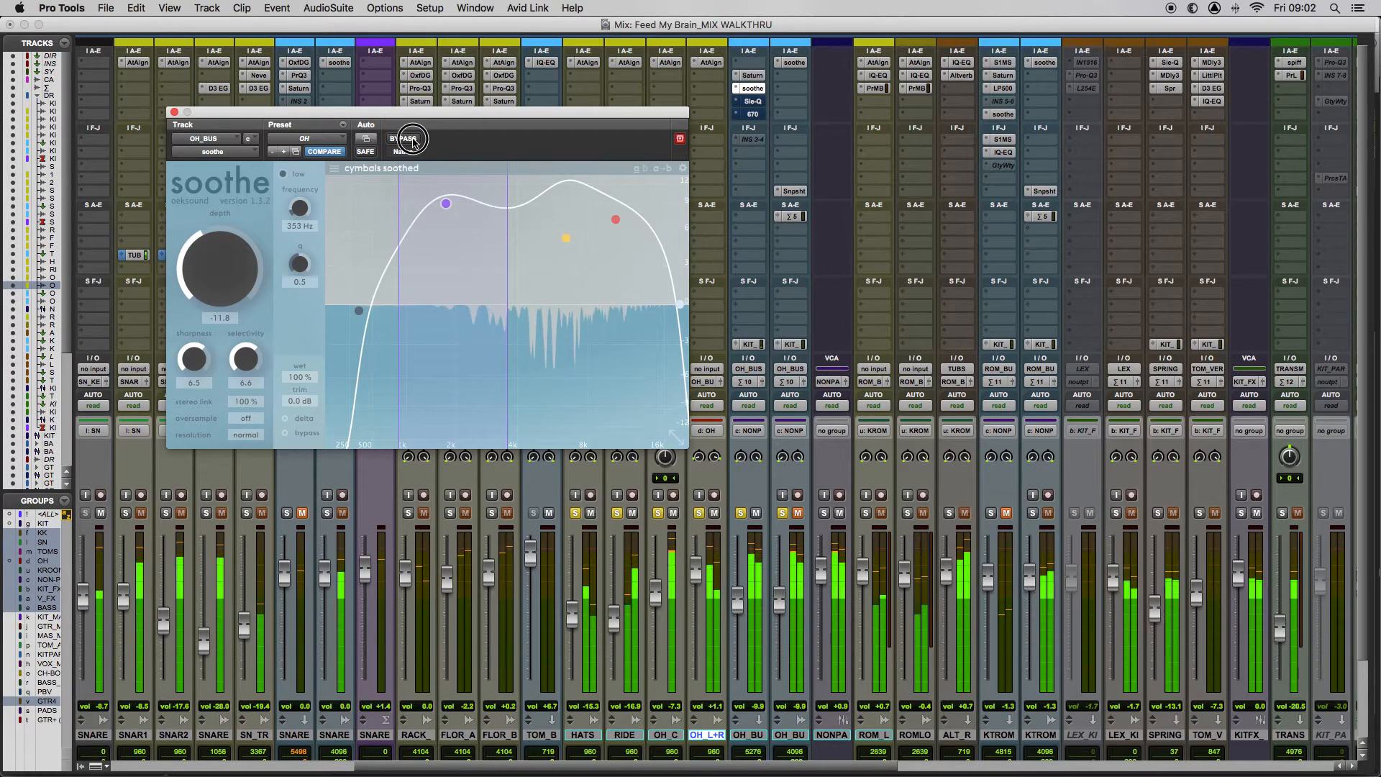
pyautogui.click(403, 139)
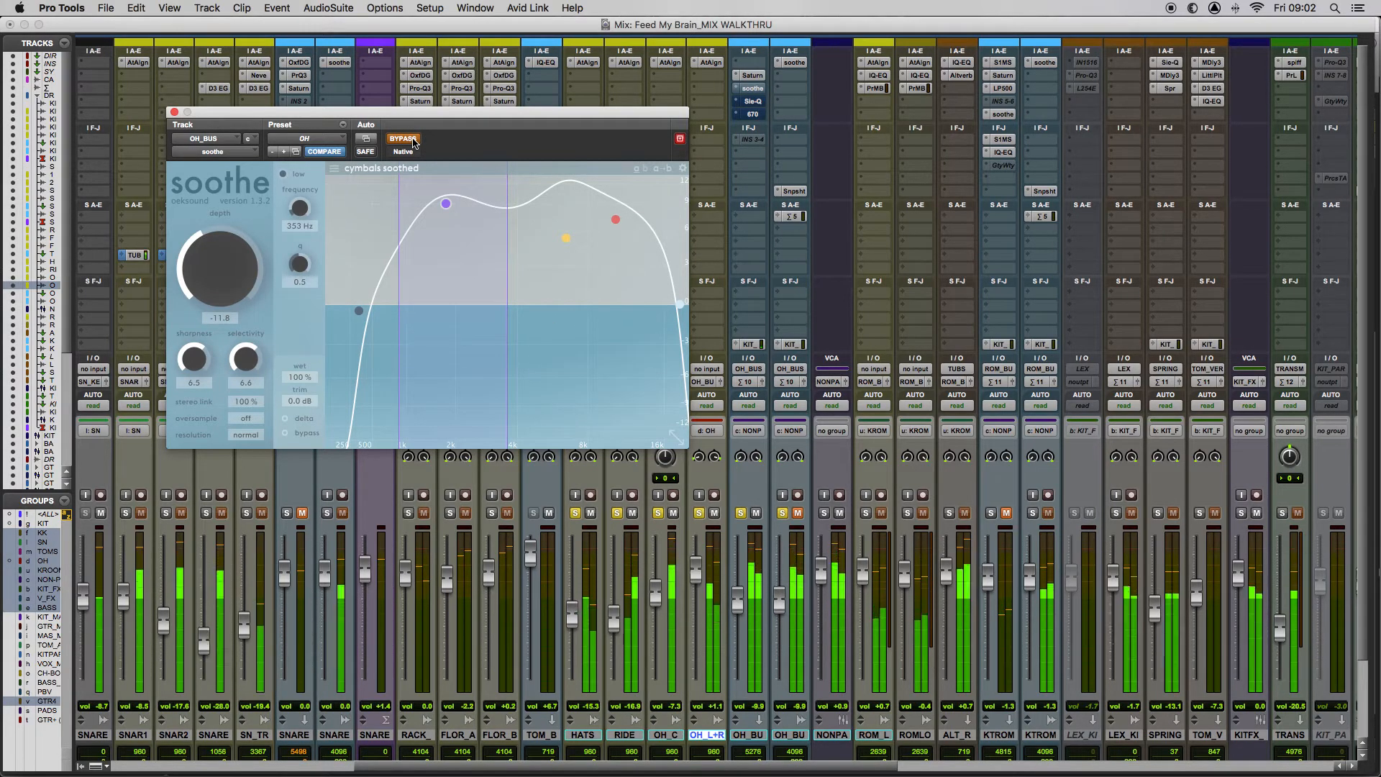
pyautogui.click(401, 138)
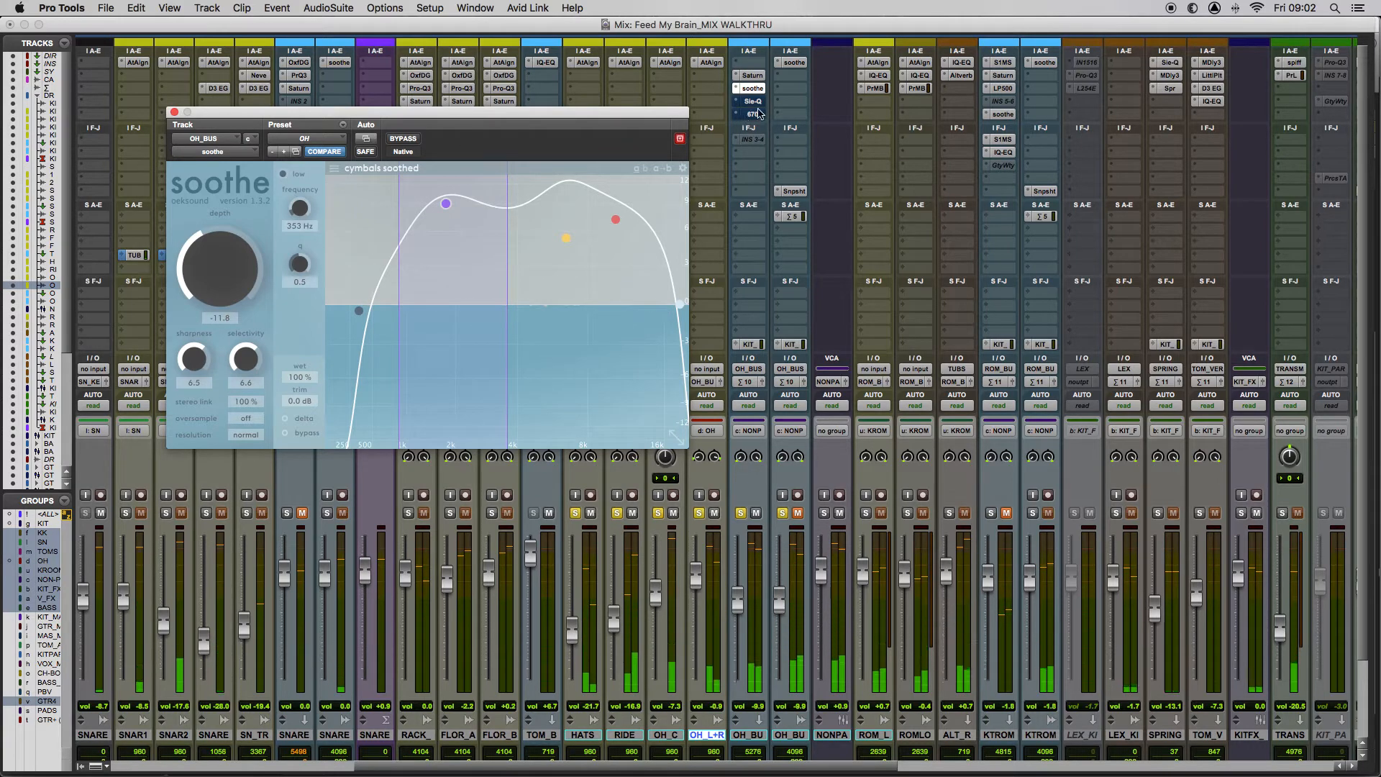
pyautogui.moveTo(752, 111)
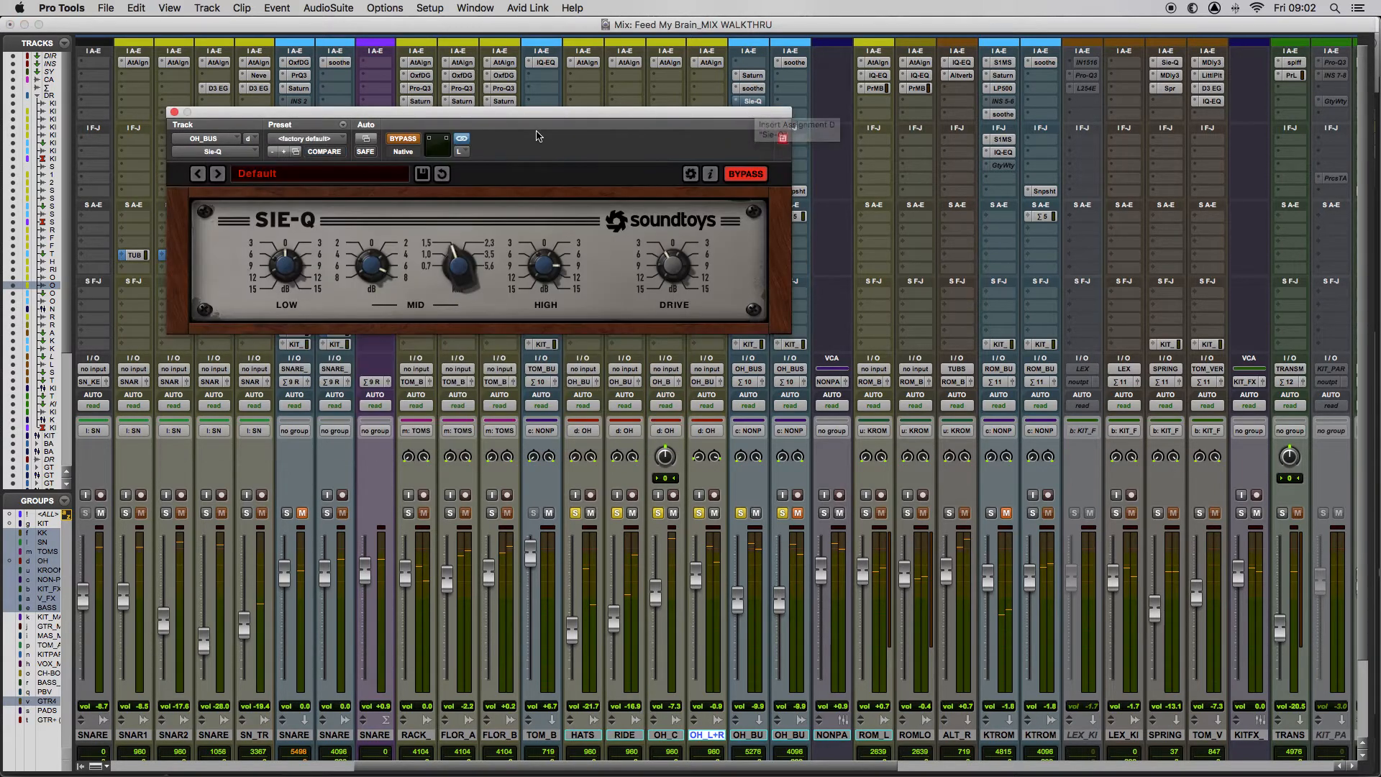
# Step: Reposition the Soundtoys Sie-Q window on OH_BUS for review
pyautogui.moveTo(537, 112); pyautogui.dragTo(423, 201)
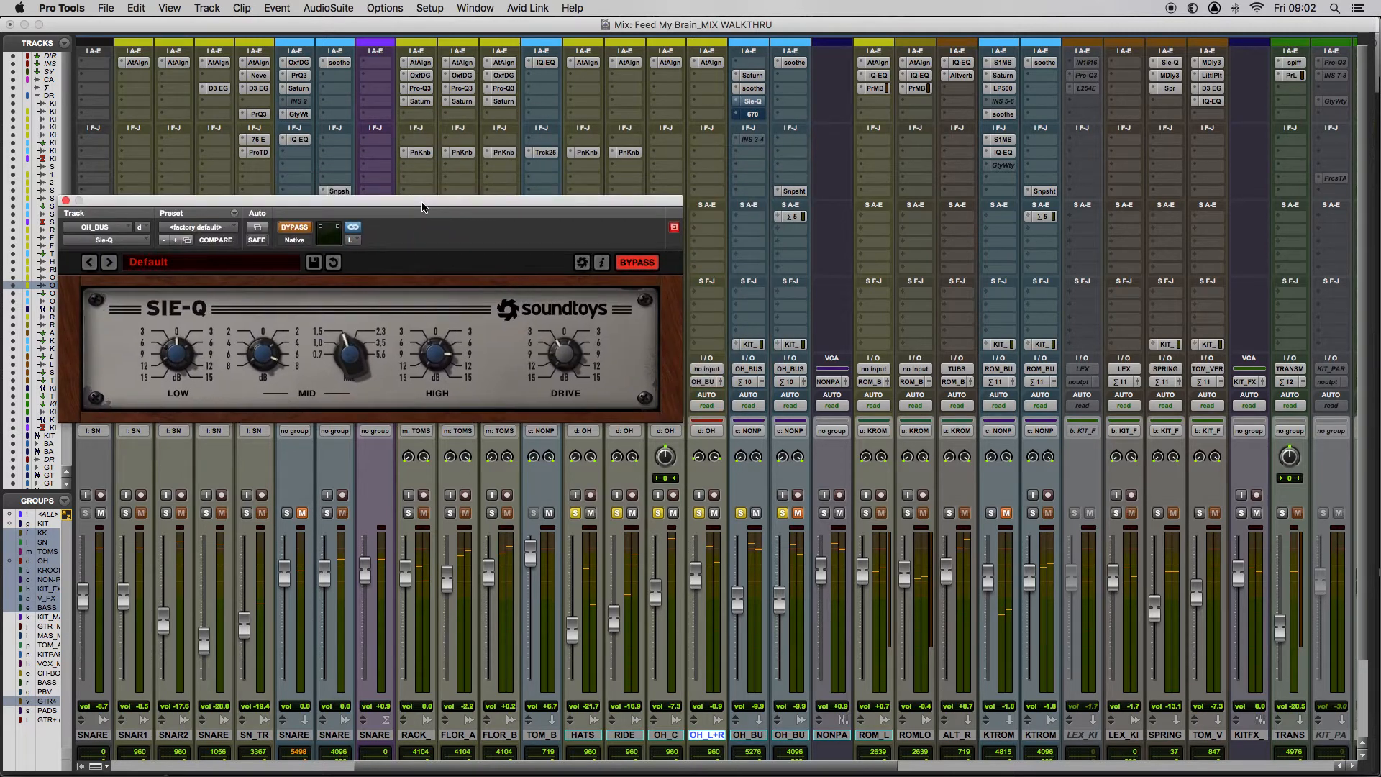
pyautogui.moveTo(472, 348)
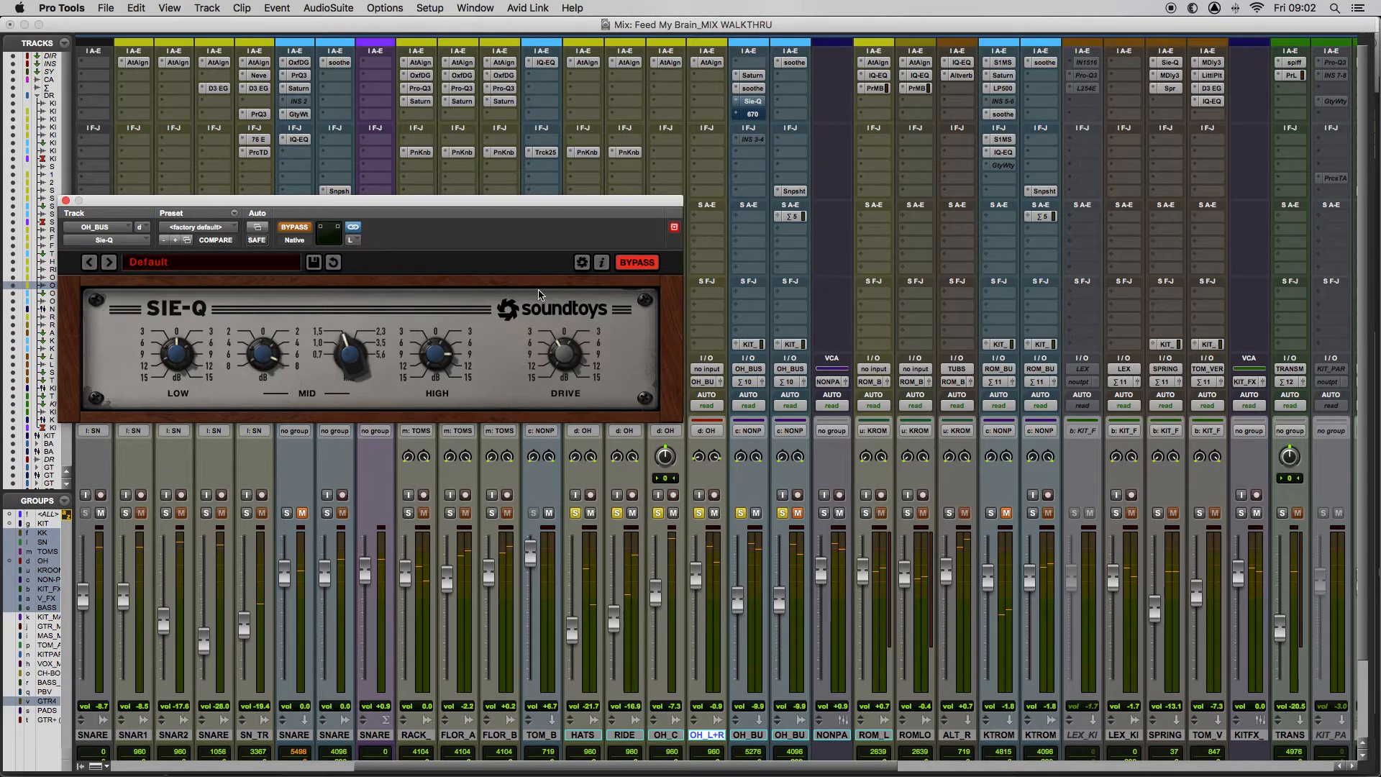
pyautogui.moveTo(532, 312)
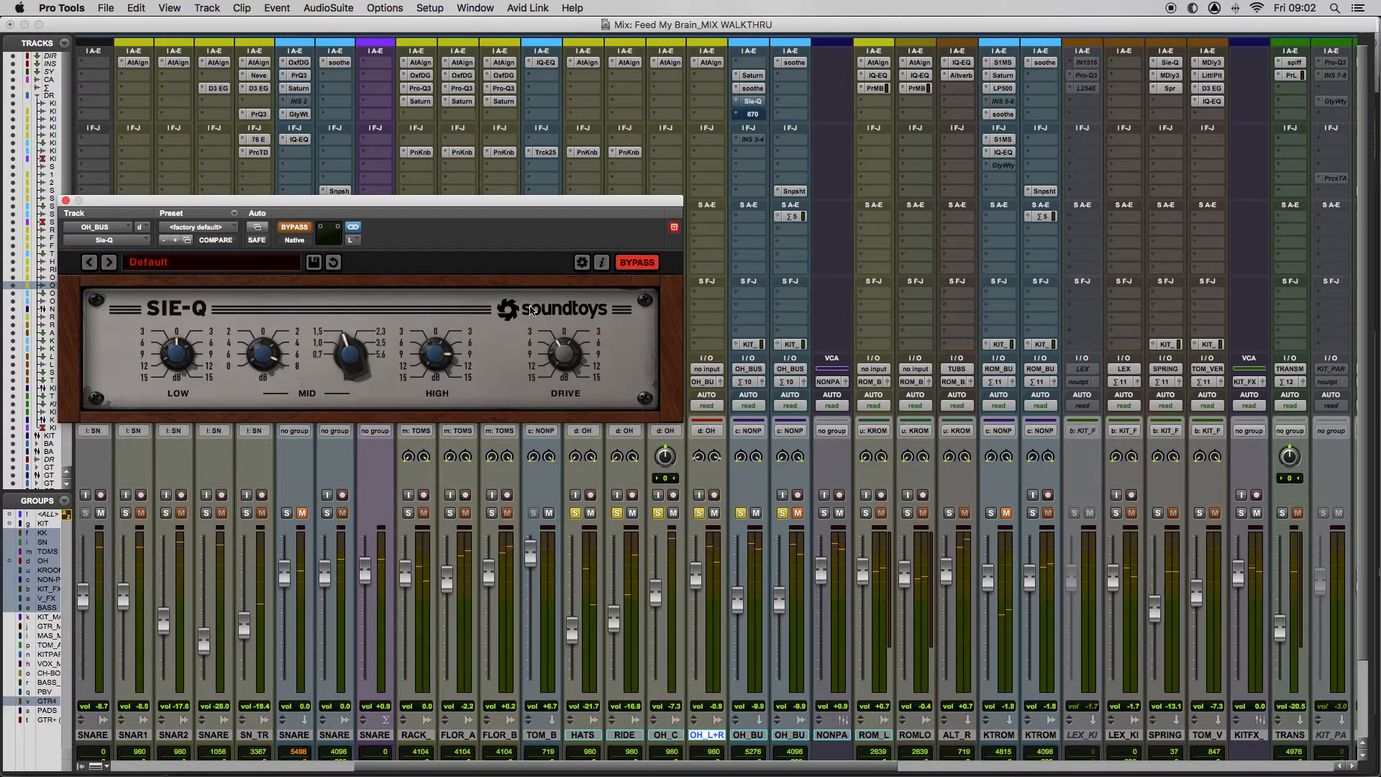
pyautogui.moveTo(530, 343)
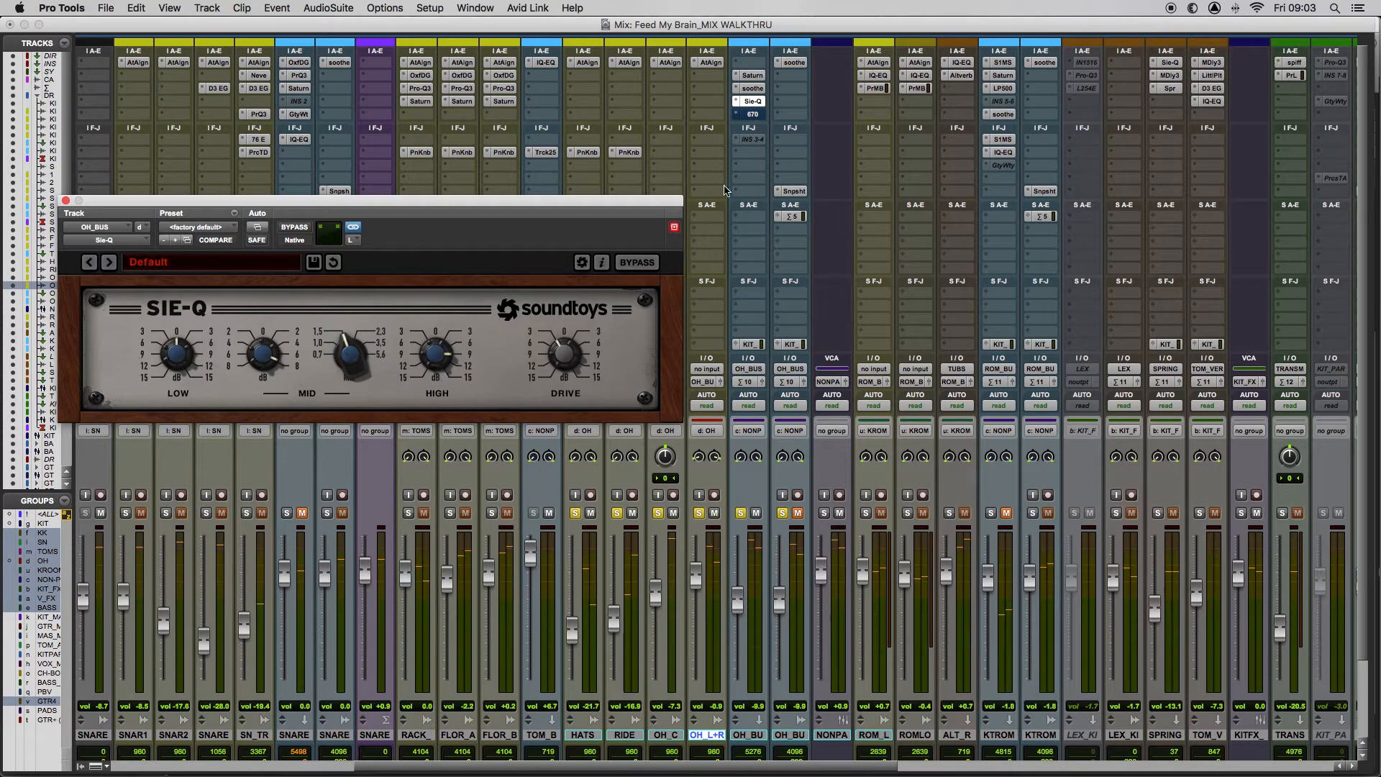
pyautogui.moveTo(750, 113)
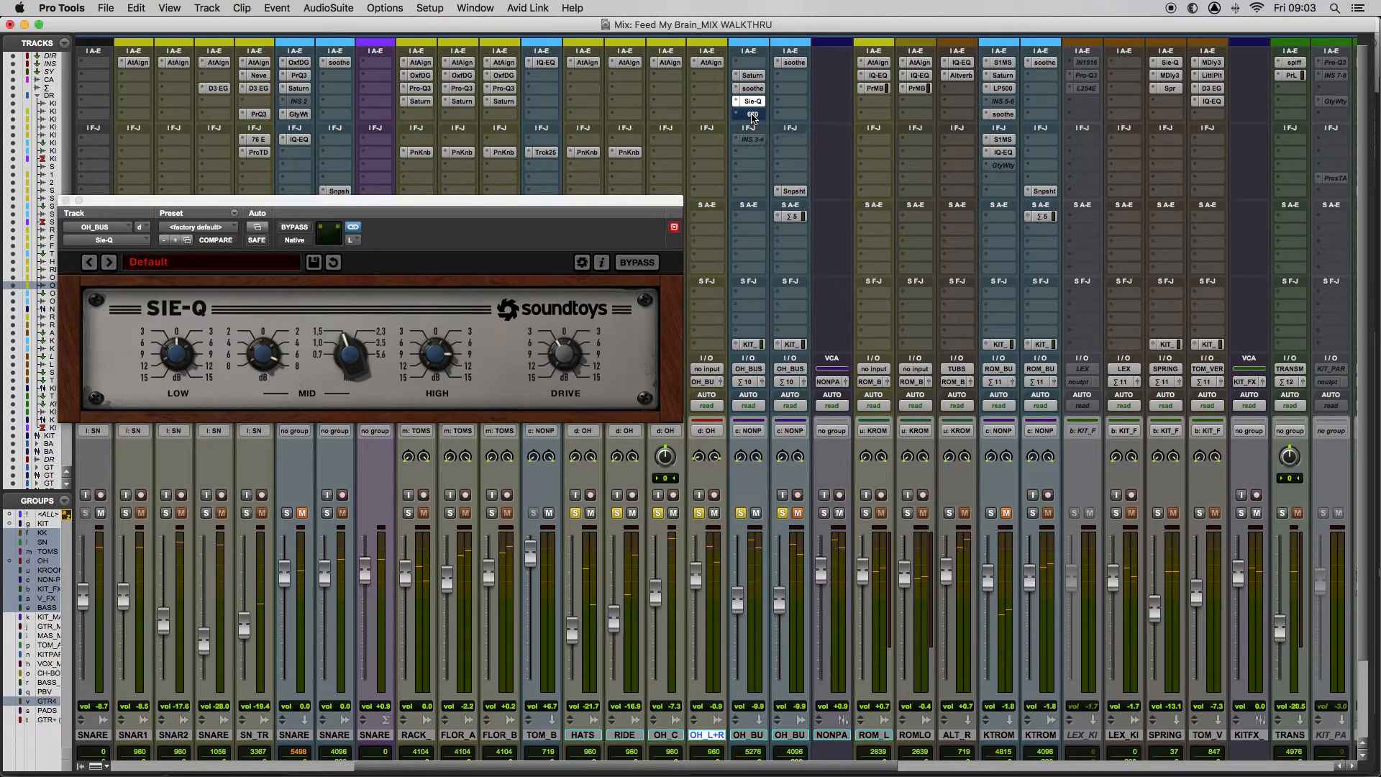
# Step: Show the UAD Fairchild 670 compressor settings on OH_BUS and audition playback
pyautogui.click(751, 114)
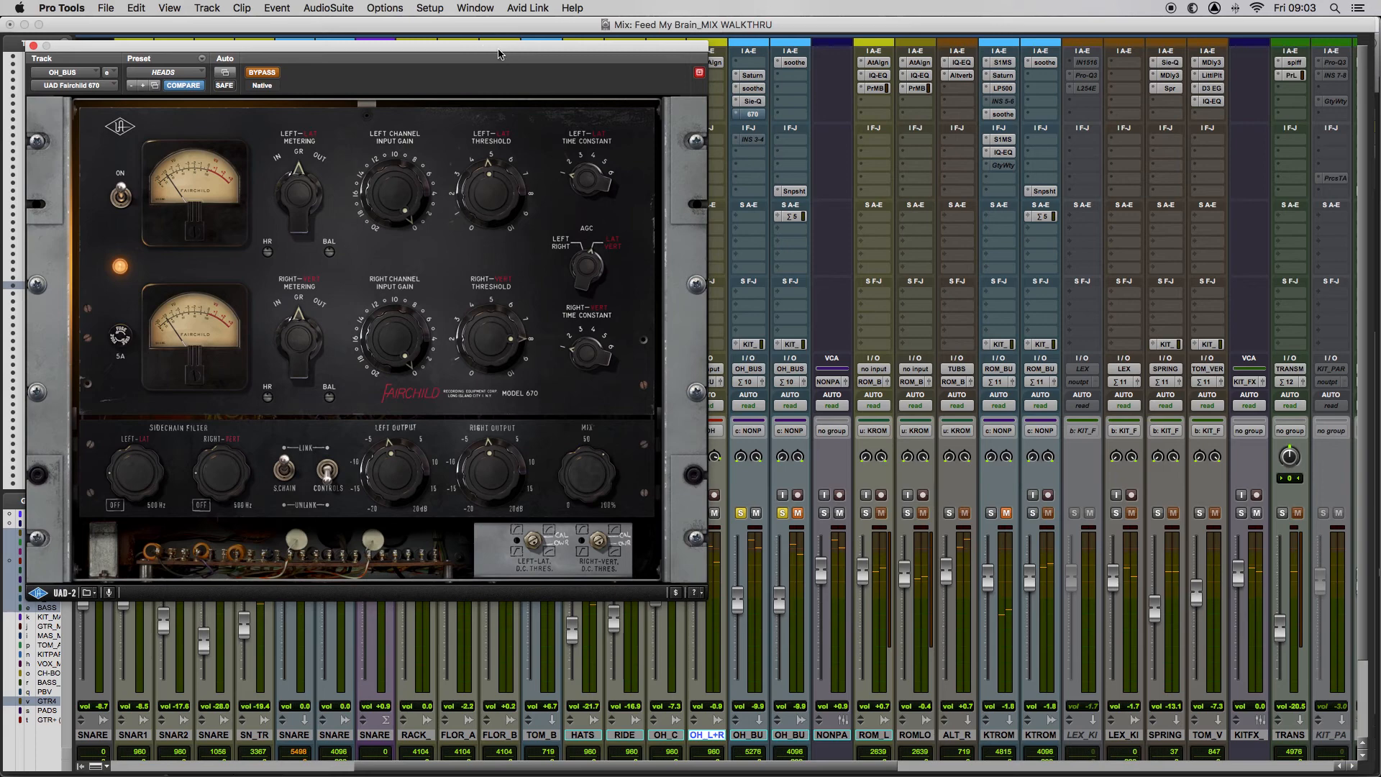
pyautogui.moveTo(543, 266)
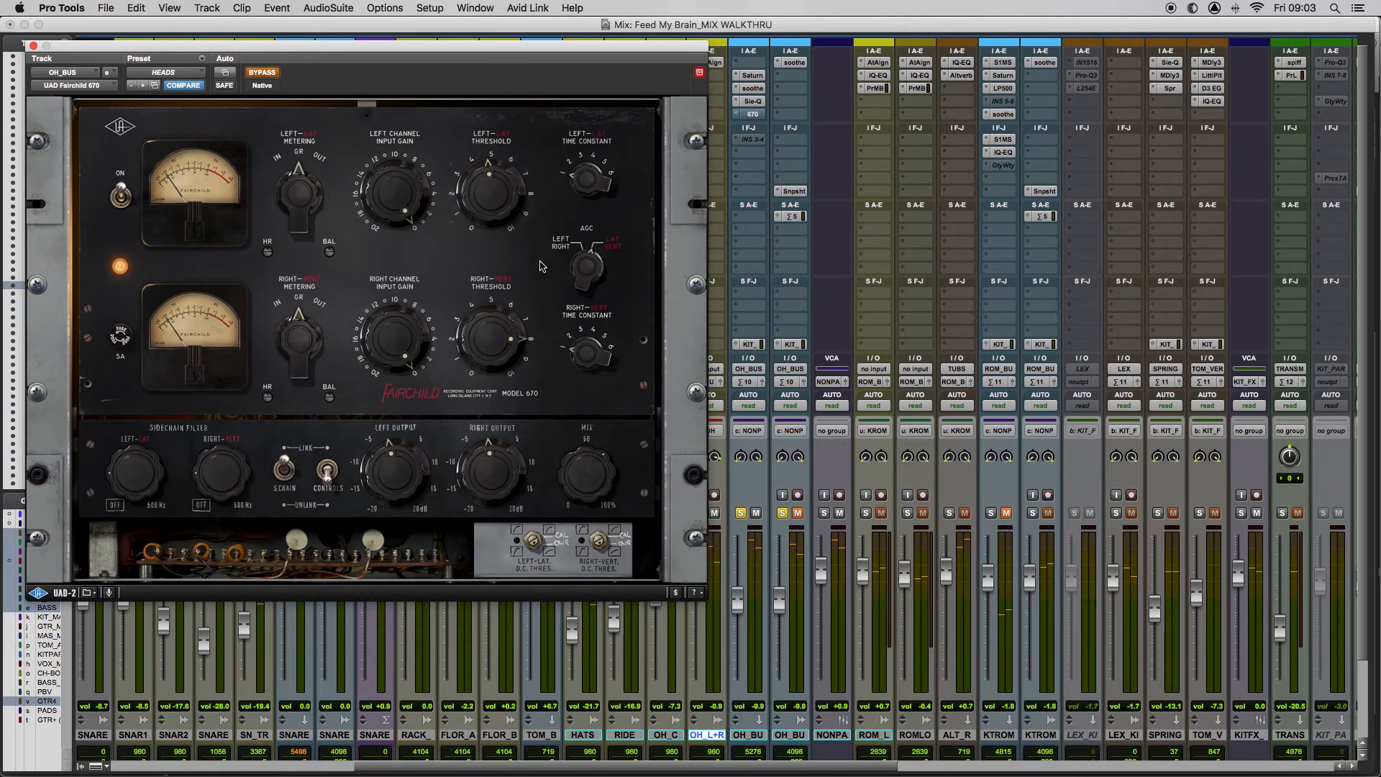
pyautogui.moveTo(167, 181)
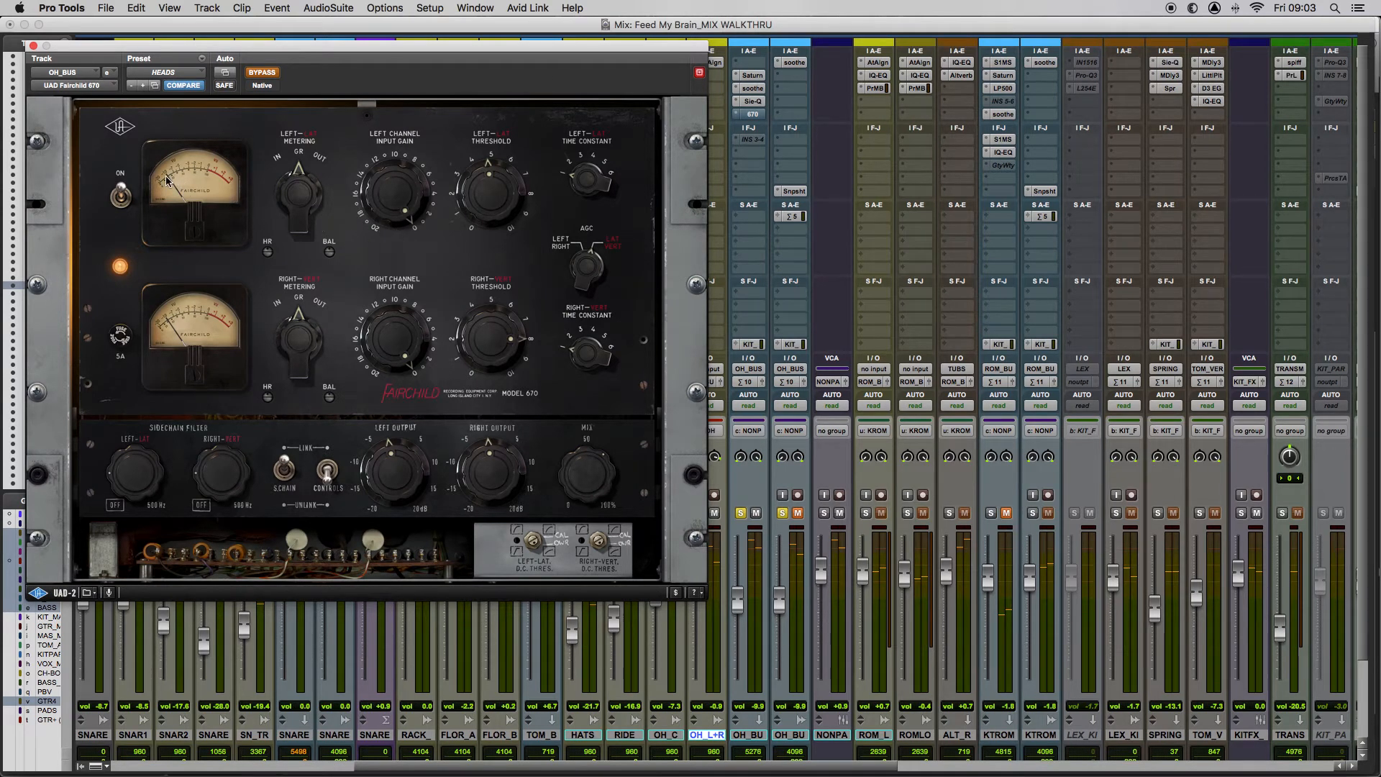
pyautogui.moveTo(183, 181)
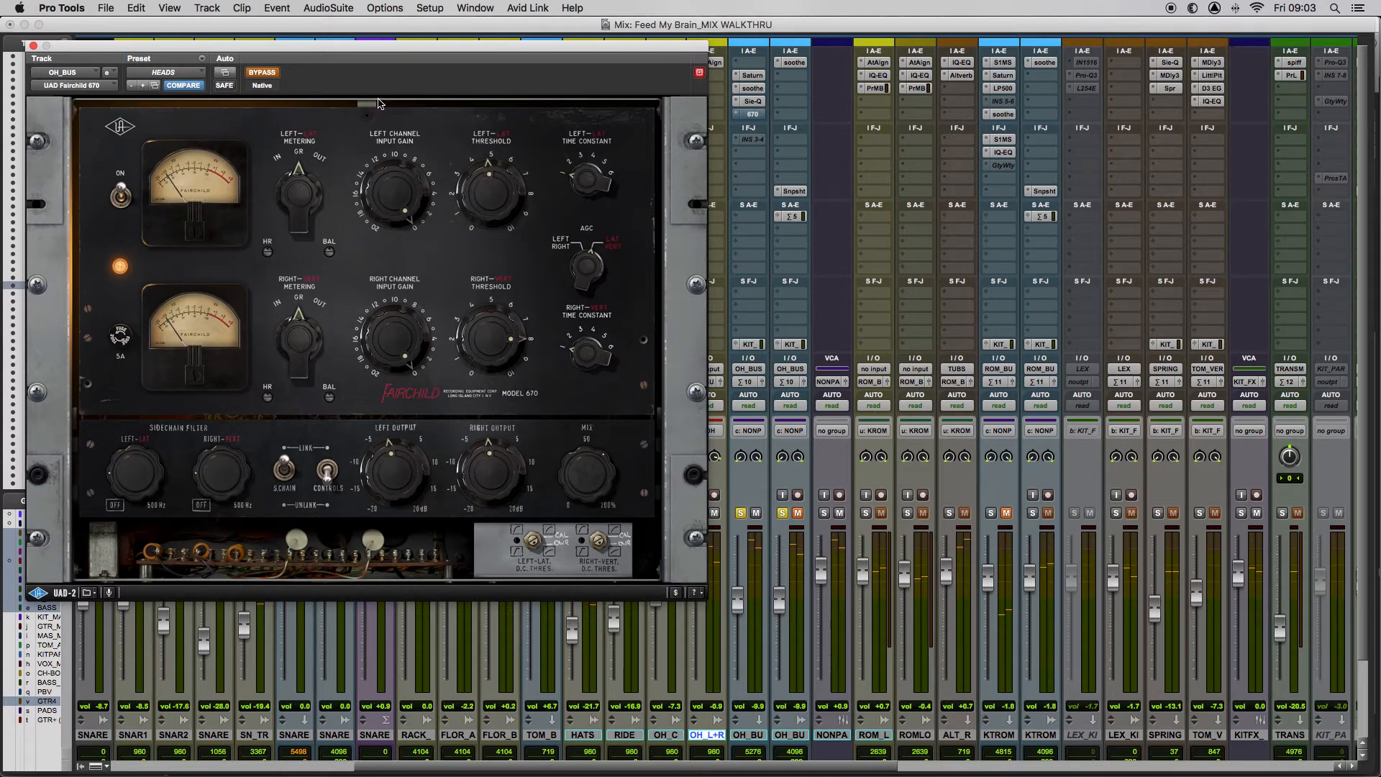
pyautogui.moveTo(551, 84)
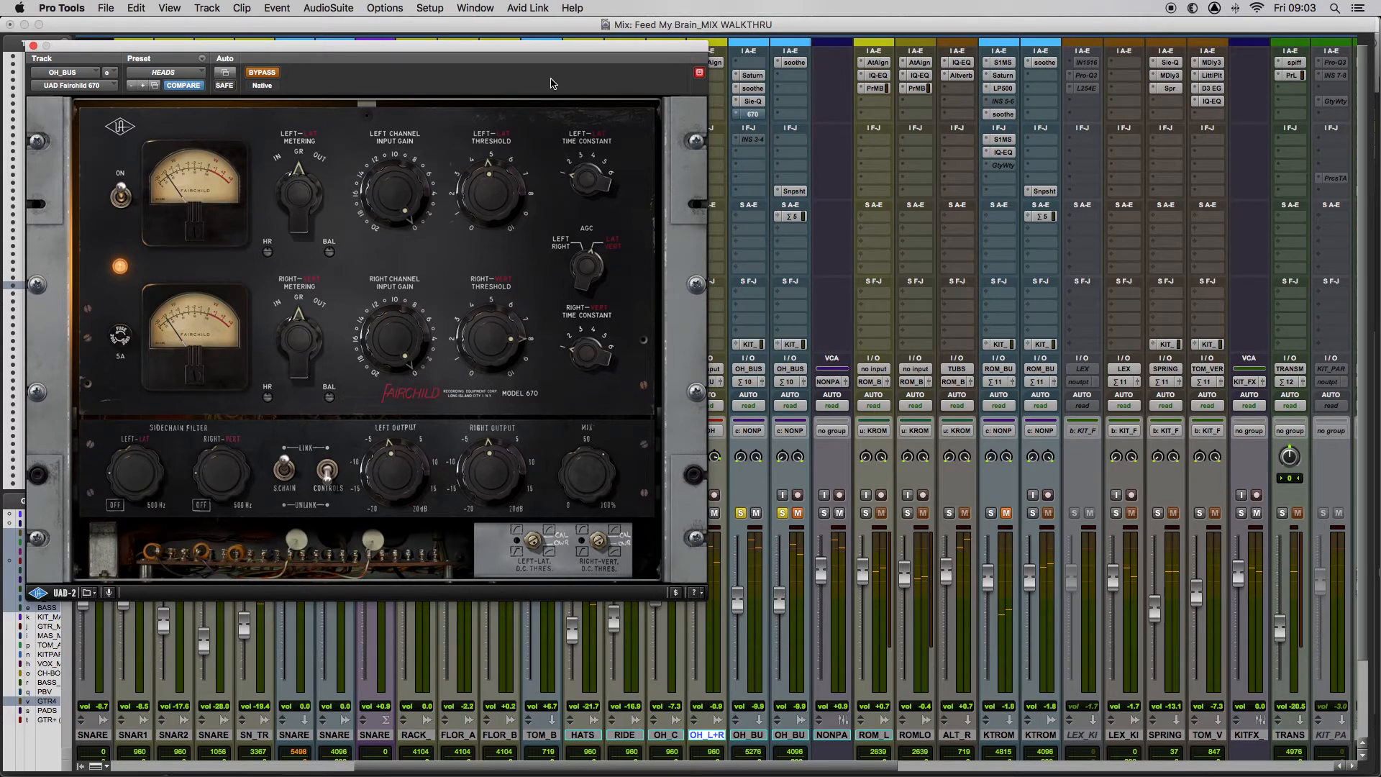
pyautogui.moveTo(752, 104)
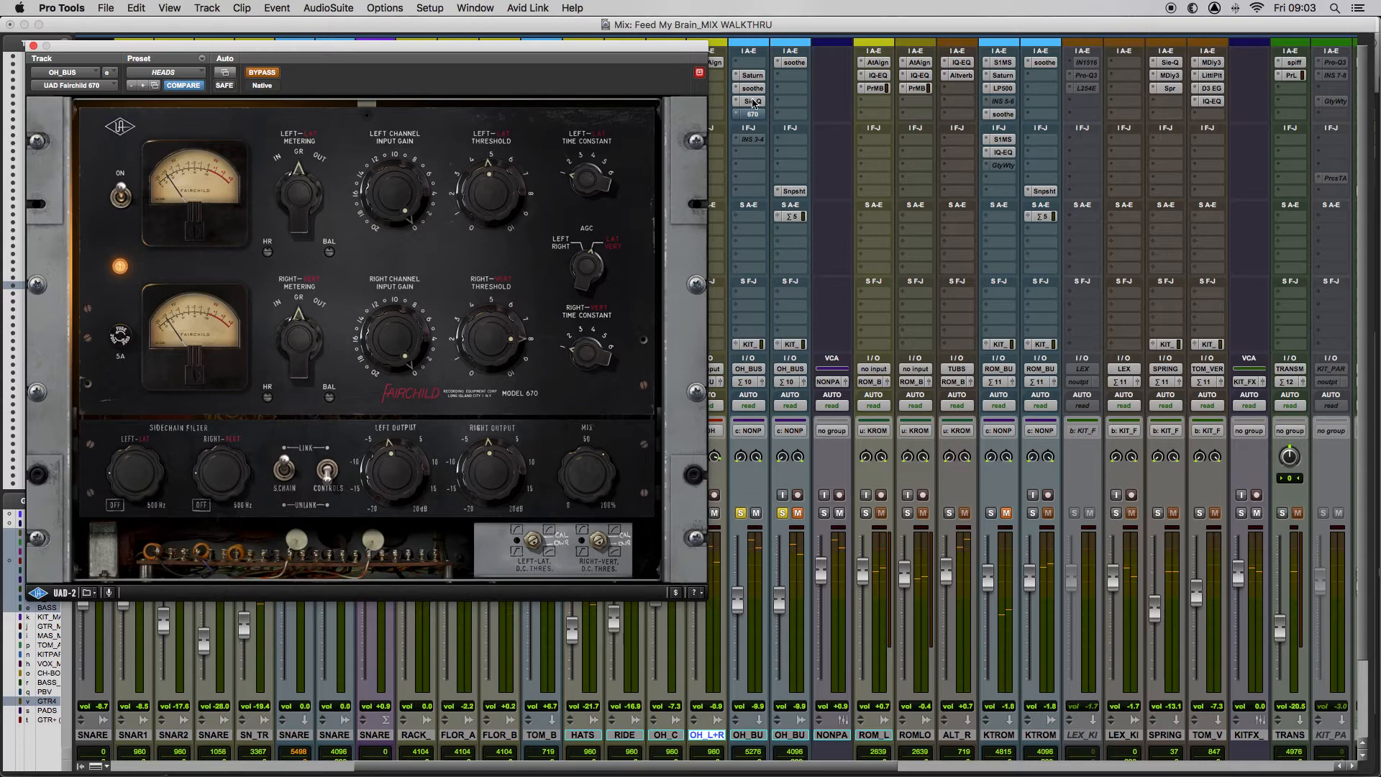
pyautogui.moveTo(750, 105)
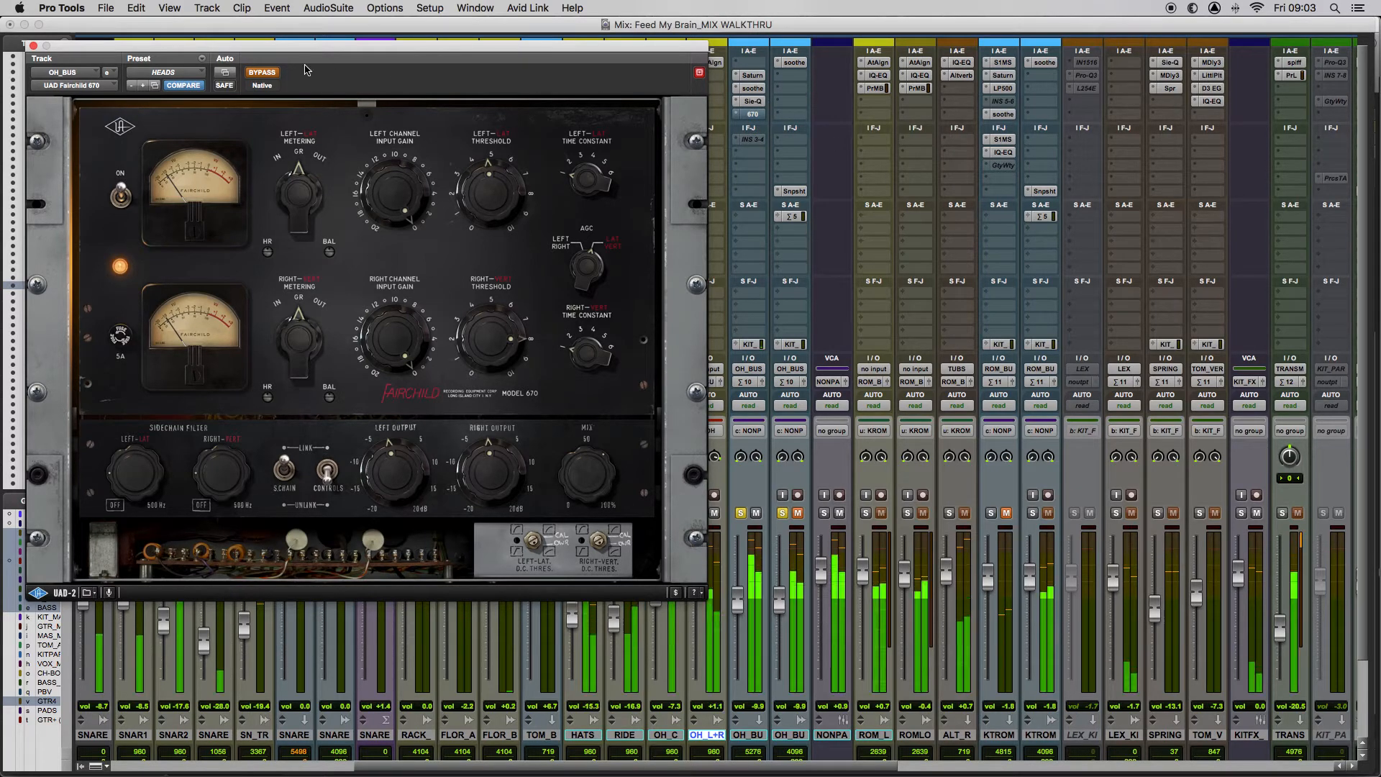
pyautogui.click(262, 72)
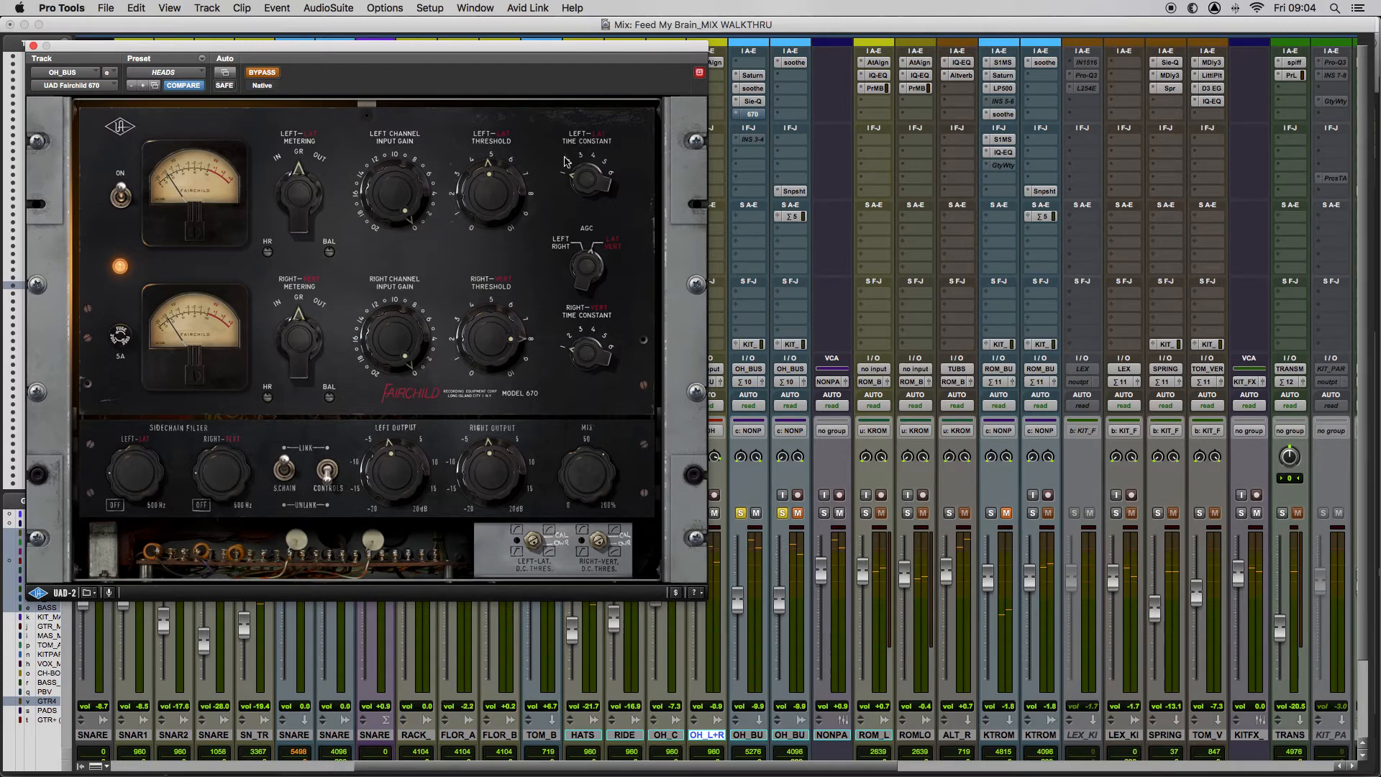
pyautogui.moveTo(719, 131)
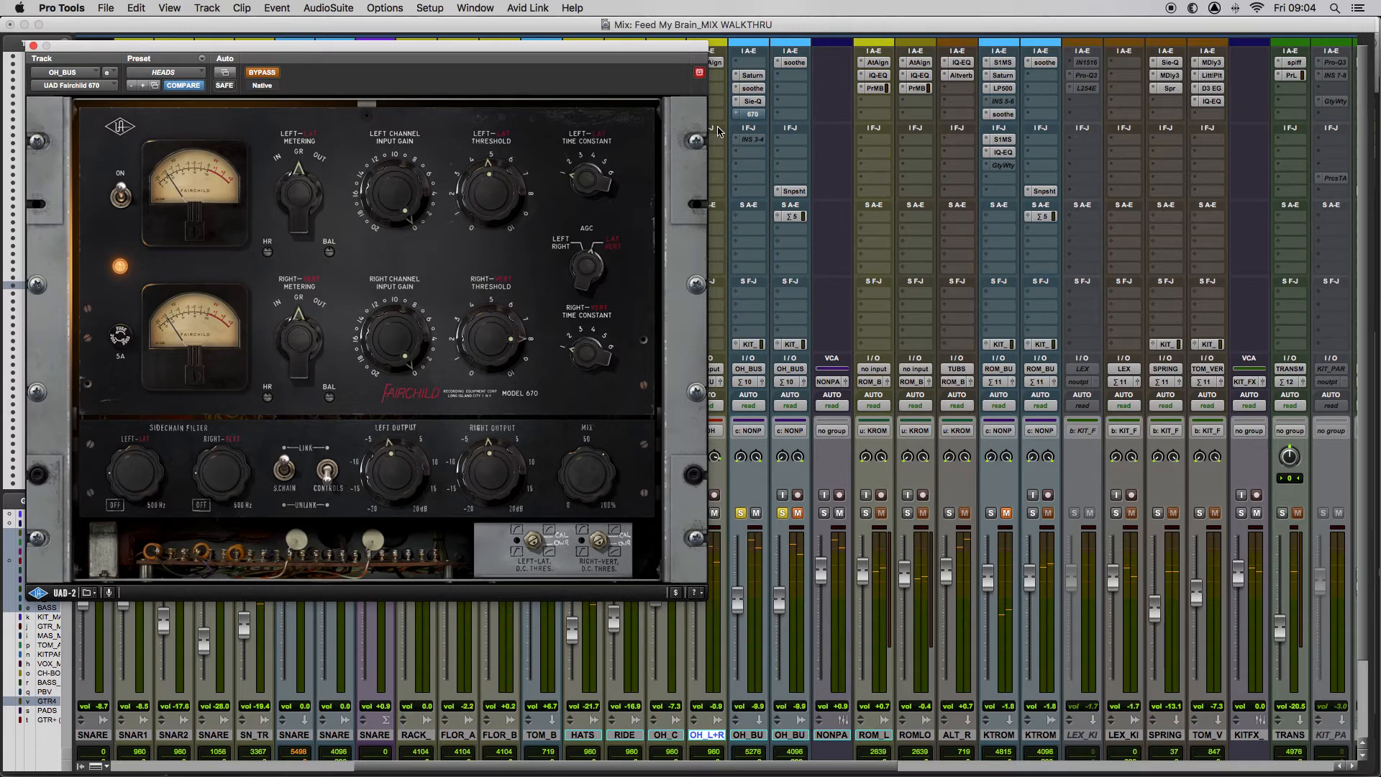
pyautogui.moveTo(754, 124)
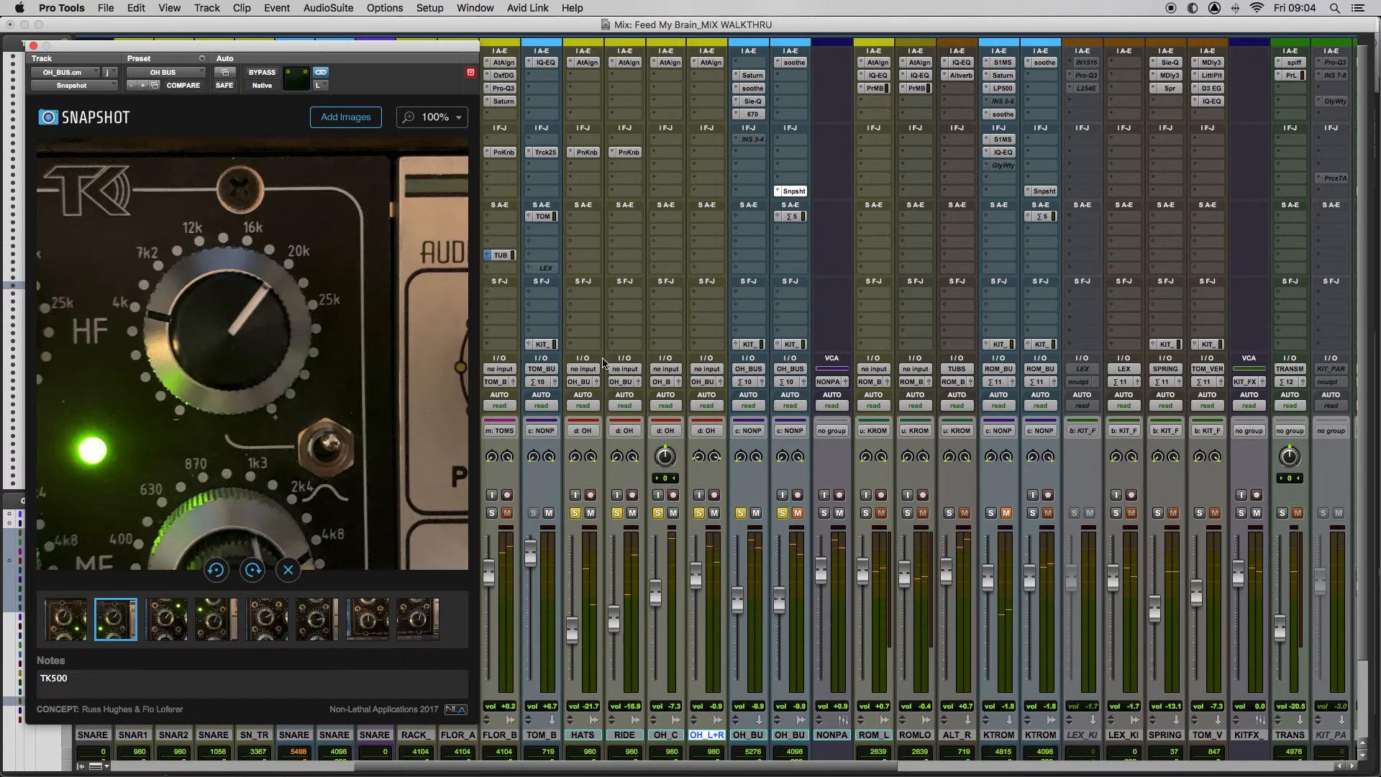
pyautogui.moveTo(259, 511)
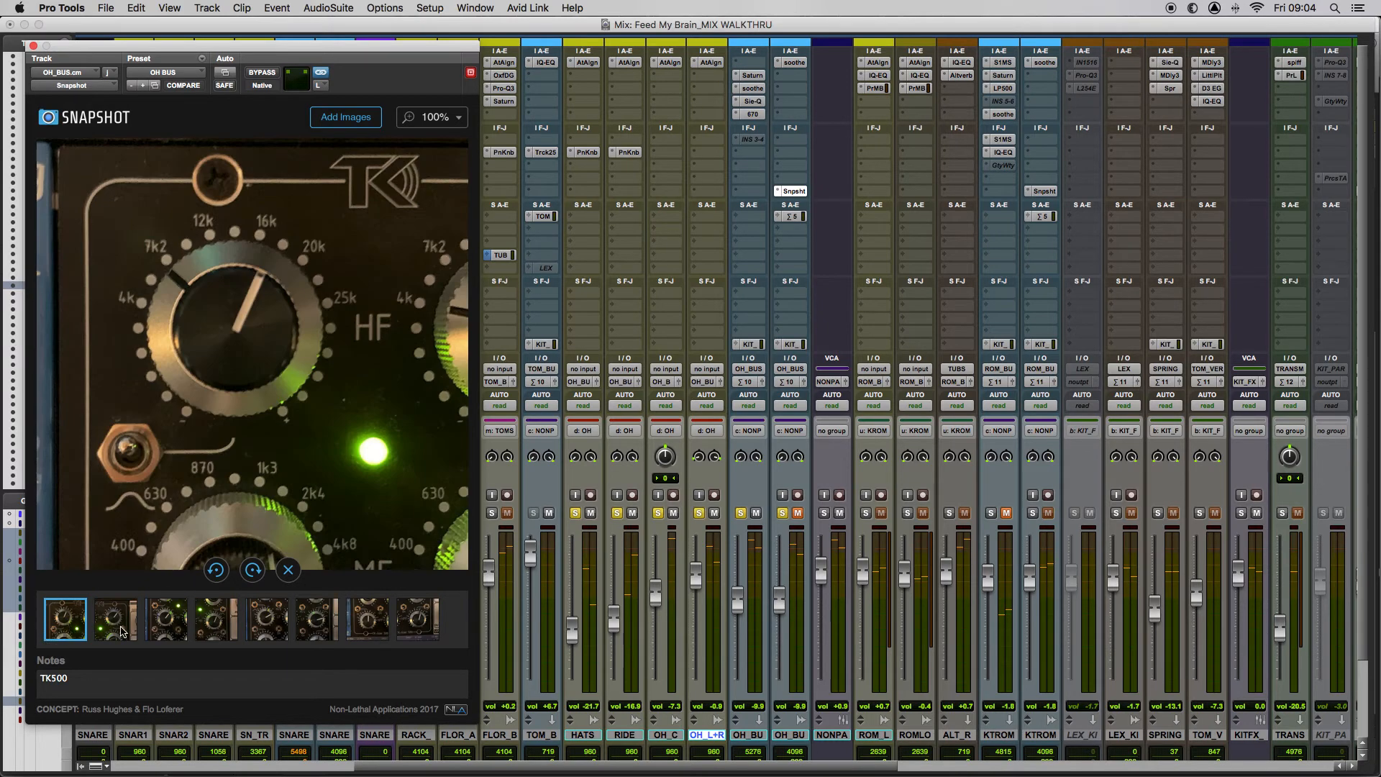
pyautogui.moveTo(141, 632)
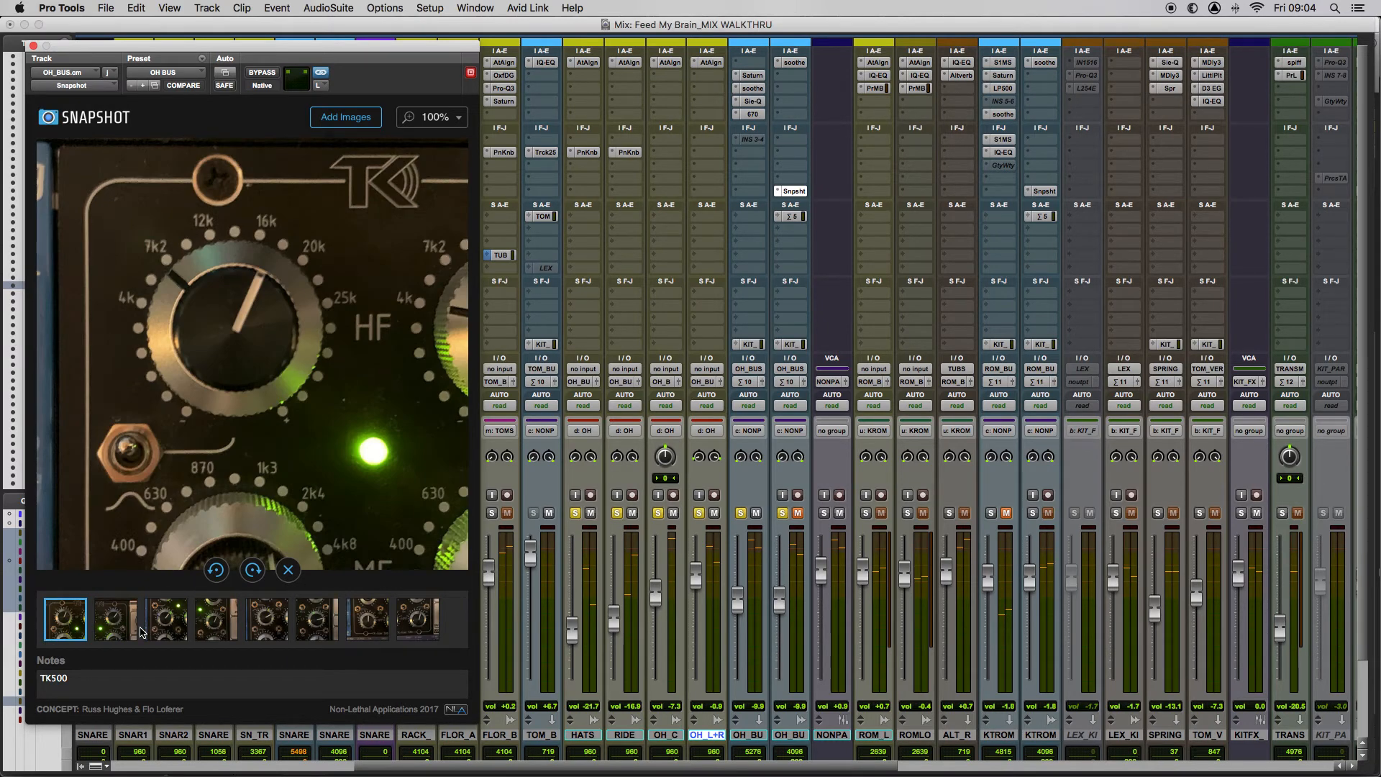
# Step: Browse the Snapshot photos of the TK-lizer 500 mid, low and high-pass knobs, then close Snapshot
pyautogui.click(116, 619)
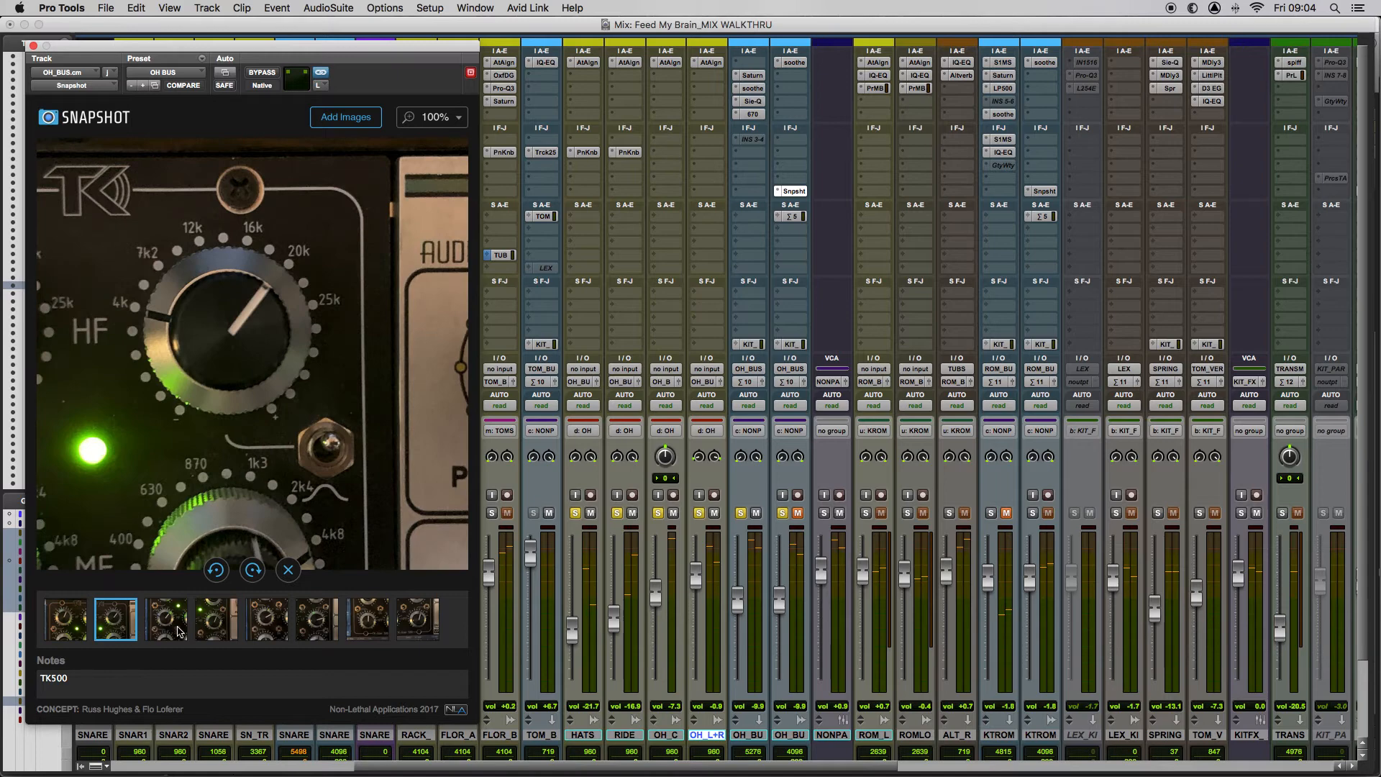
pyautogui.click(215, 619)
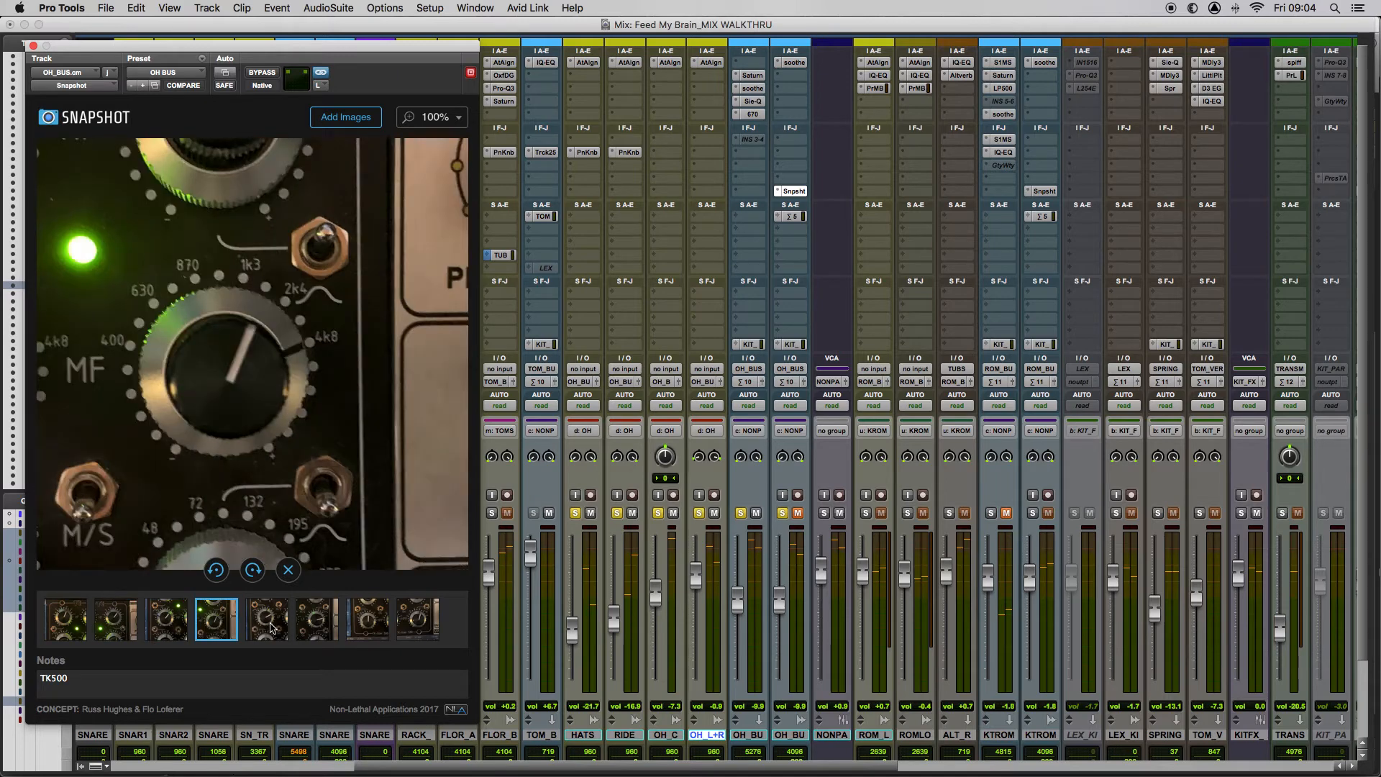
pyautogui.click(265, 619)
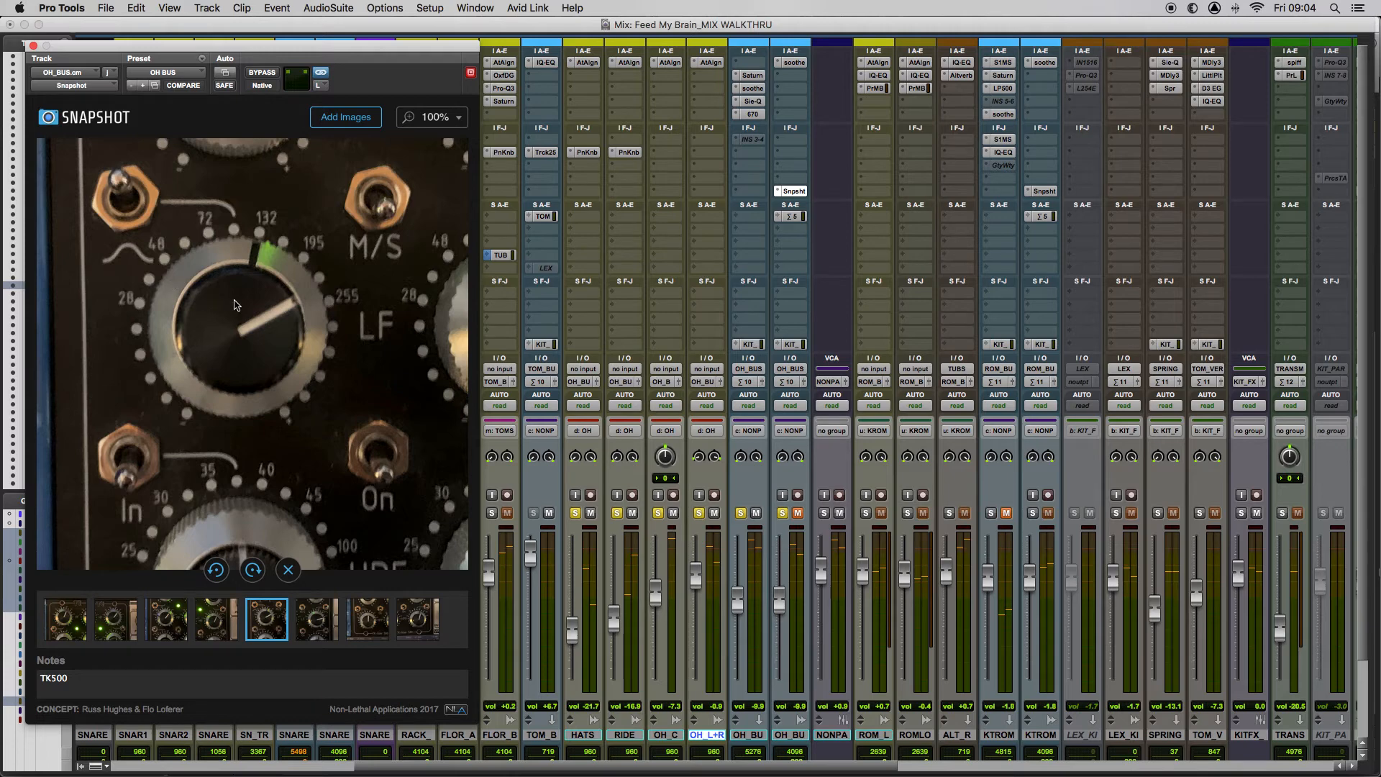
pyautogui.moveTo(290, 404)
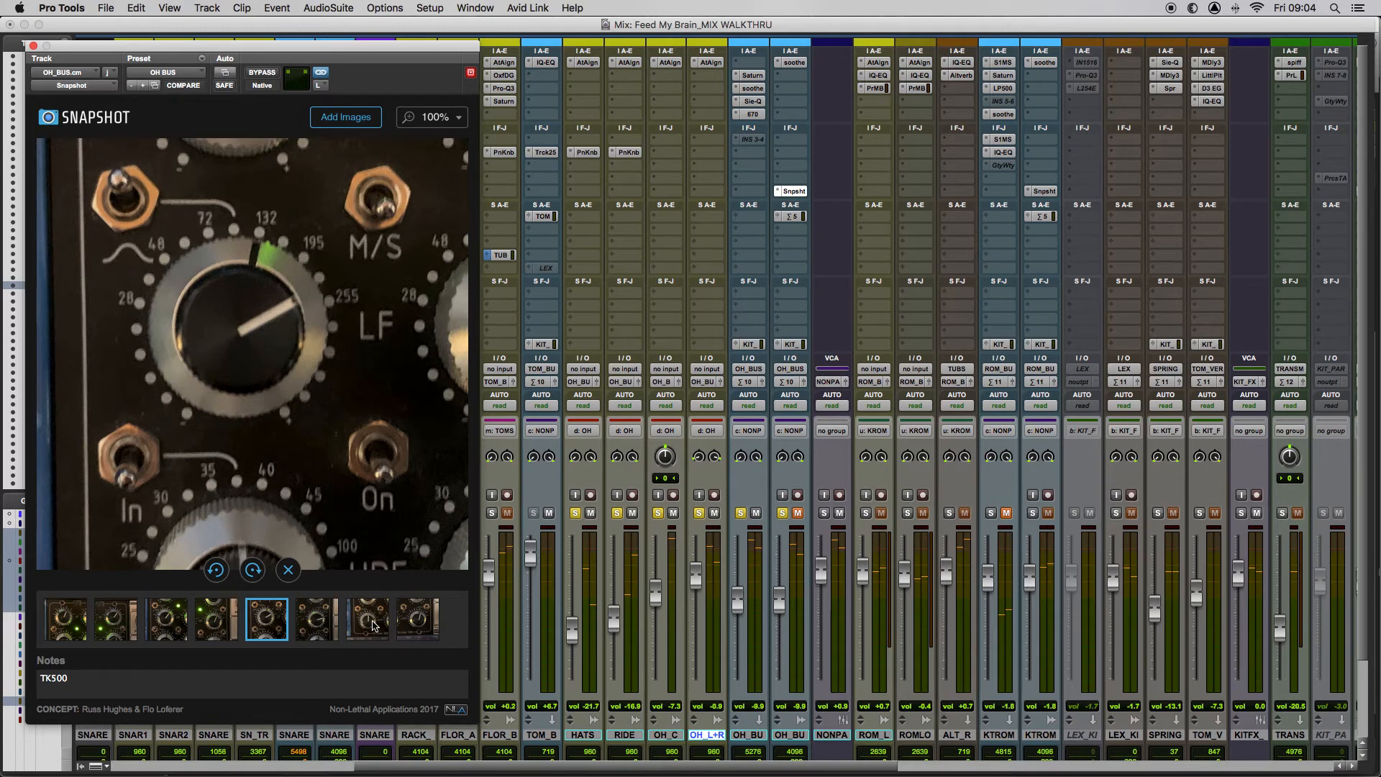
pyautogui.click(367, 618)
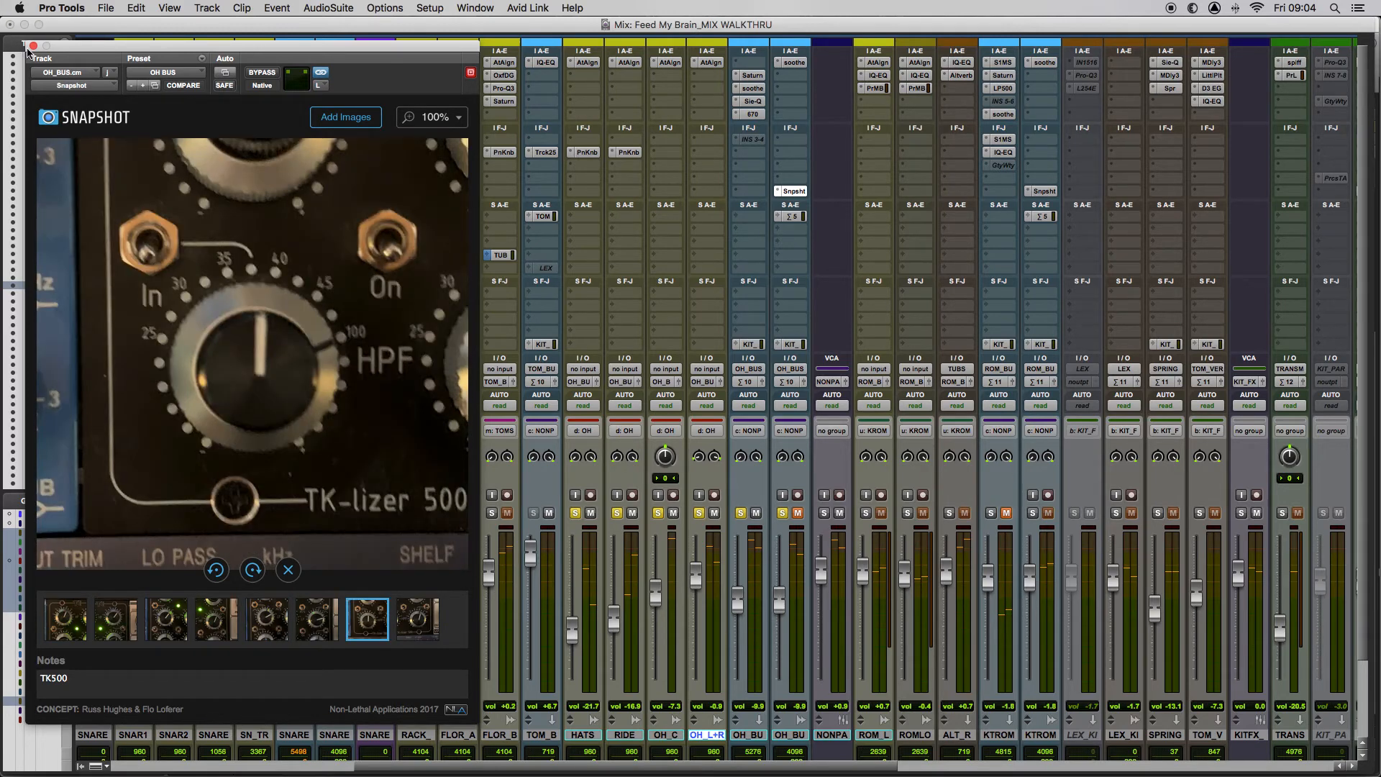
pyautogui.click(33, 46)
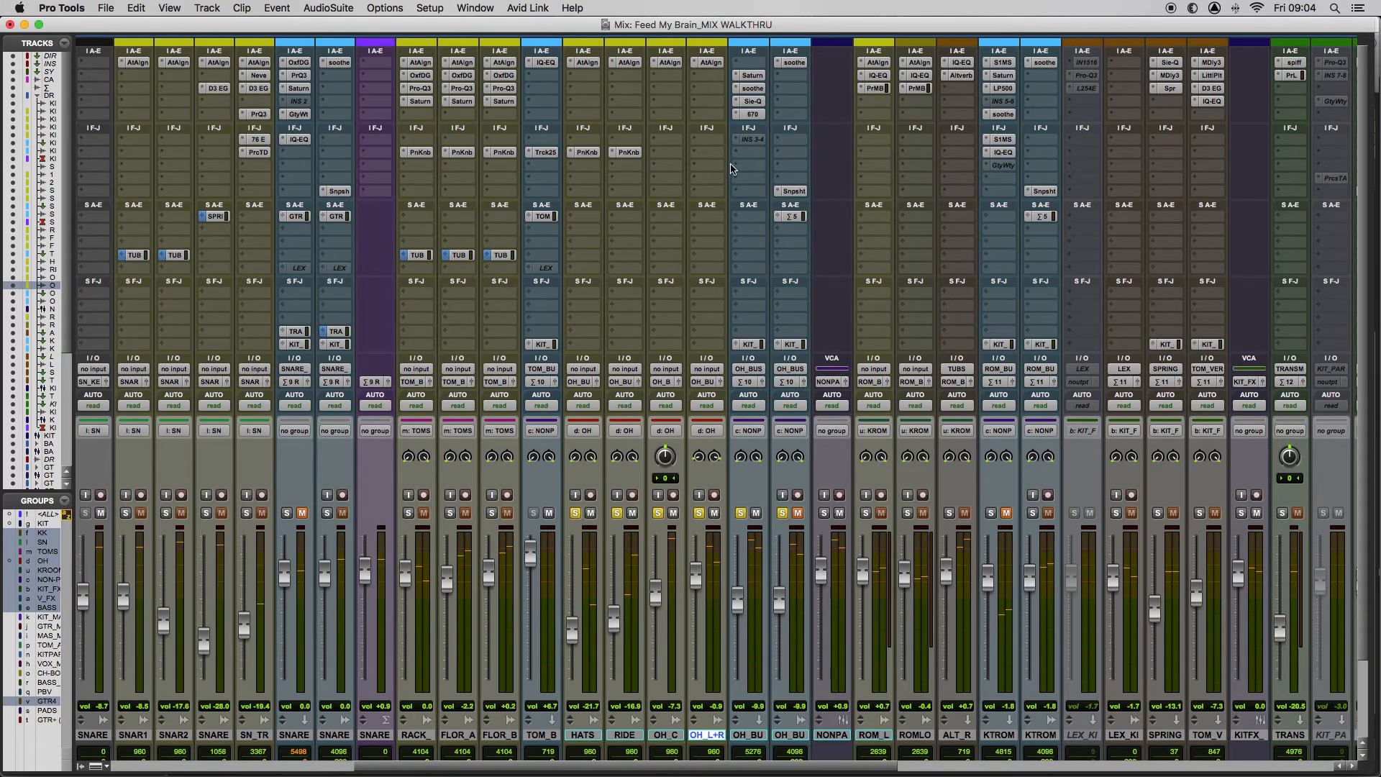
pyautogui.moveTo(738, 170)
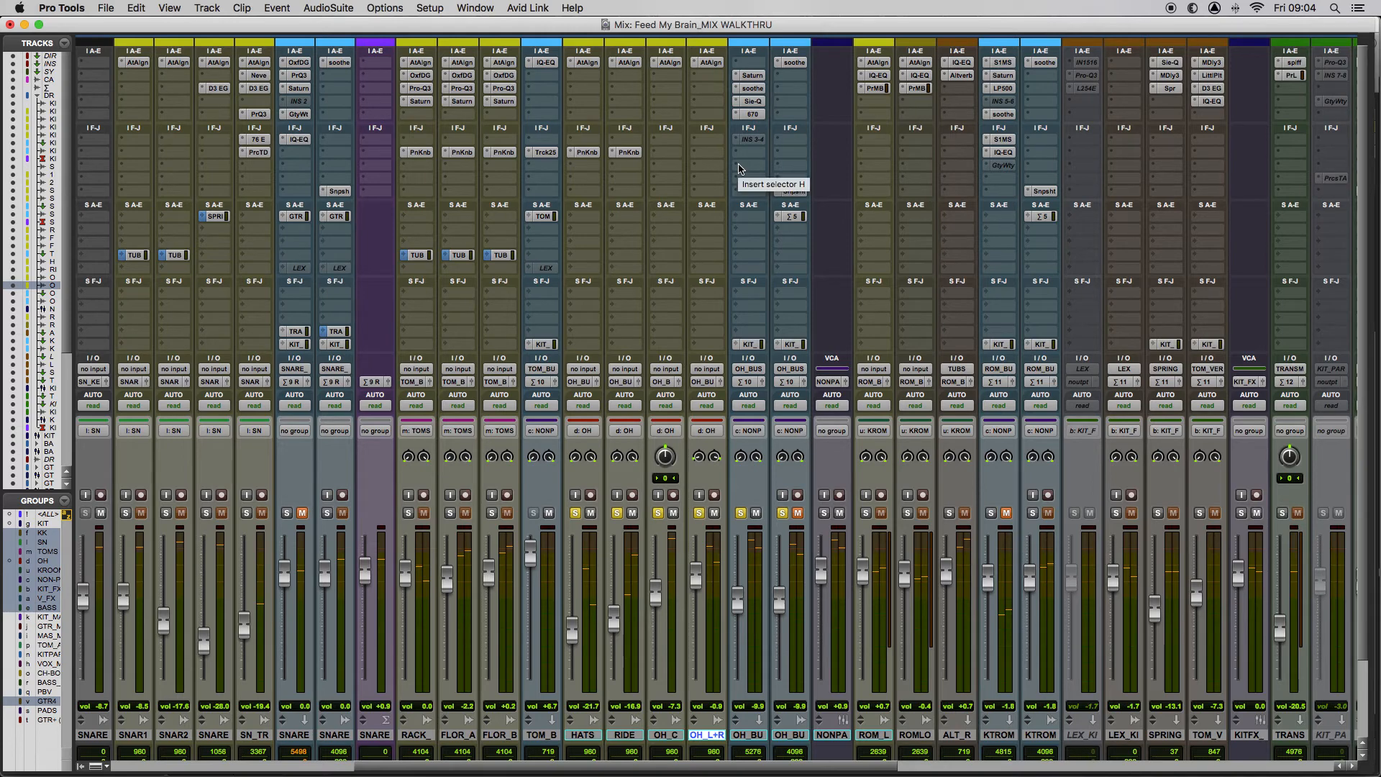
pyautogui.moveTo(755, 199)
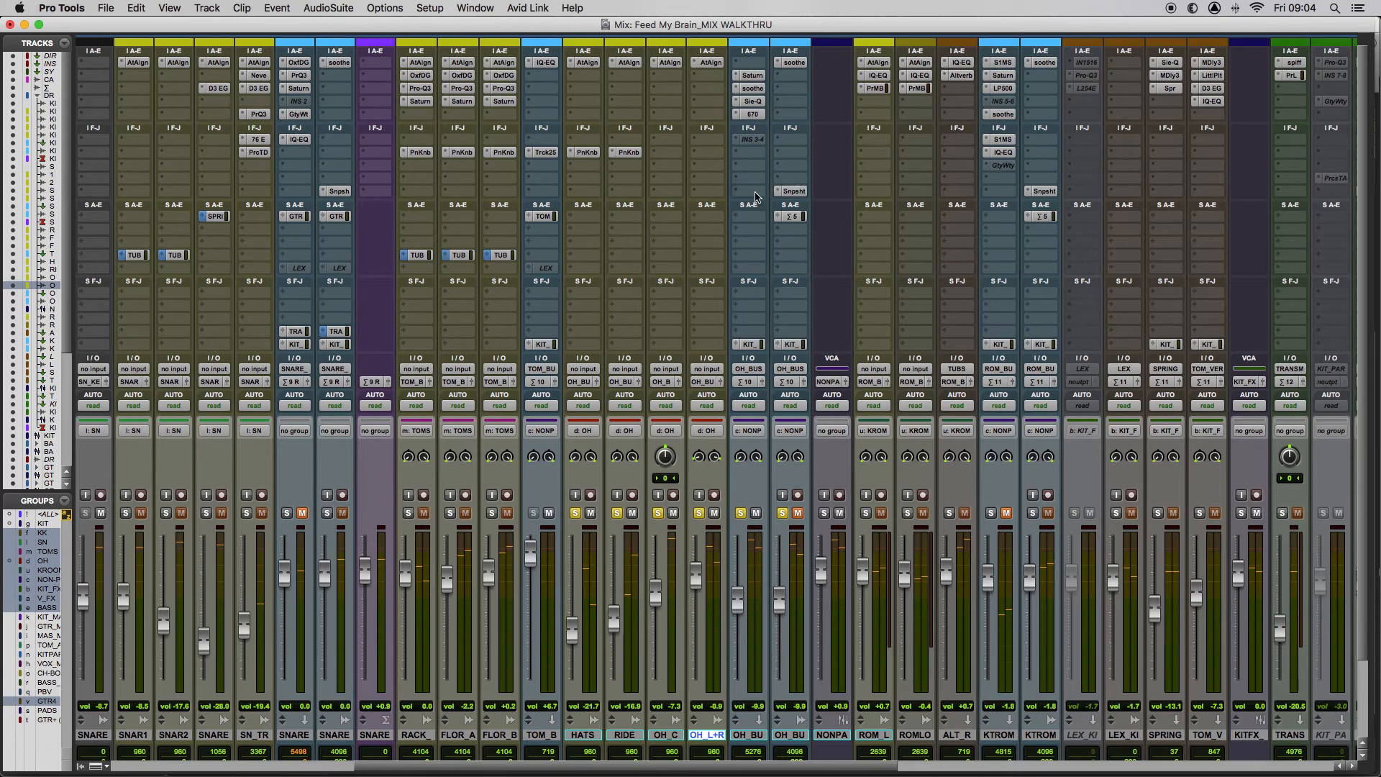
pyautogui.moveTo(803, 205)
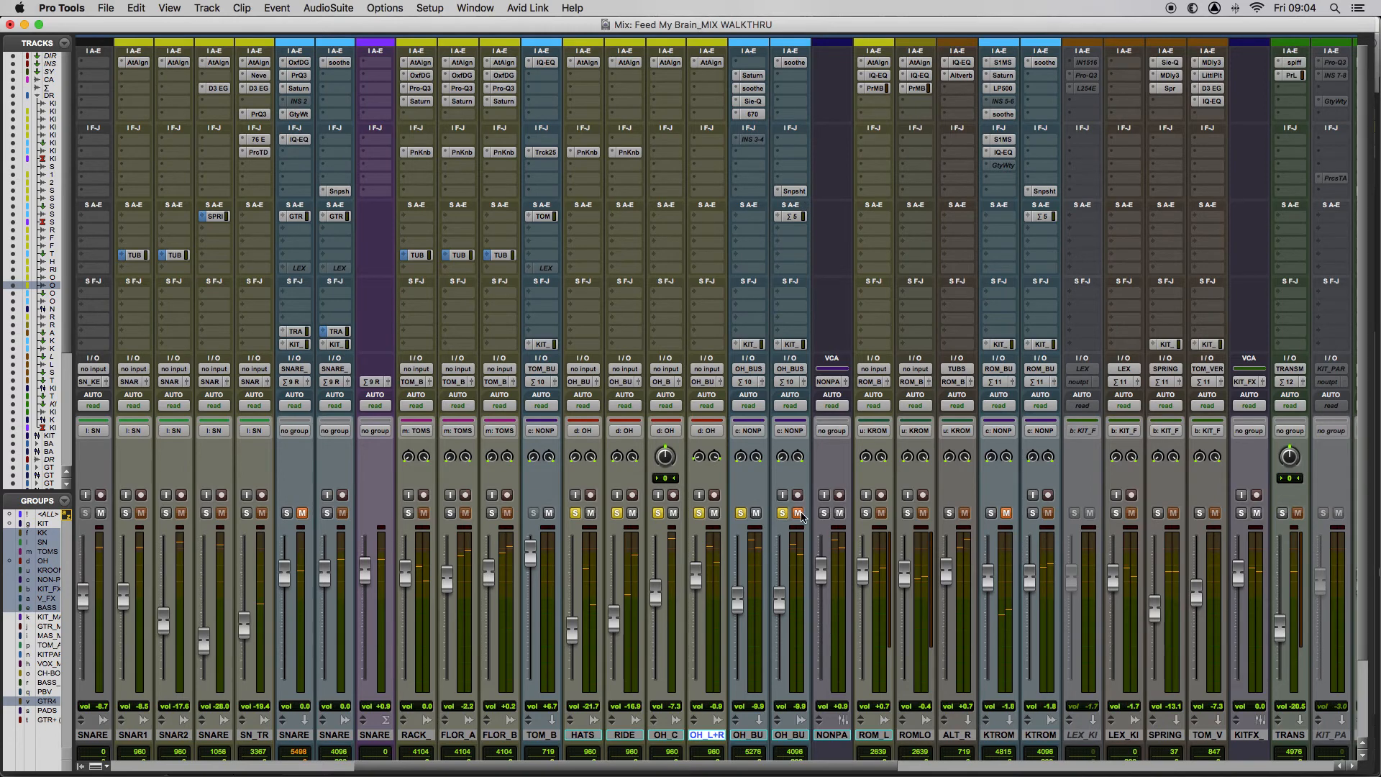
pyautogui.moveTo(797, 512)
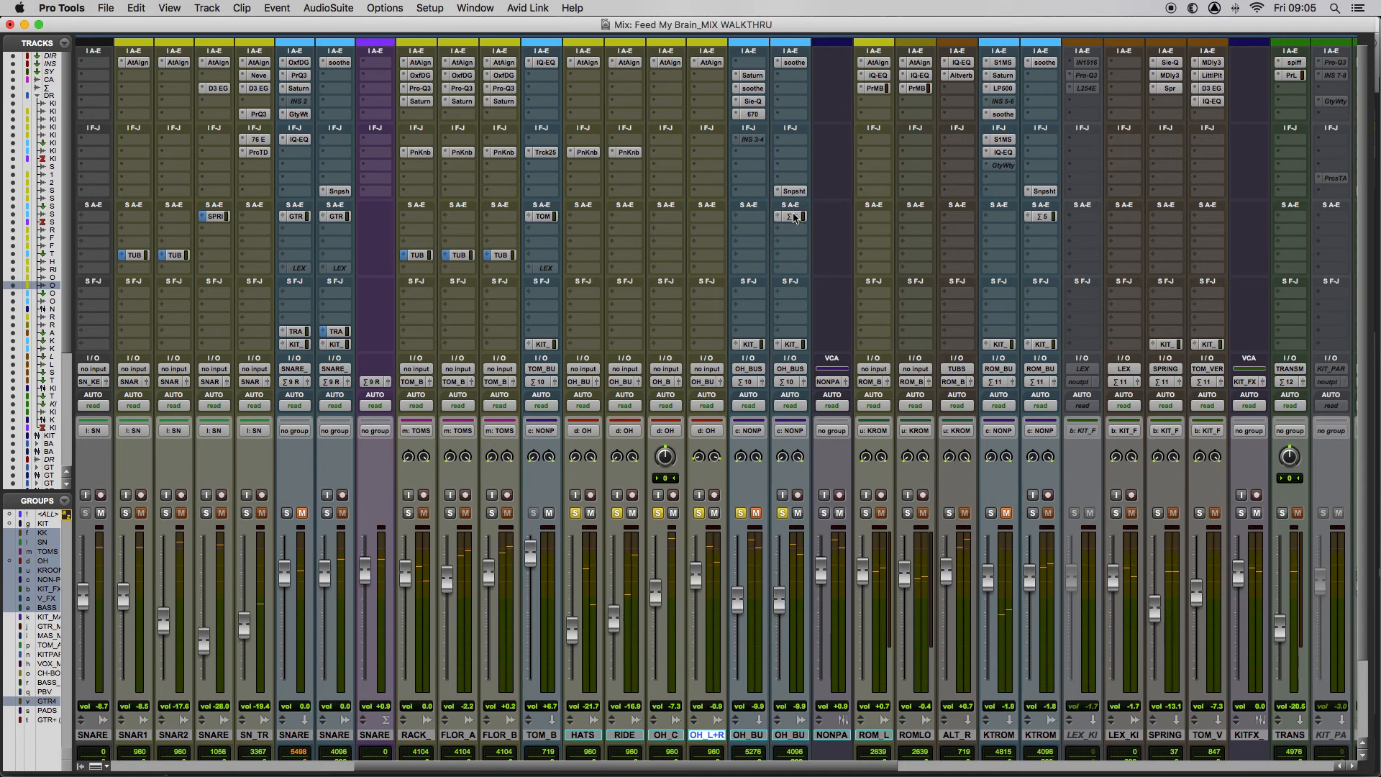
pyautogui.click(788, 217)
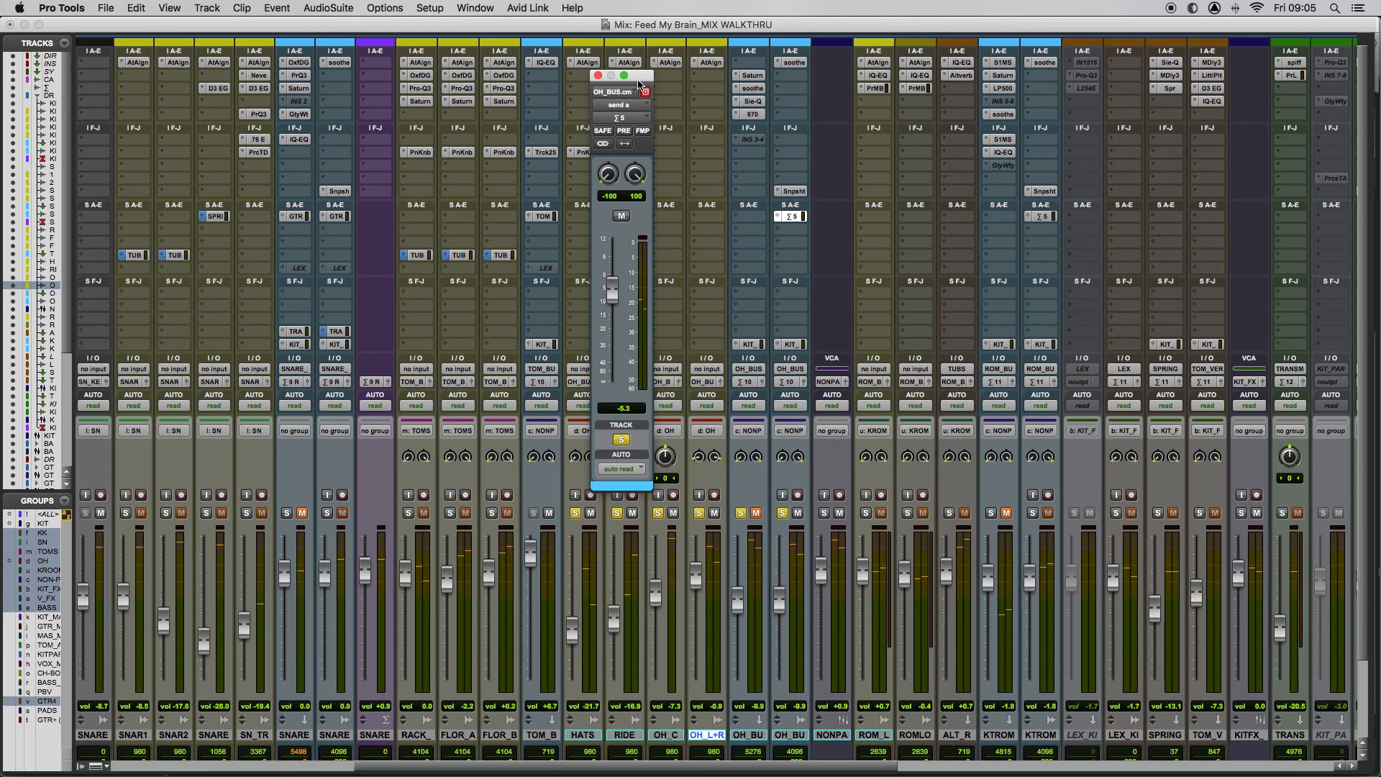
pyautogui.click(600, 76)
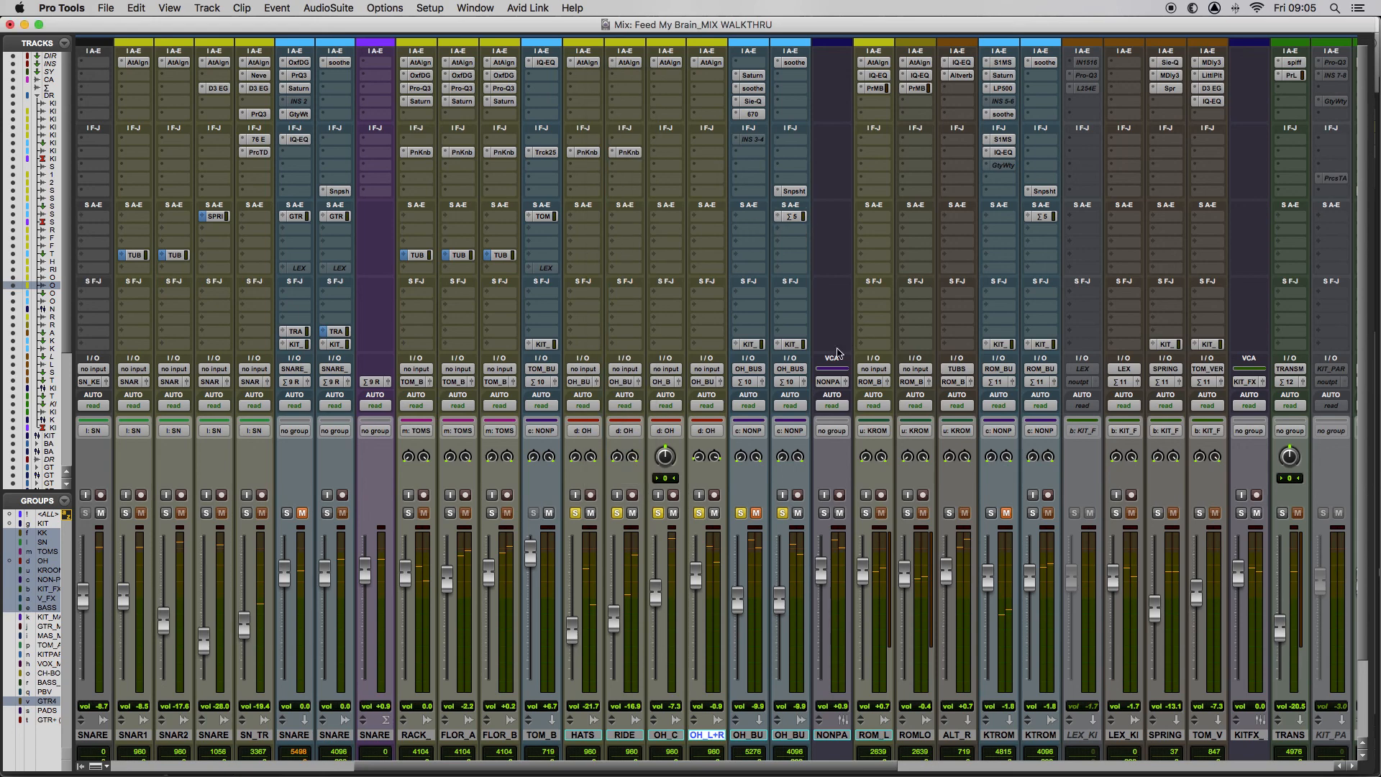
pyautogui.moveTo(951, 431)
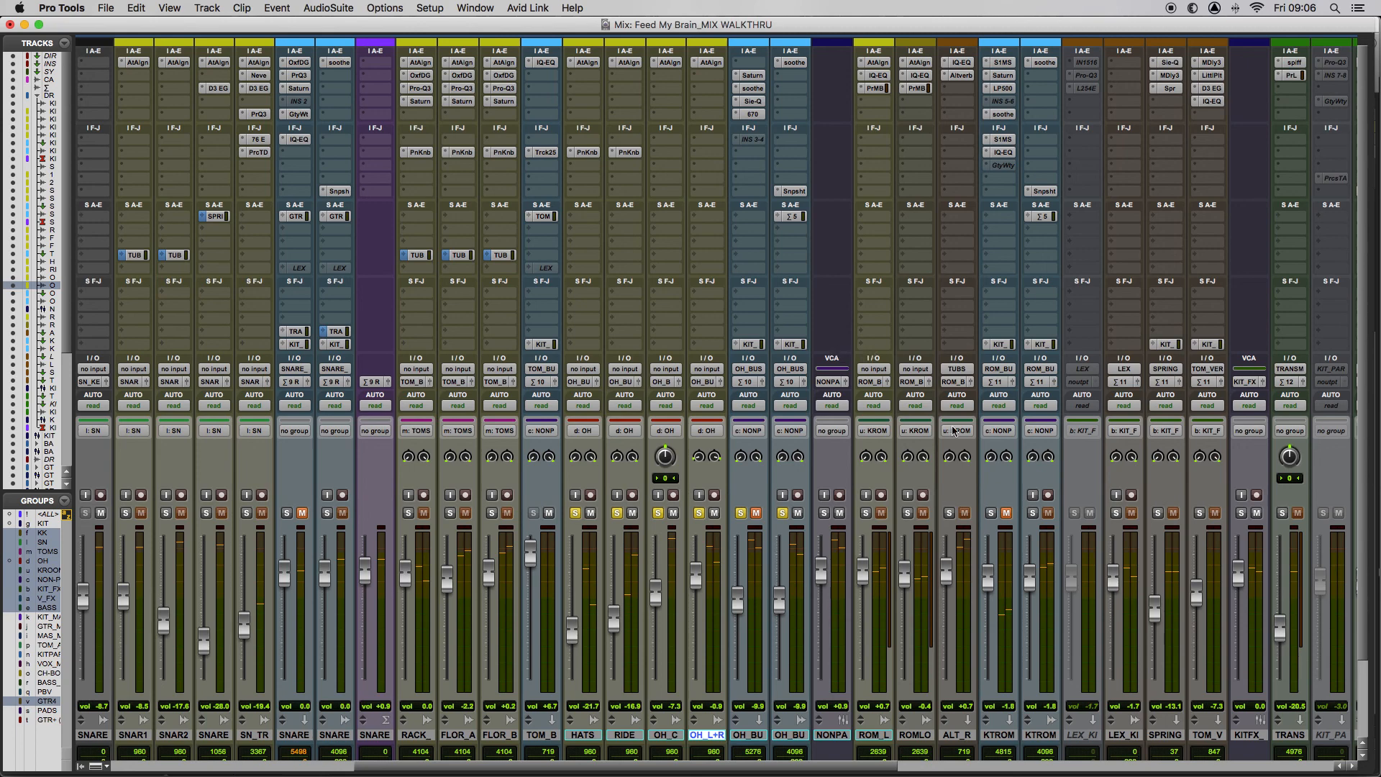